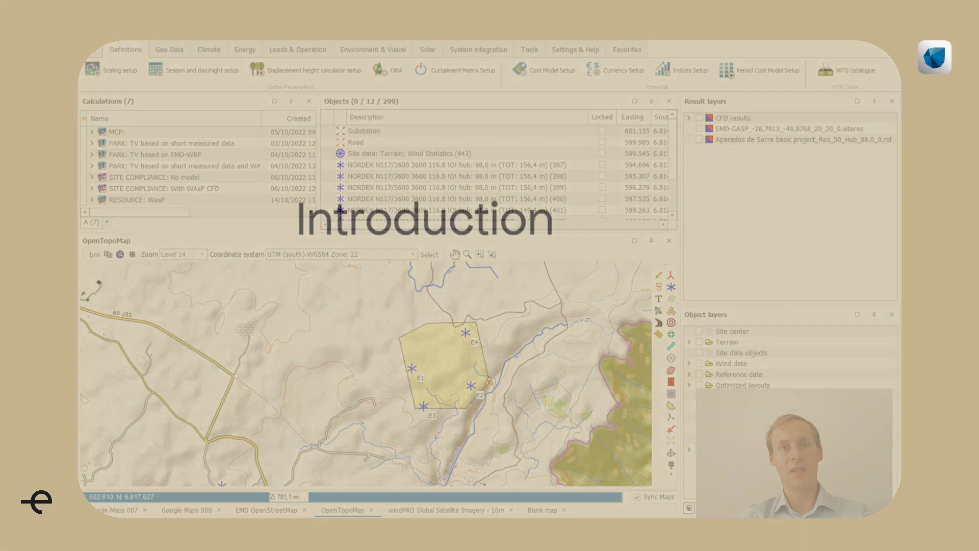
- Show the Energy tools with OPTIMIZE Layout and PARK
click(244, 46)
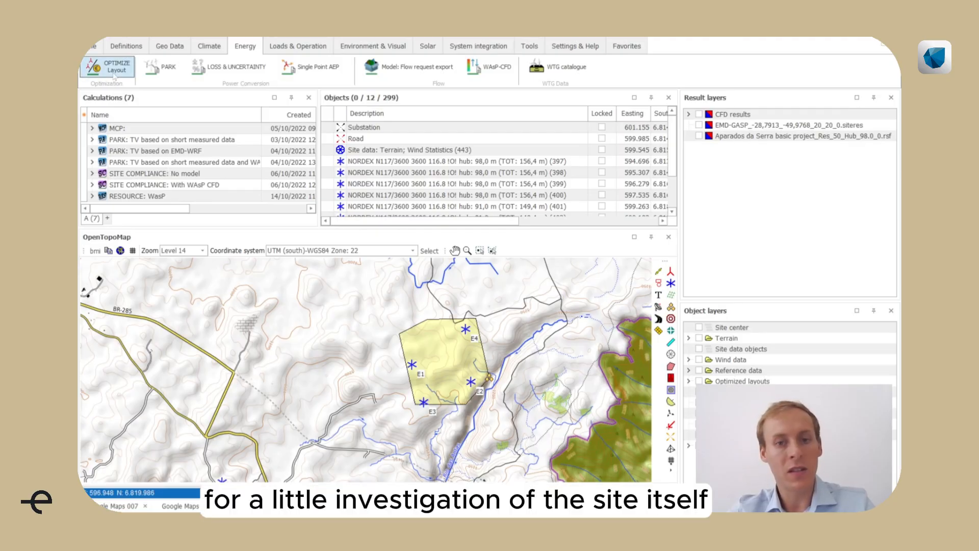
- Open the Site inspection session and show the SuperWind 7-WTG Run2 result of 81.934 MWh/y
click(106, 68)
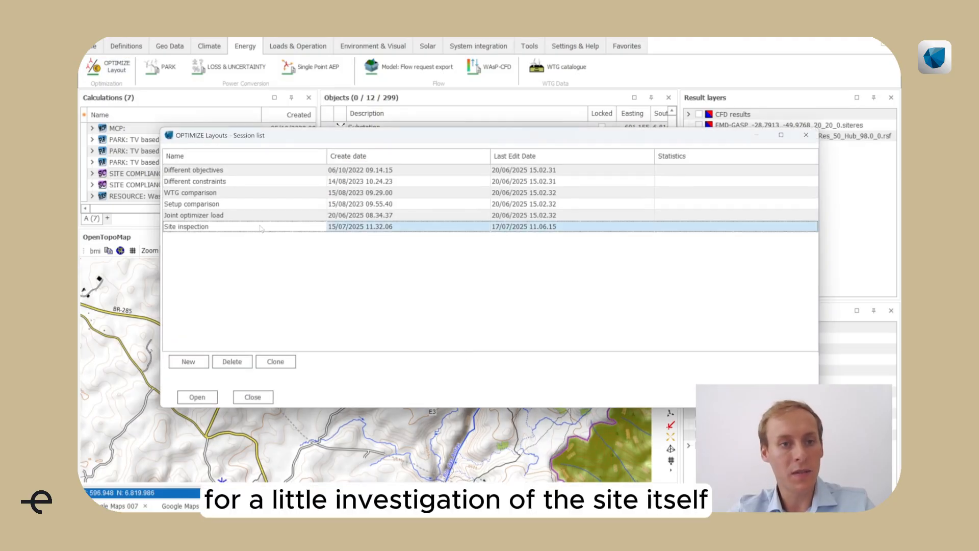
click(197, 397)
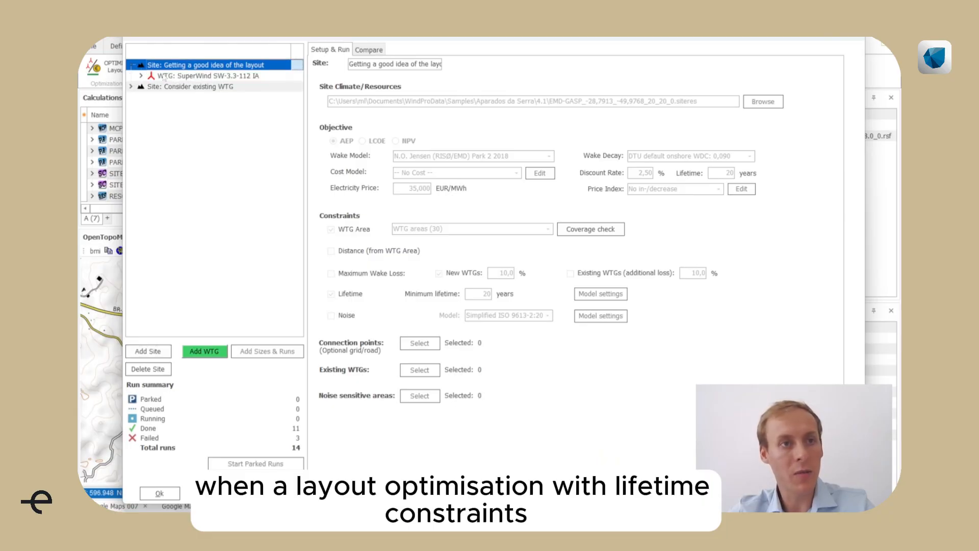
click(200, 75)
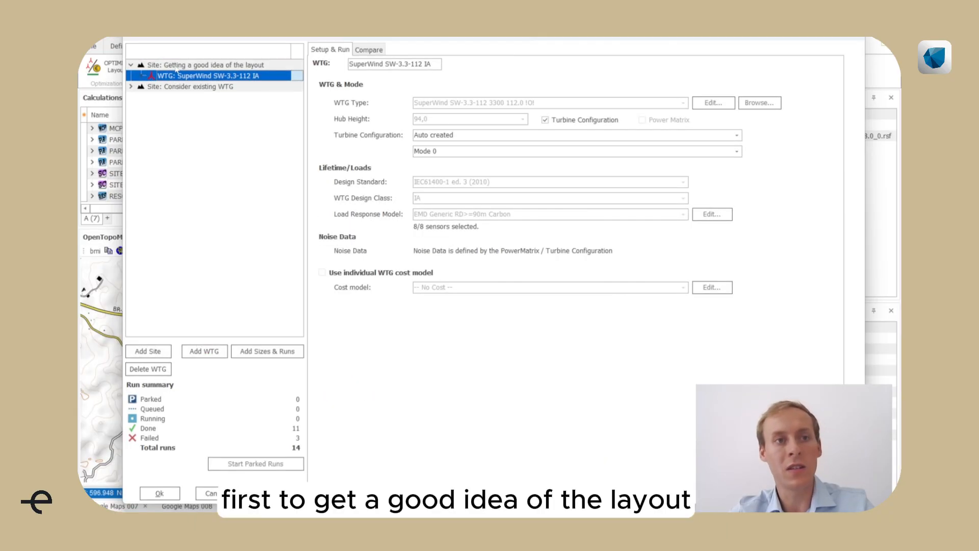
click(150, 75)
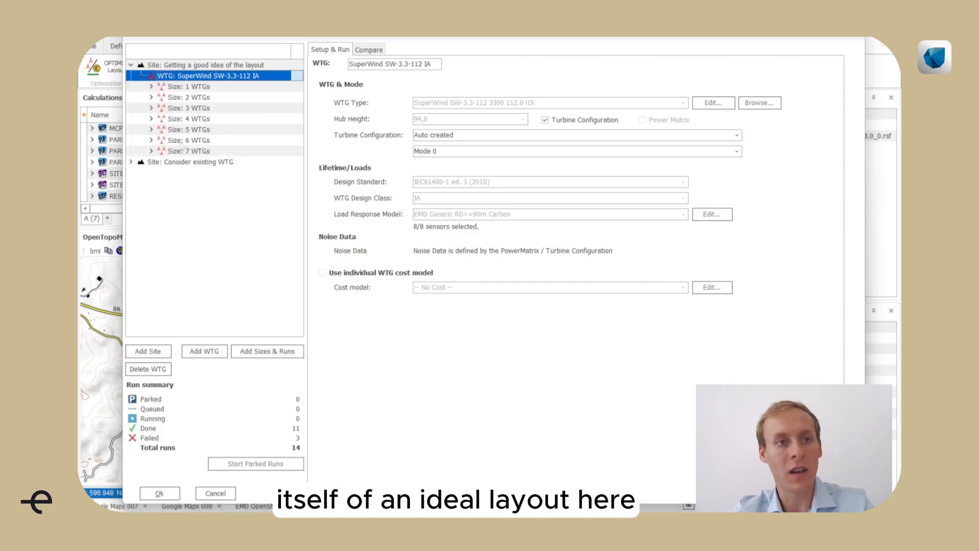
click(189, 151)
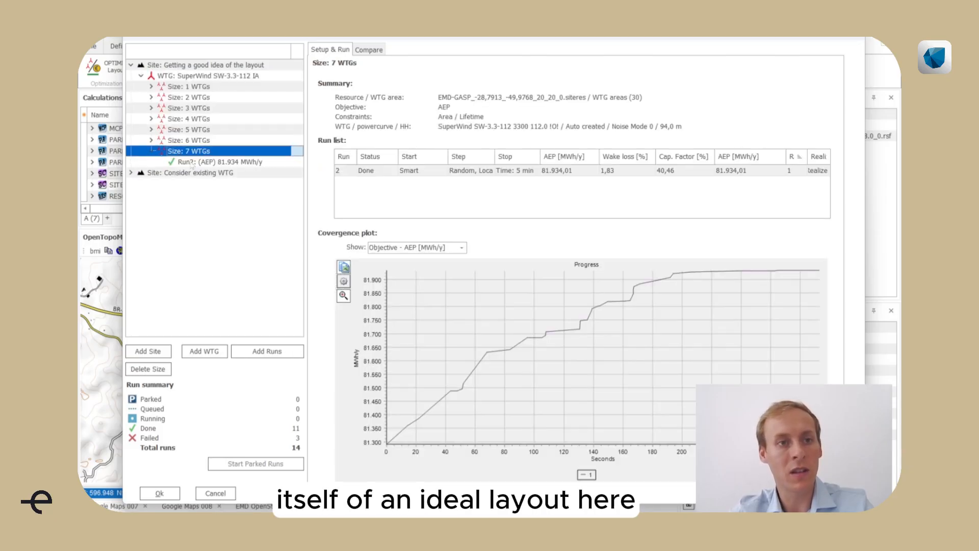
click(206, 161)
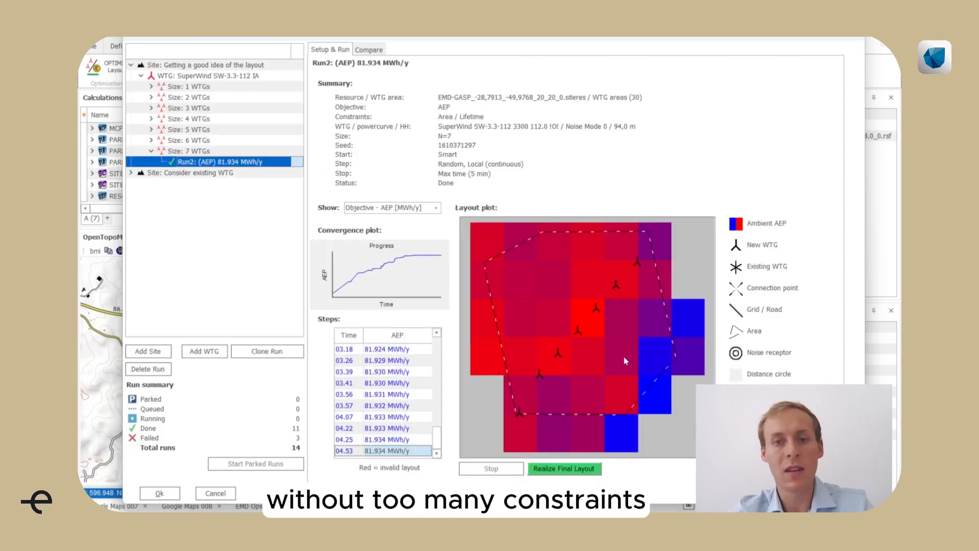
mouse_move(624, 361)
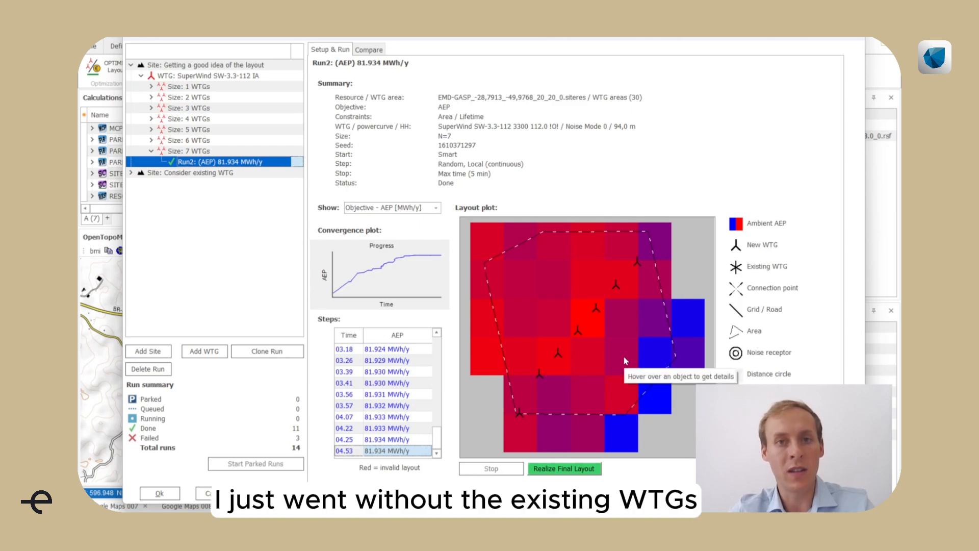
mouse_move(618, 337)
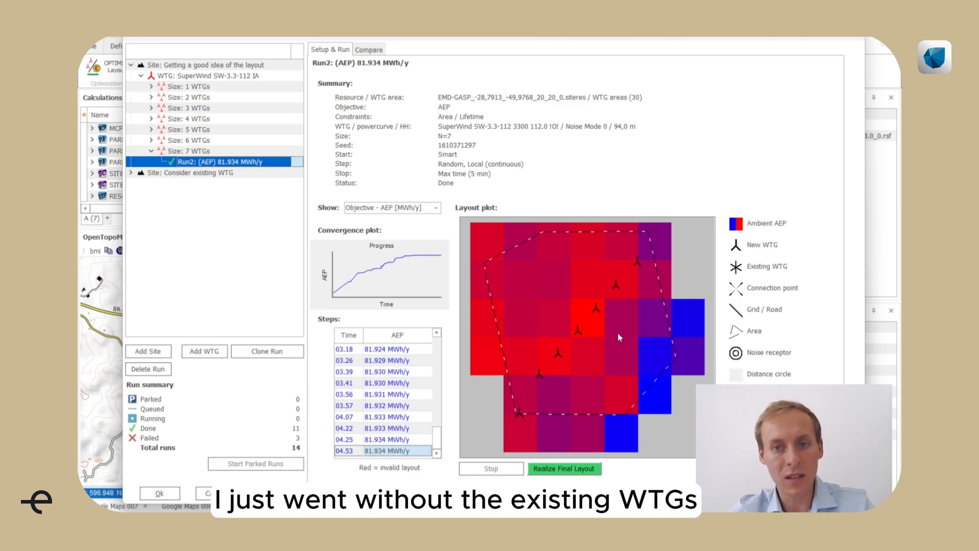
mouse_move(261, 288)
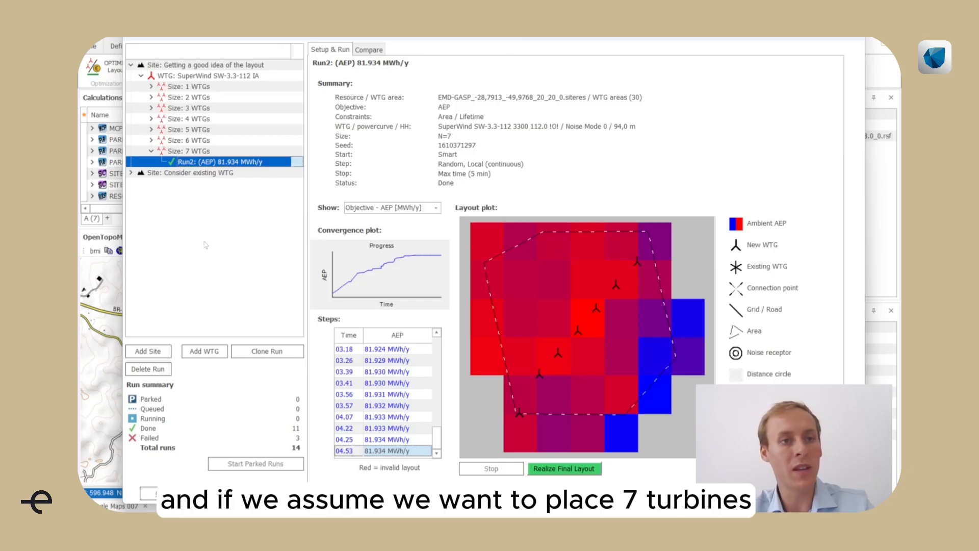
mouse_move(520, 432)
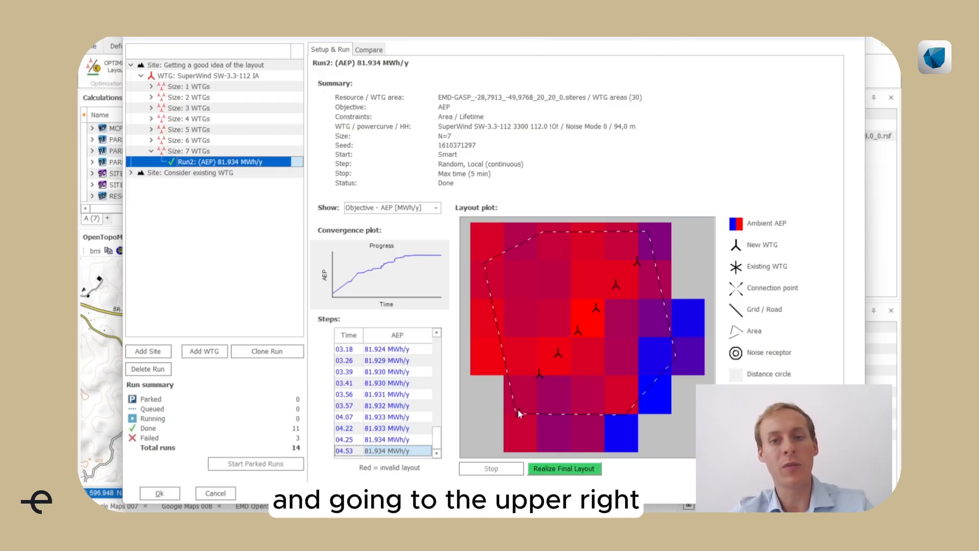
- Show the existing-WTG site's failed 7-turbine Run1 (3 of 7 placed, no valid solutions)
click(190, 172)
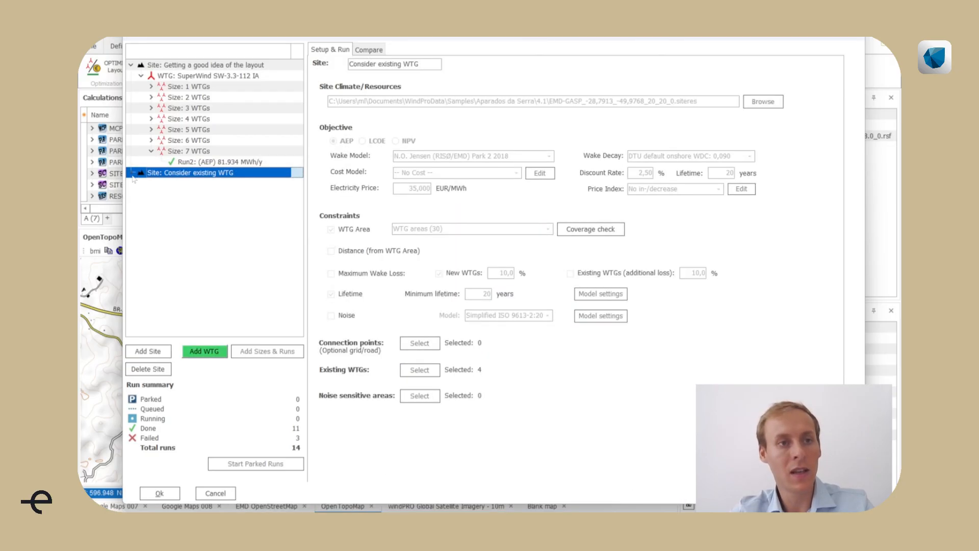
click(131, 179)
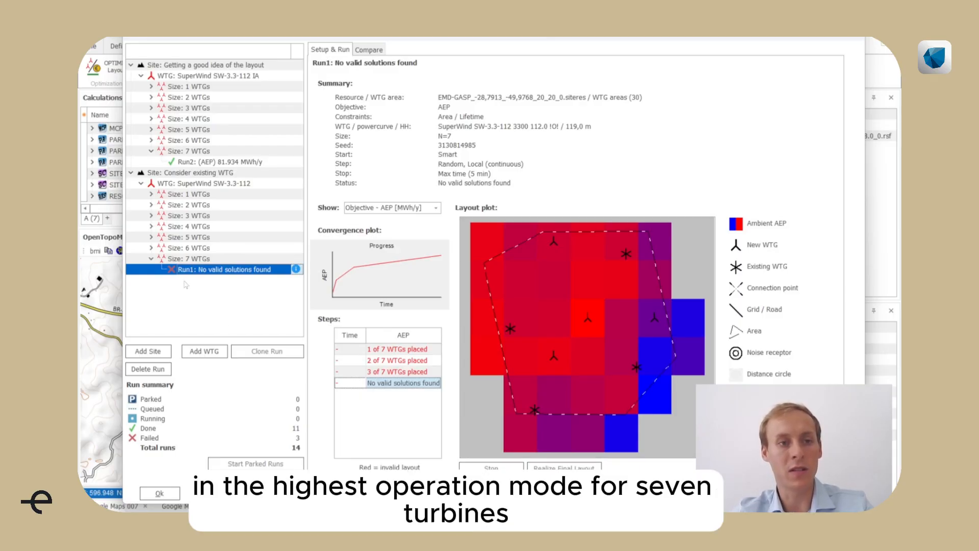
click(151, 236)
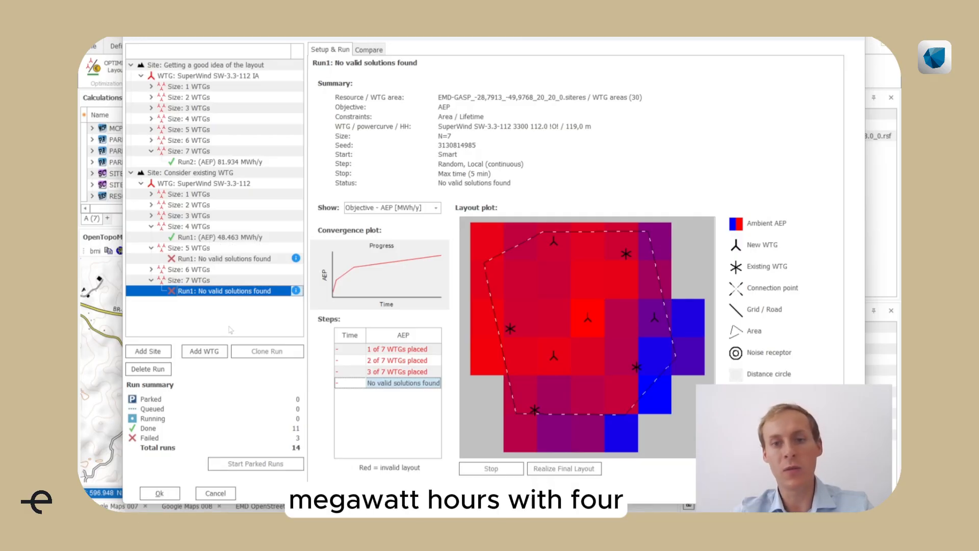
mouse_move(540, 361)
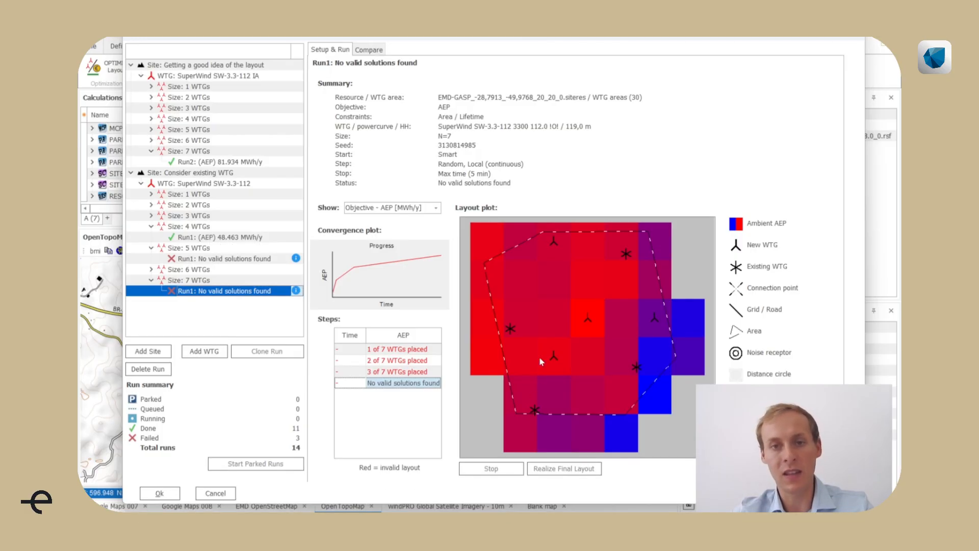
mouse_move(565, 265)
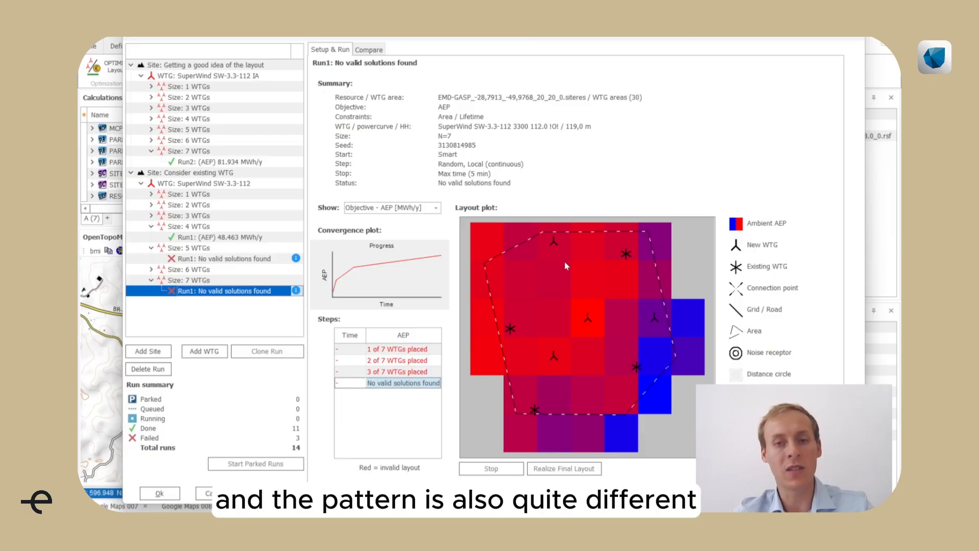
mouse_move(581, 312)
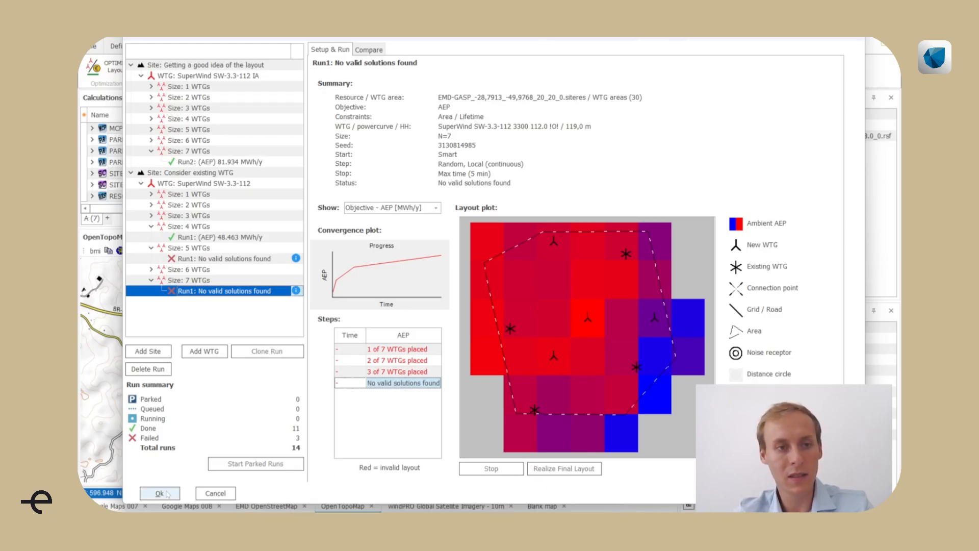
- Close the OPTIMIZE session, leaving seven new SuperWind turbines on the map
click(159, 492)
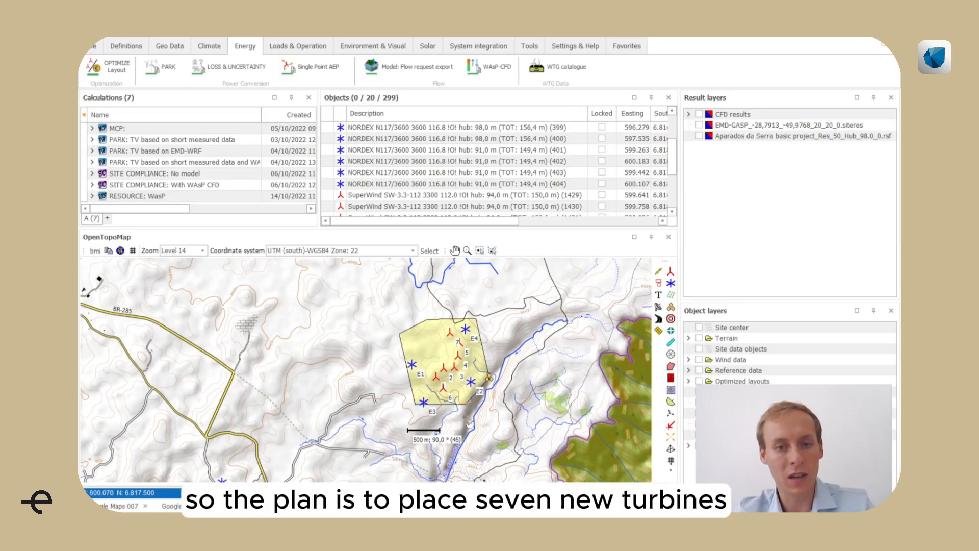
mouse_move(465, 421)
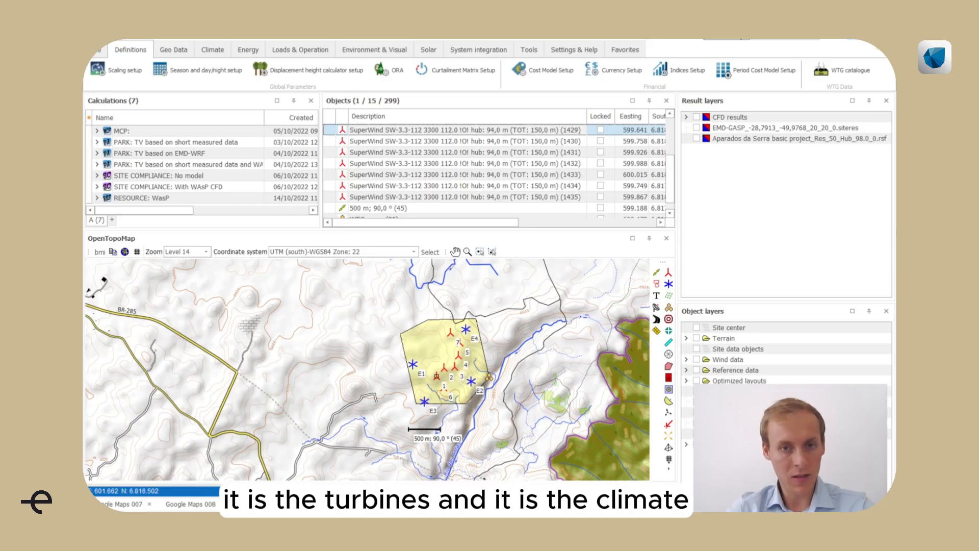
mouse_move(700, 168)
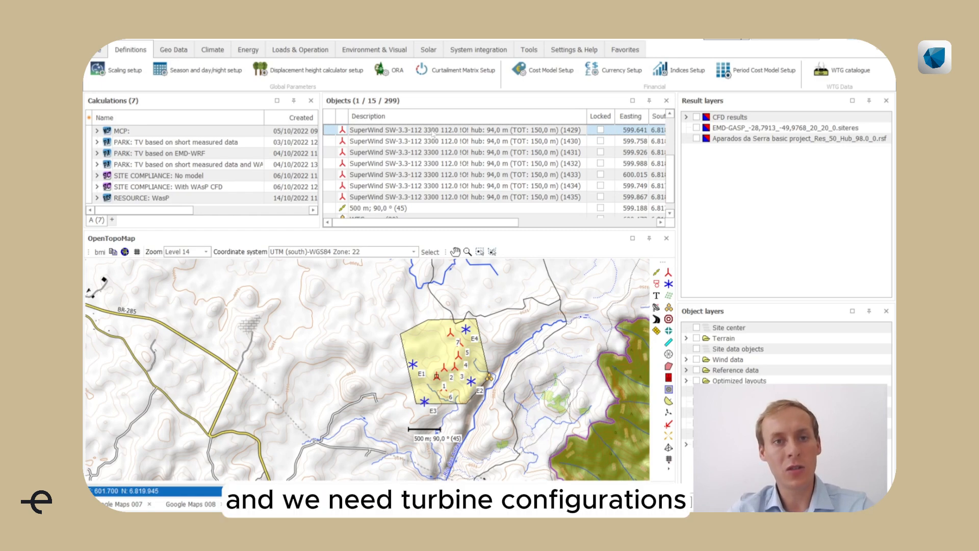
- Open the properties of the first SuperWind turbine (1429)
right_click(437, 133)
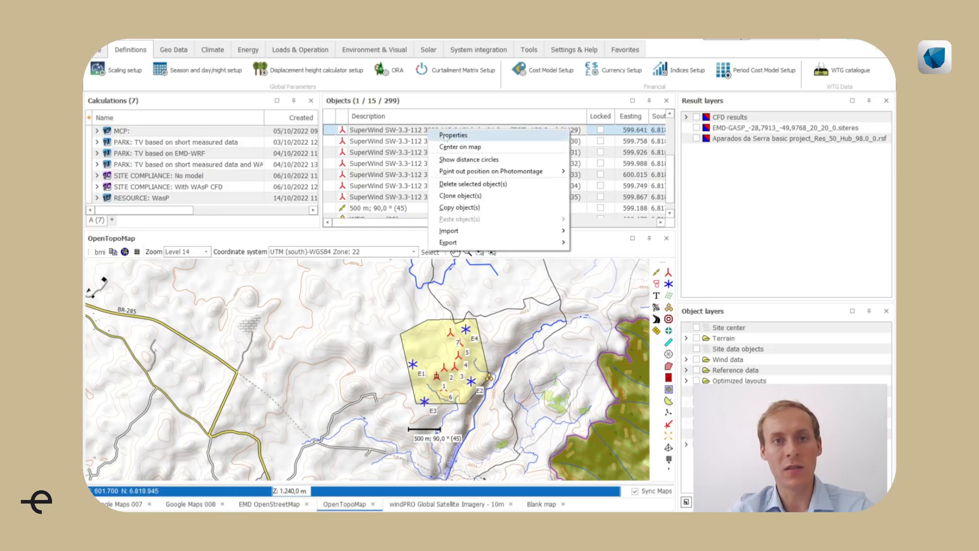
click(452, 134)
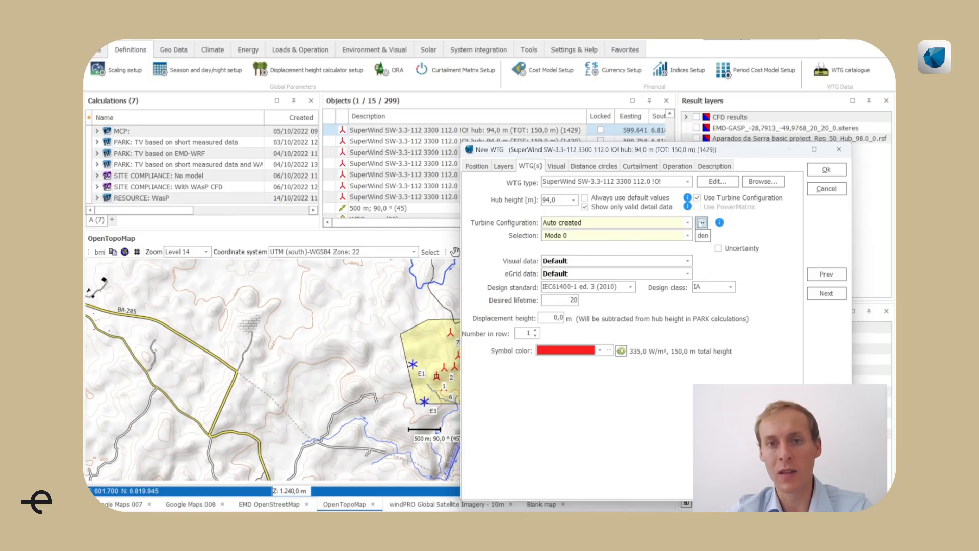
- Review the Auto created turbine configuration and its Mode 0 line in the catalogue
click(701, 223)
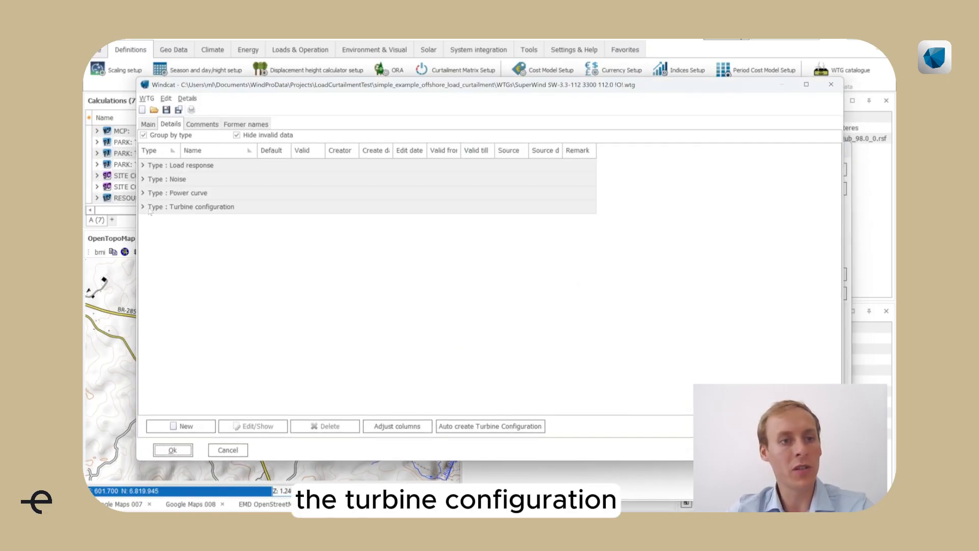
click(490, 426)
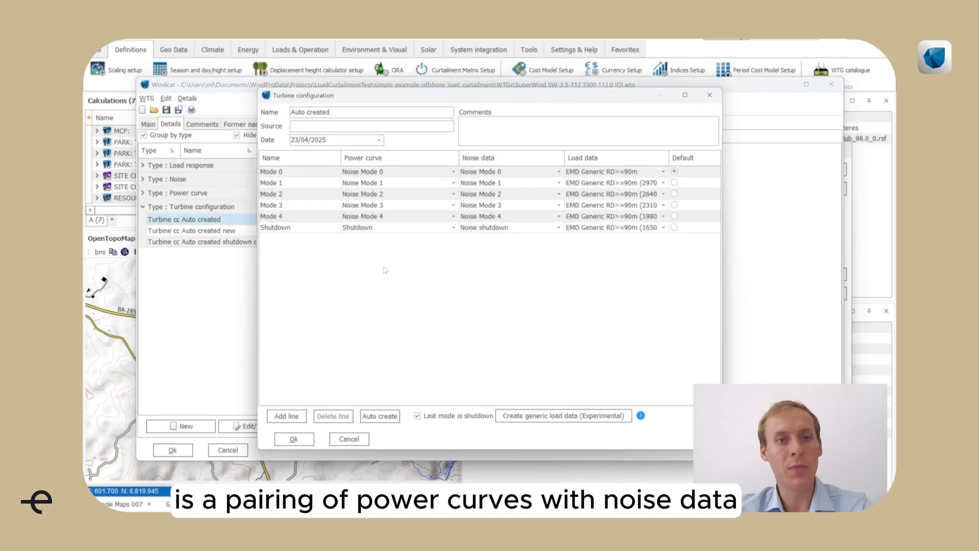
mouse_move(386, 163)
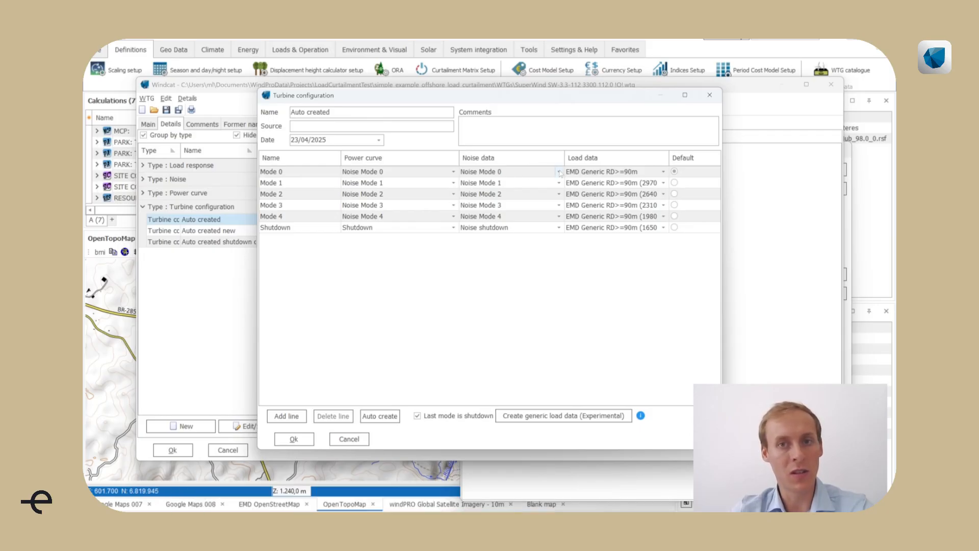
click(300, 172)
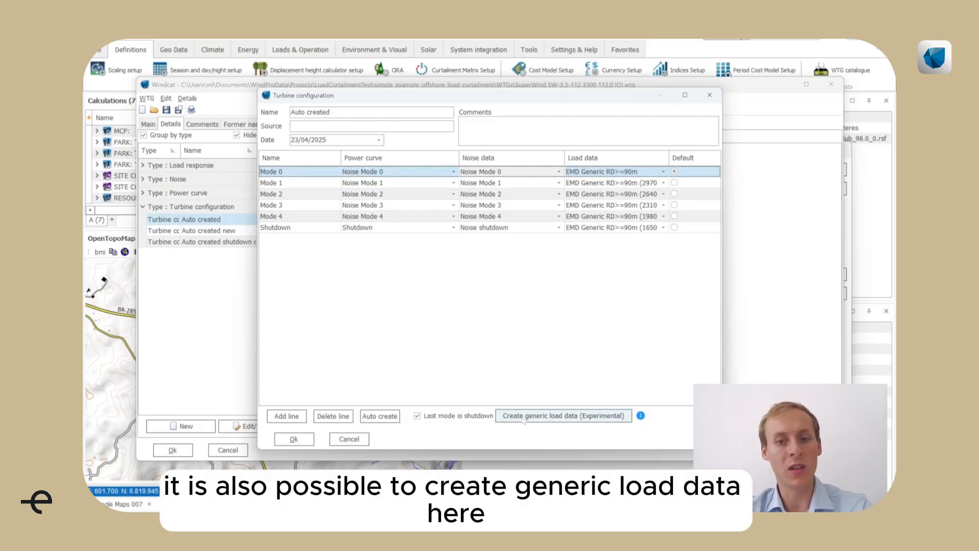
mouse_move(532, 389)
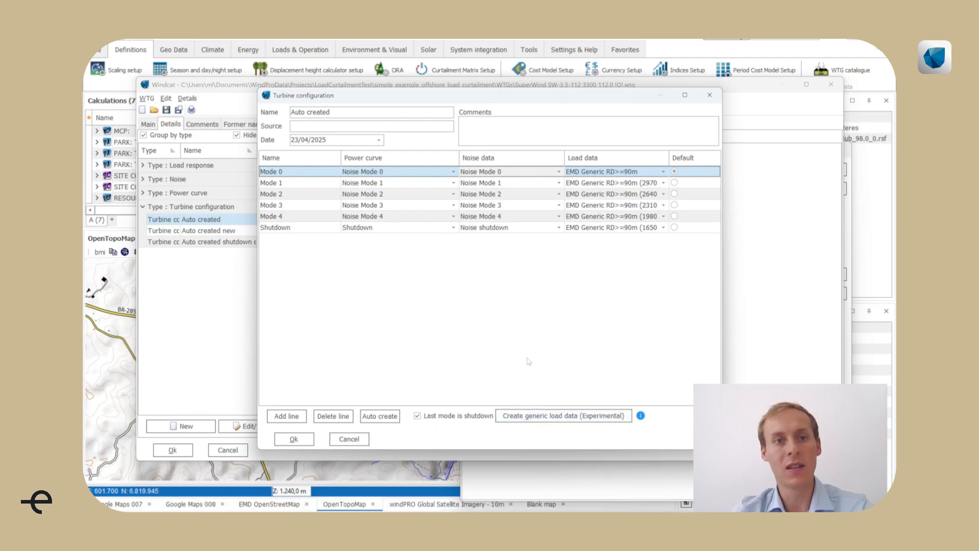
mouse_move(347, 252)
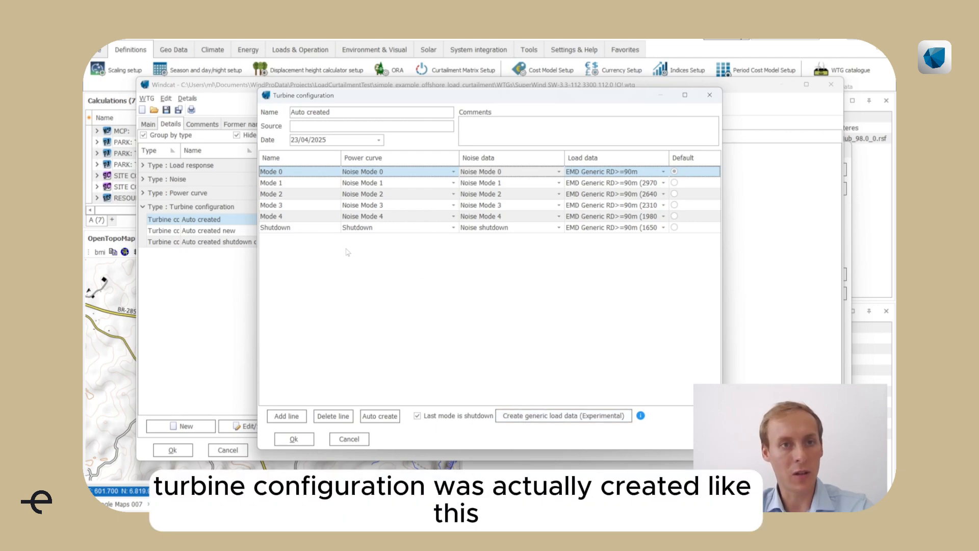
click(371, 112)
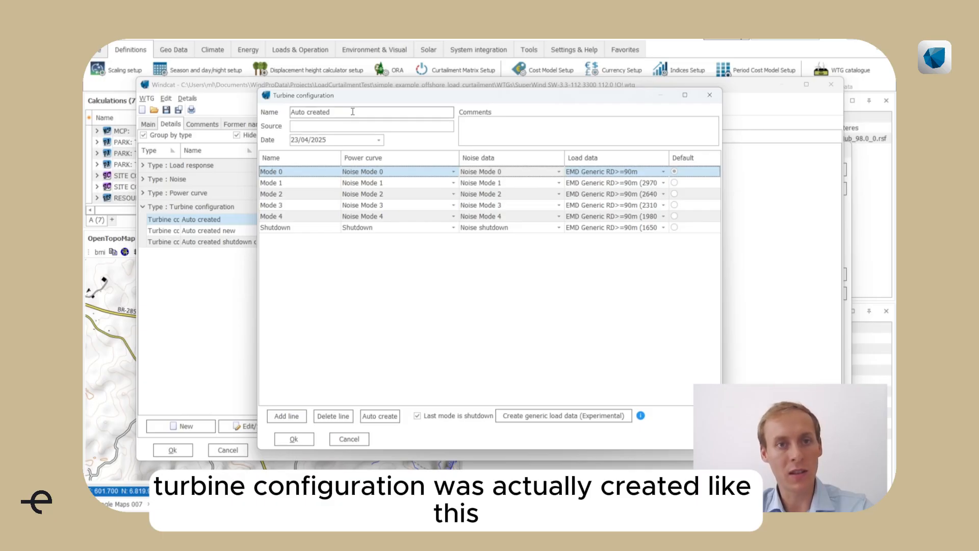
mouse_move(405, 288)
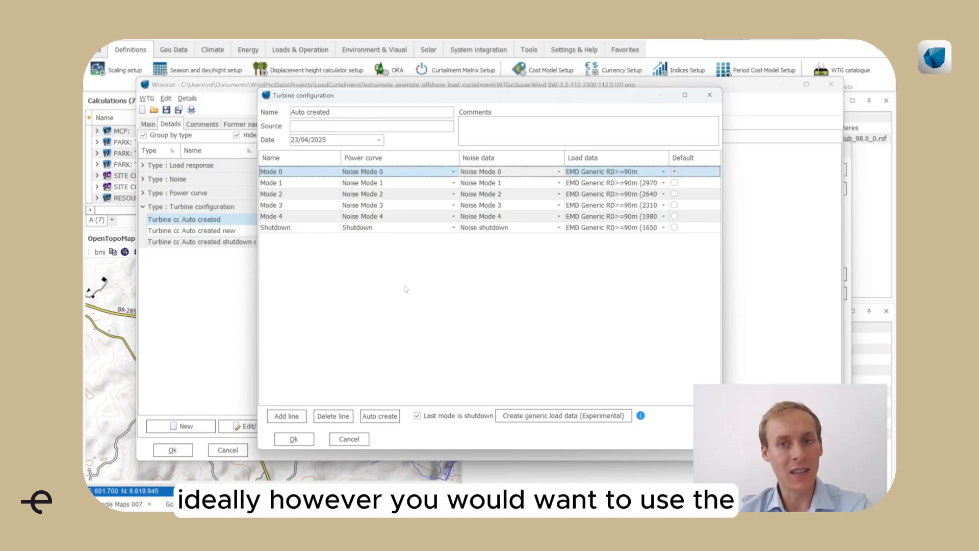
mouse_move(430, 306)
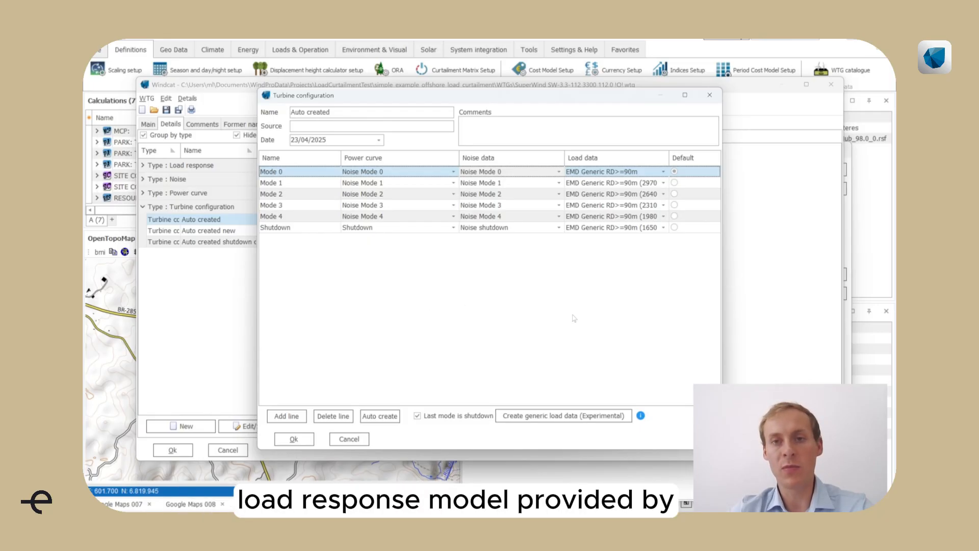
mouse_move(611, 283)
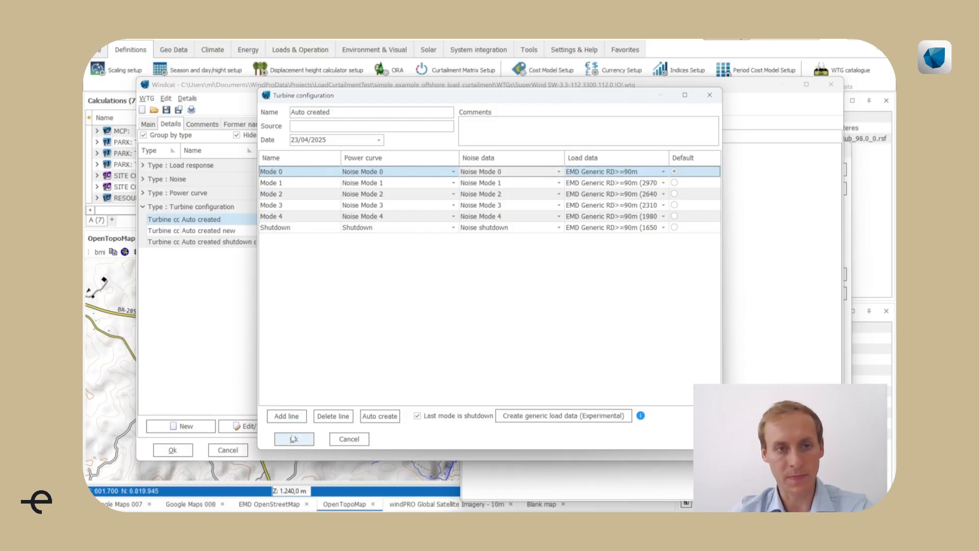
- Close the configuration and catalogue, save the SuperWind turbine changes and close its properties
click(294, 439)
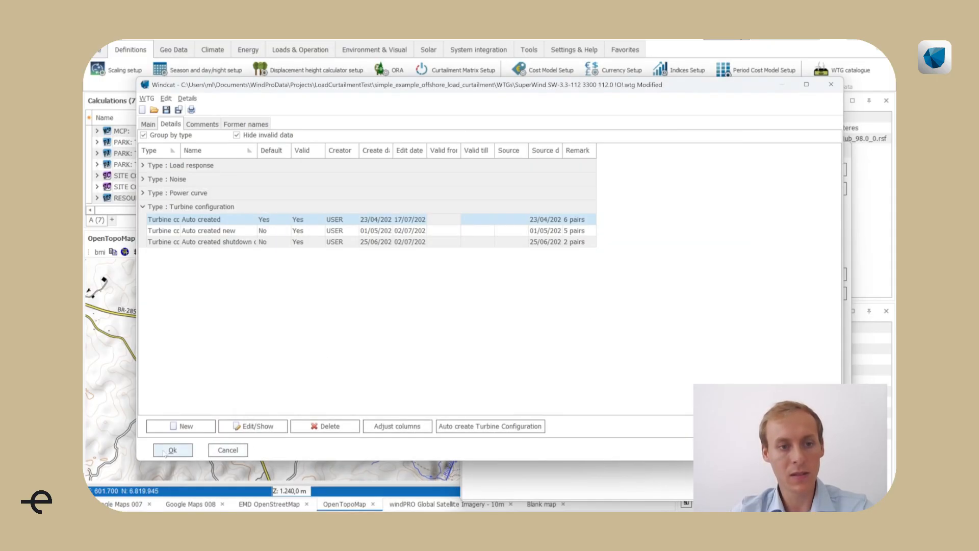
click(172, 450)
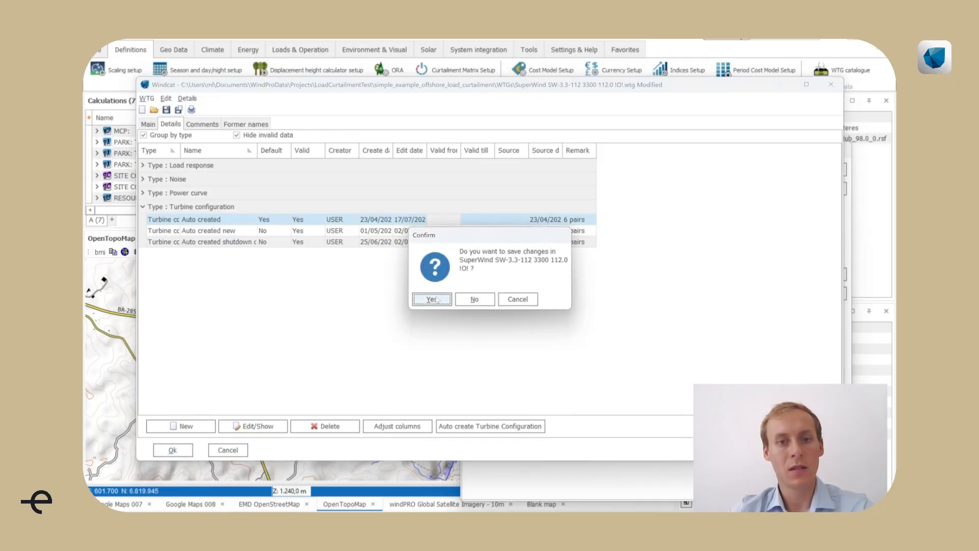
click(431, 299)
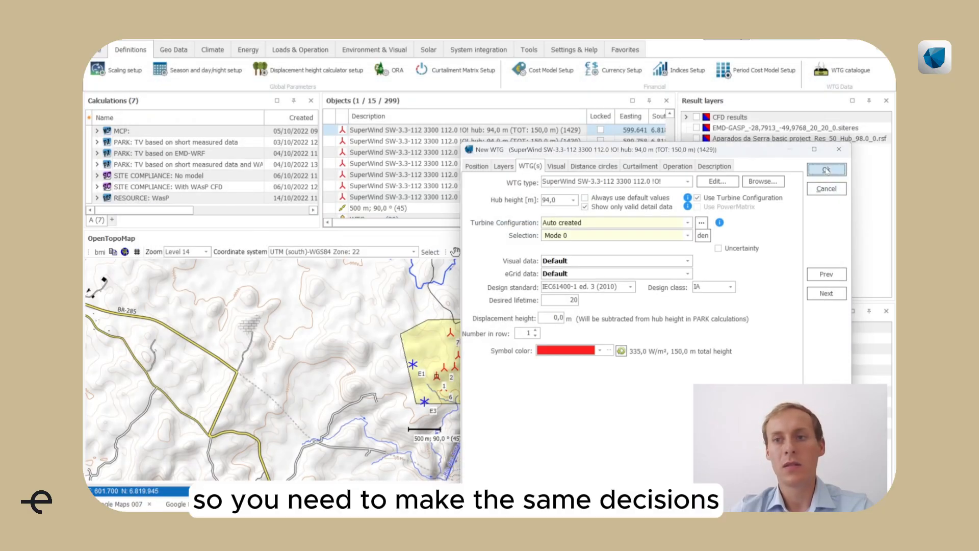
click(826, 170)
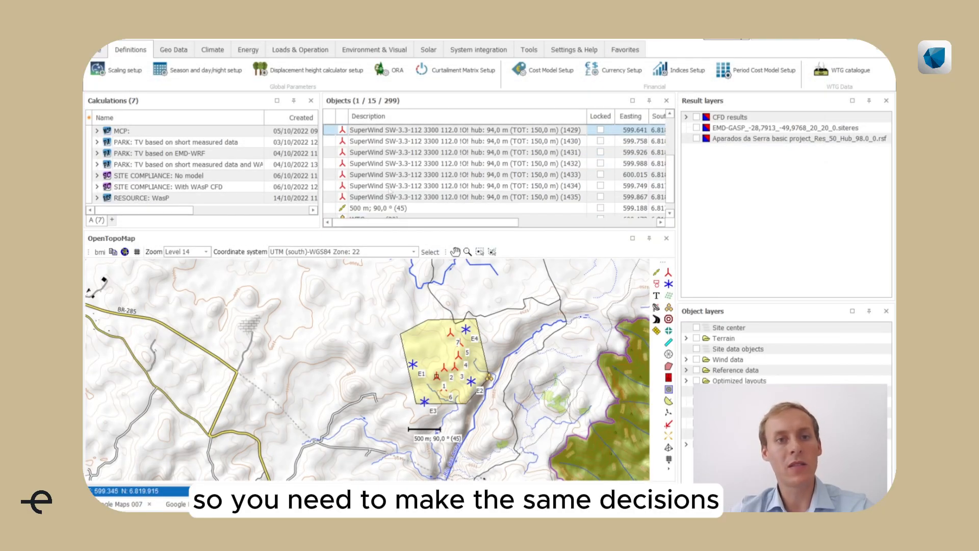
- Check the existing NORDEX turbine's properties and close them
scroll(up, 3)
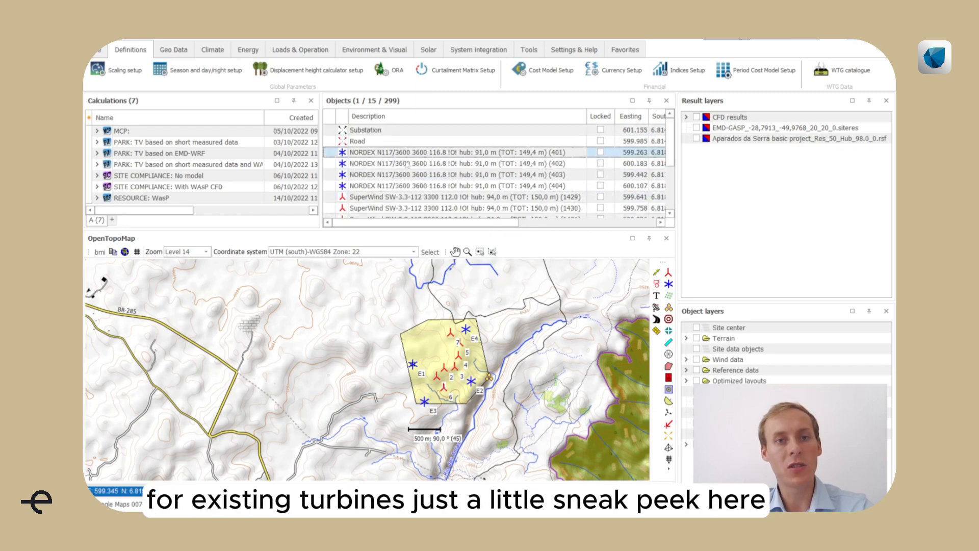
double_click(437, 152)
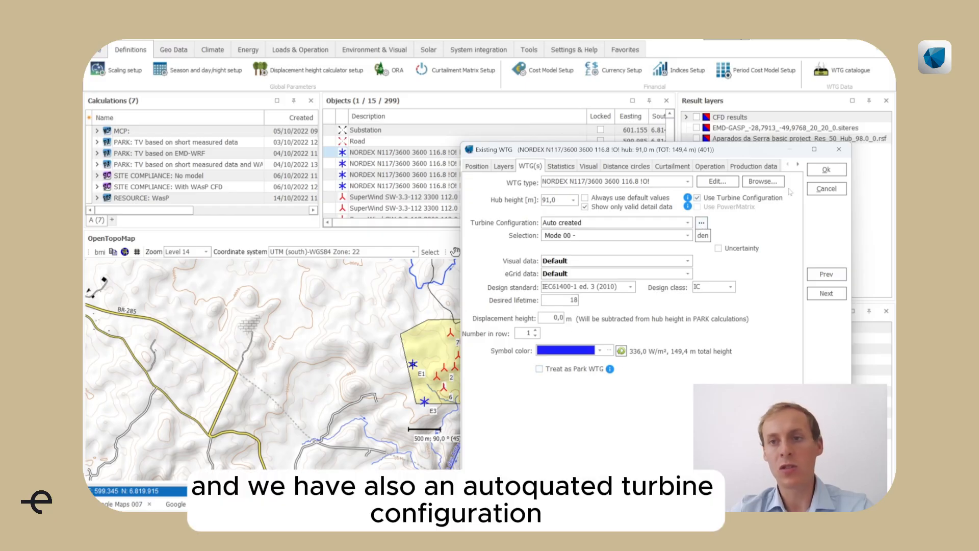
click(825, 169)
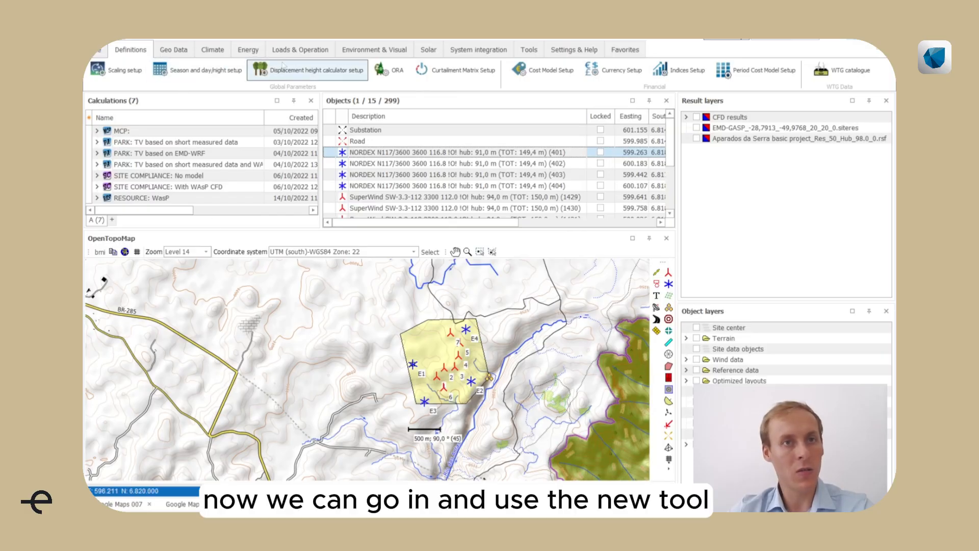
- Launch OPTIMIZE Load modes from the Loads & Operation tools
click(300, 49)
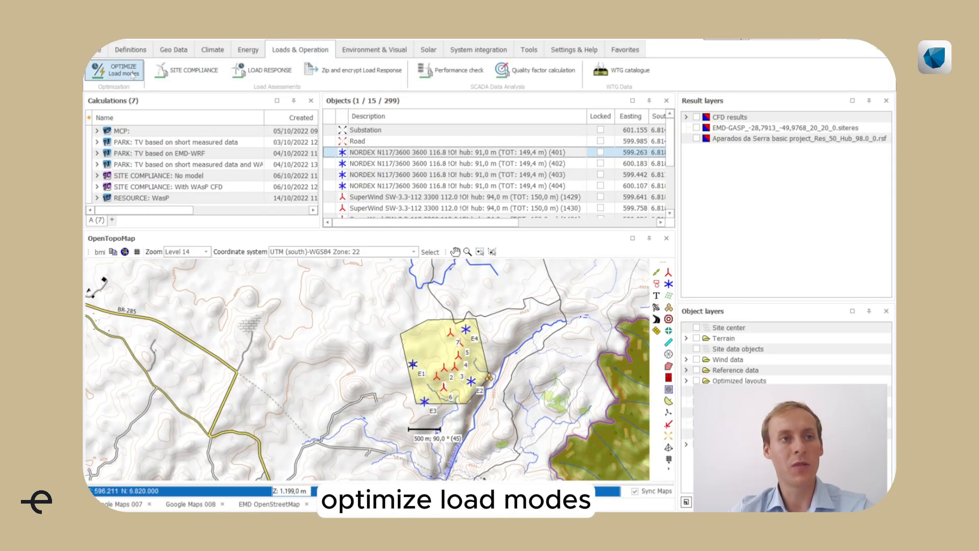
click(114, 70)
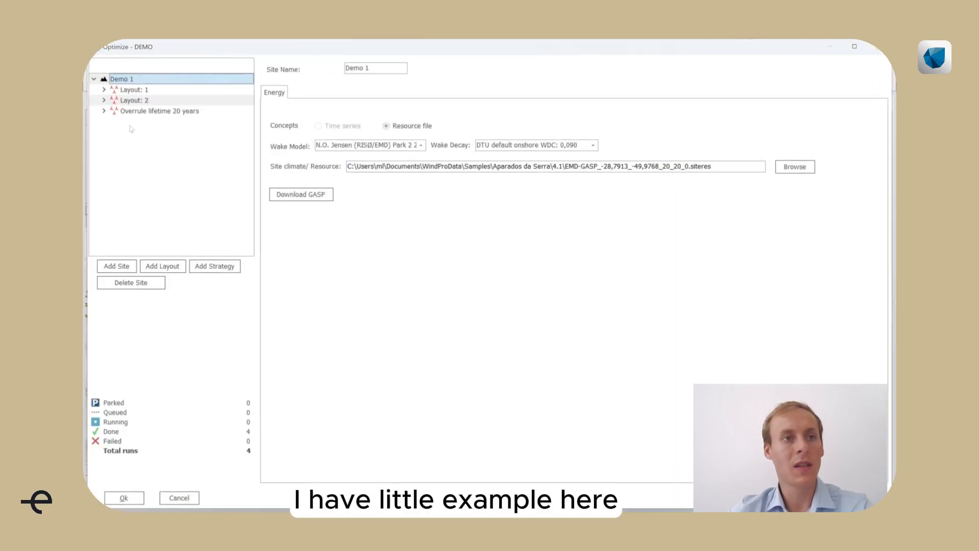
- Inspect the Overrule lifetime 20 years layout, then add a new Site: 1
click(159, 110)
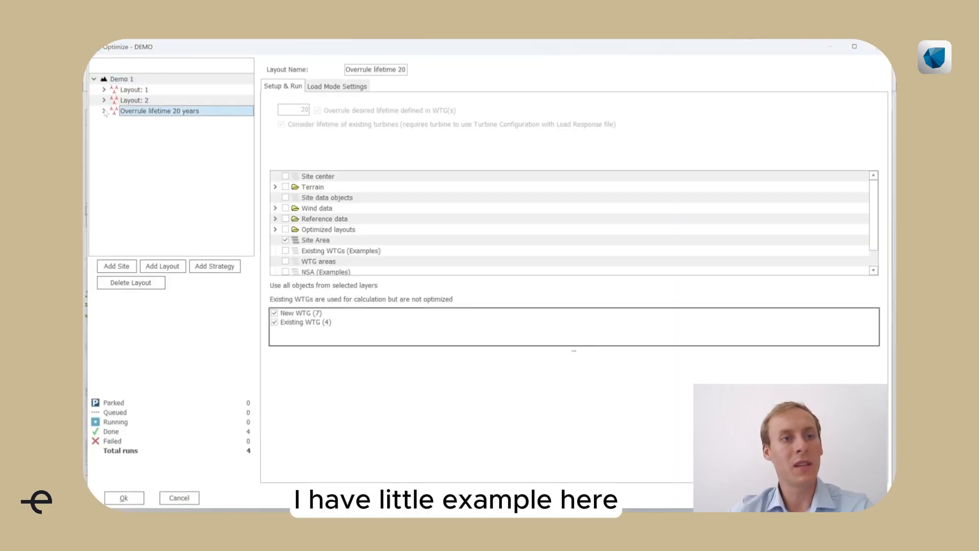
mouse_move(127, 151)
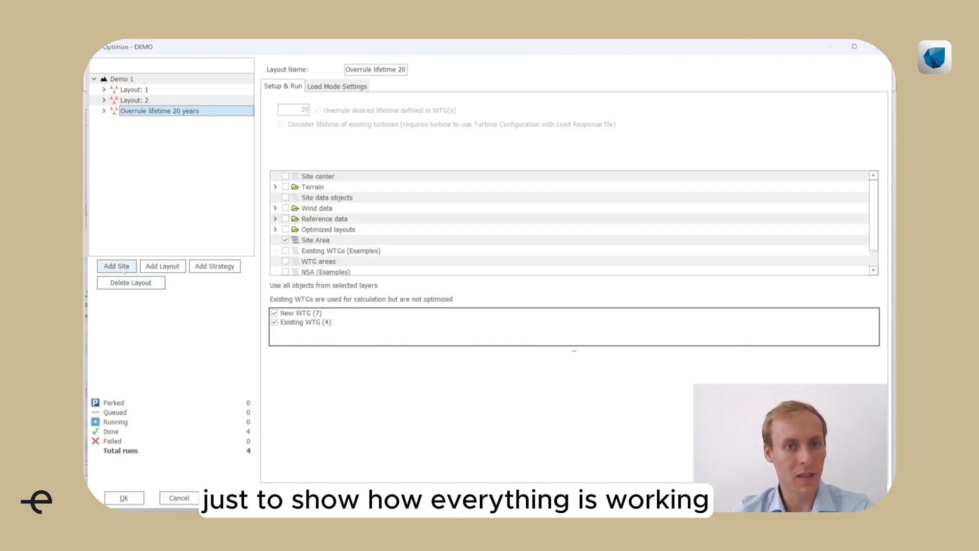
click(116, 265)
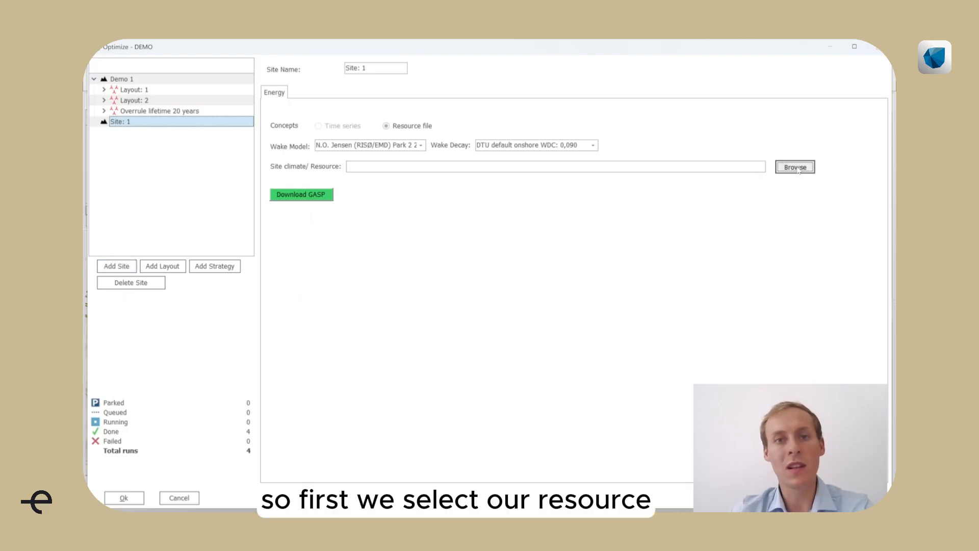
- Assign the EMD-GASP .siteres resource file to Site: 1 and add Layout: 1
click(794, 166)
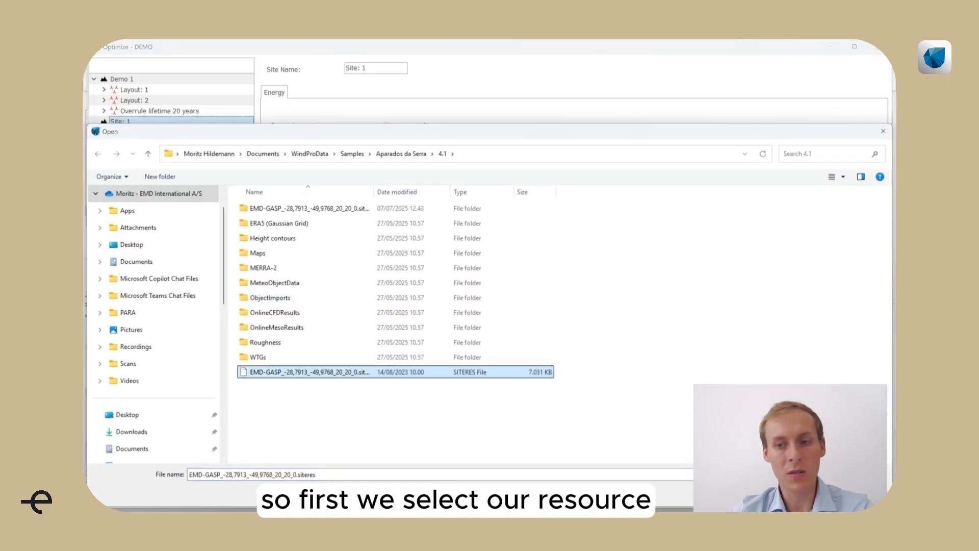
click(305, 371)
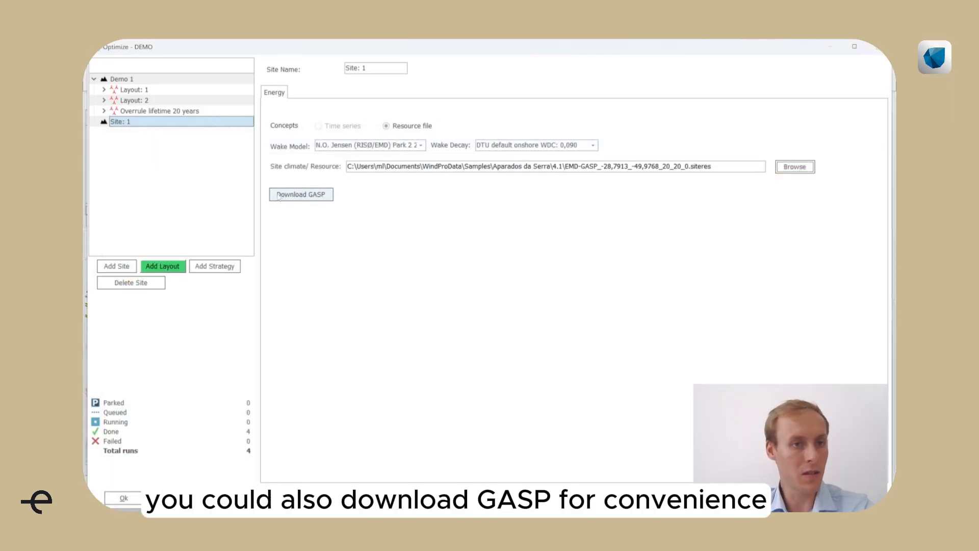
click(162, 266)
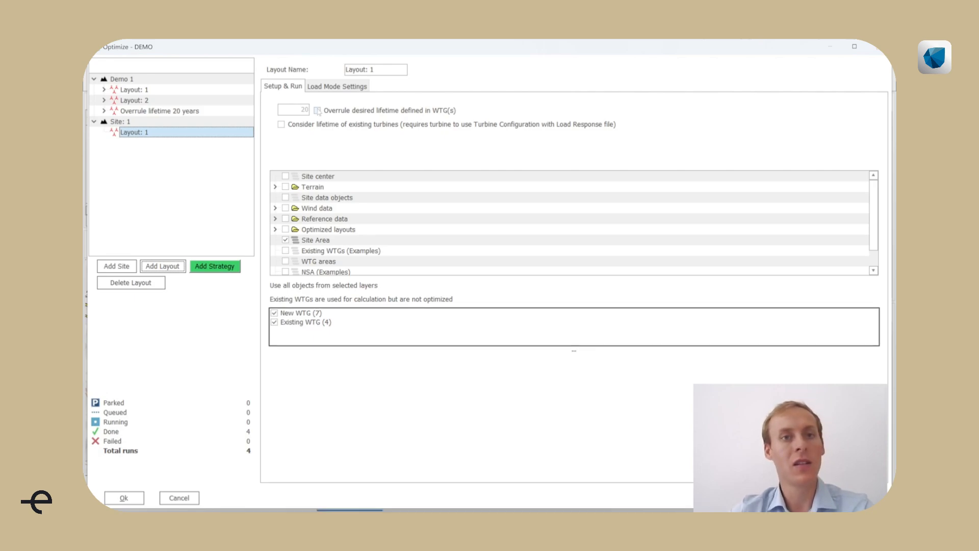
- Overrule Layout: 1 lifetime with 20 years for new and existing turbines and show its load mode settings
click(317, 110)
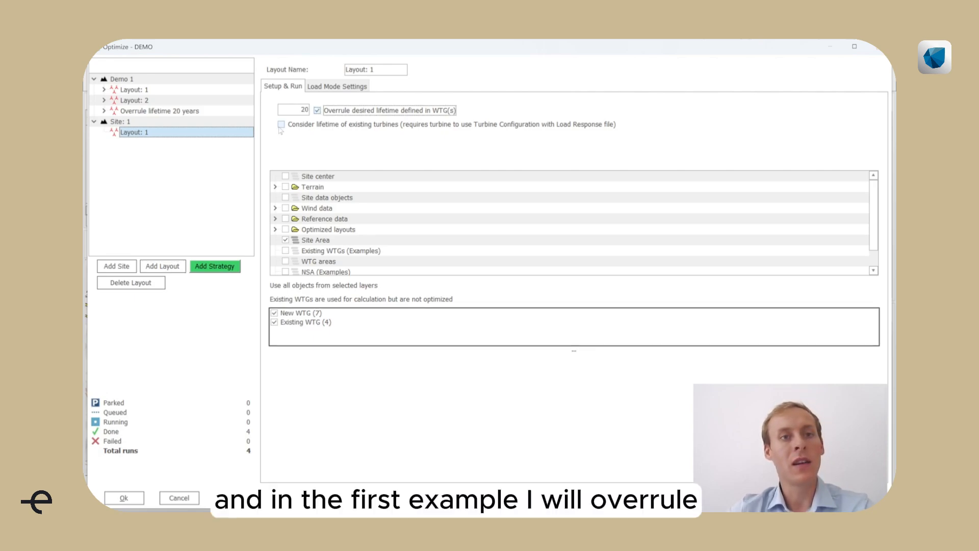
click(281, 123)
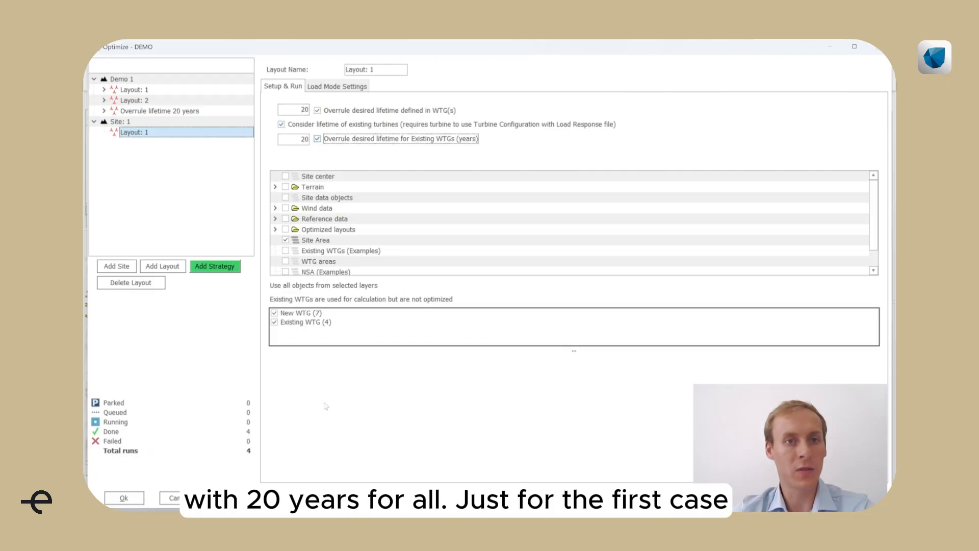
mouse_move(316, 385)
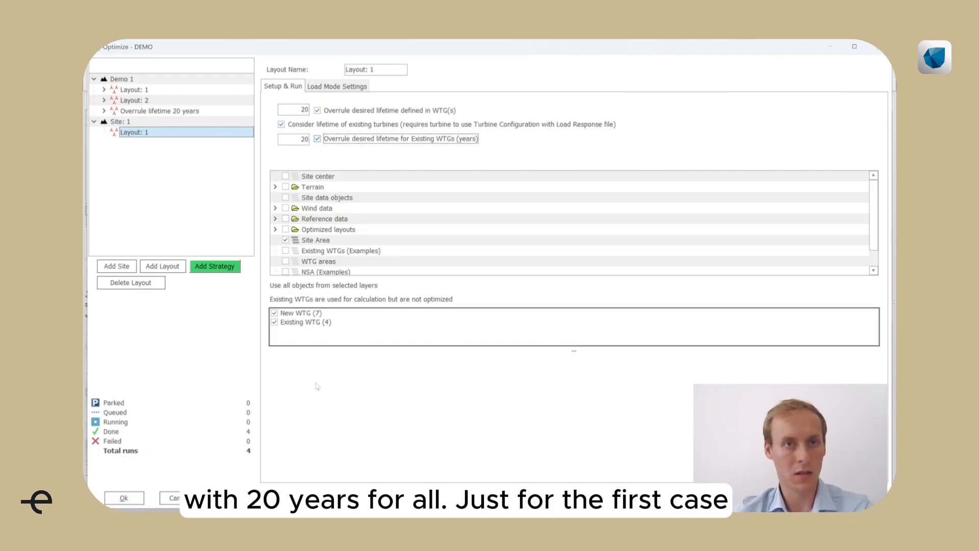
click(336, 86)
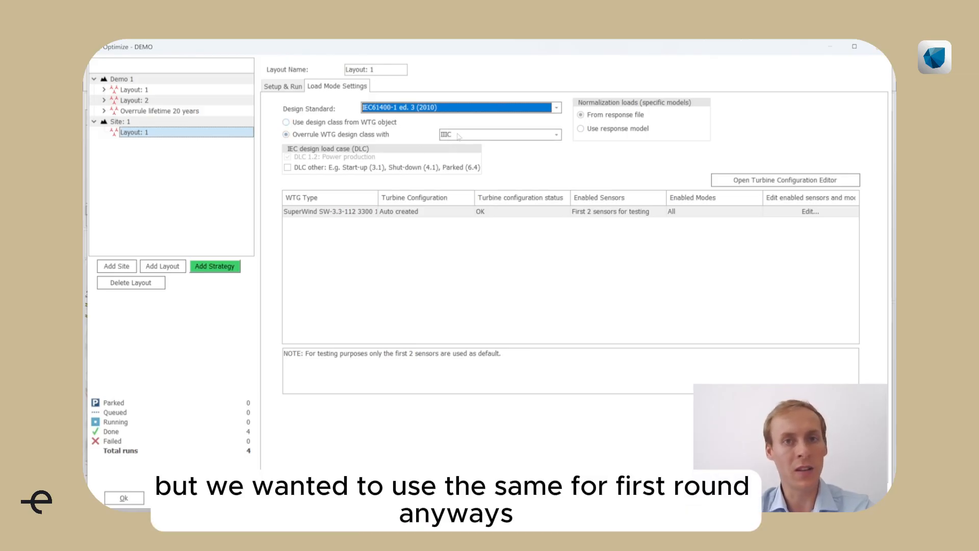
- Overrule the turbine design class with IIB and include start-up, shut-down and parked load cases
click(554, 135)
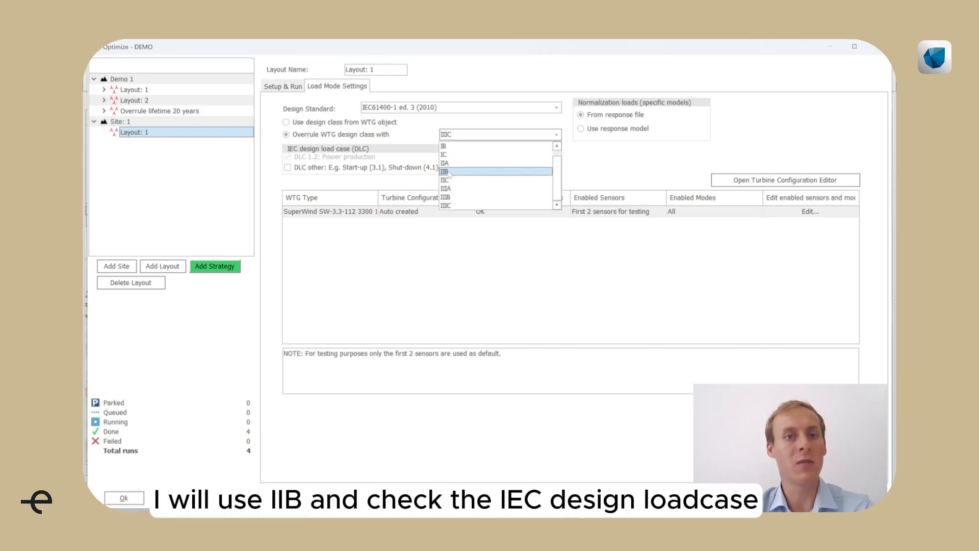
click(445, 171)
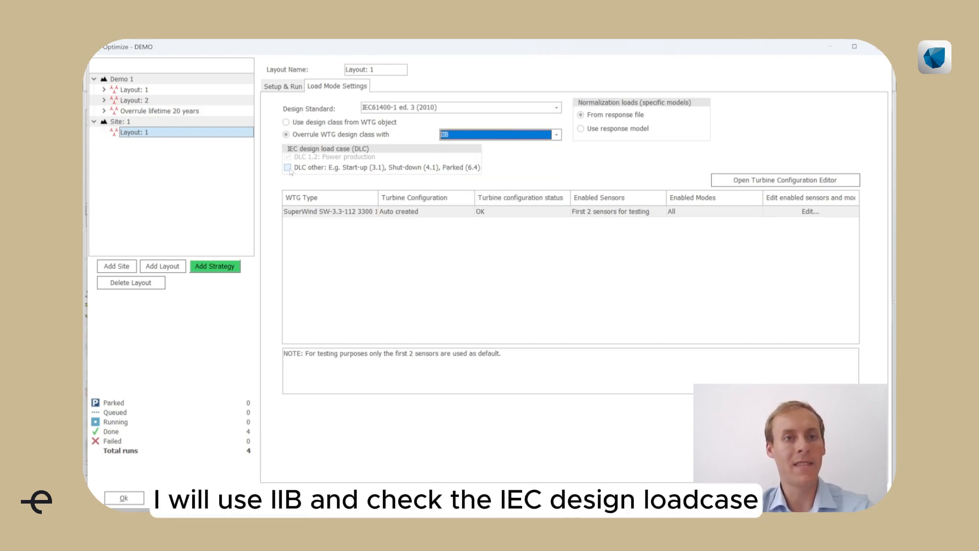
click(288, 167)
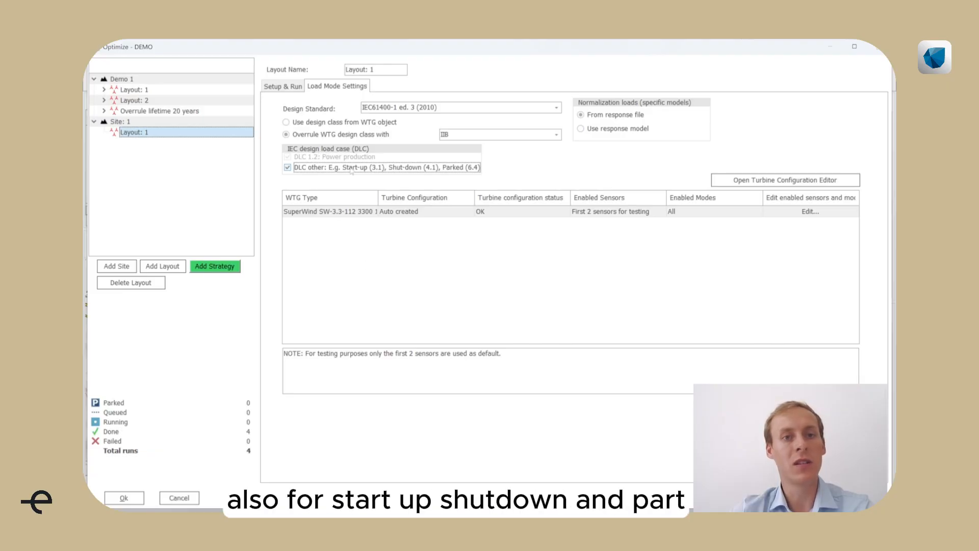
mouse_move(543, 248)
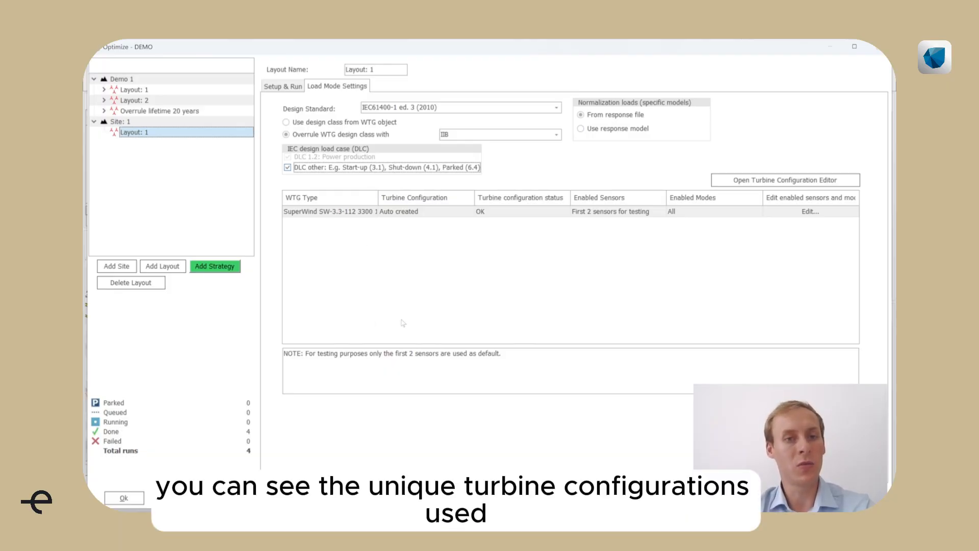
mouse_move(424, 222)
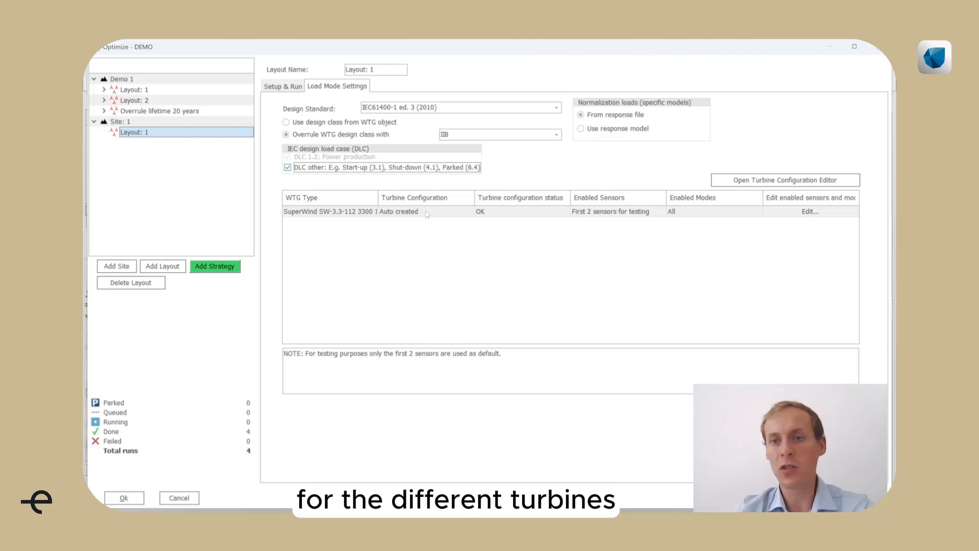
click(786, 179)
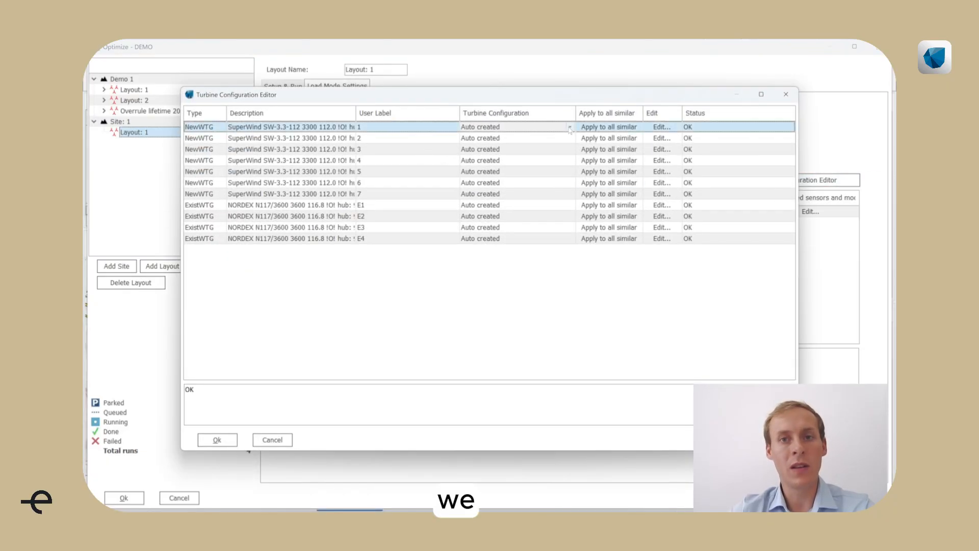
click(567, 126)
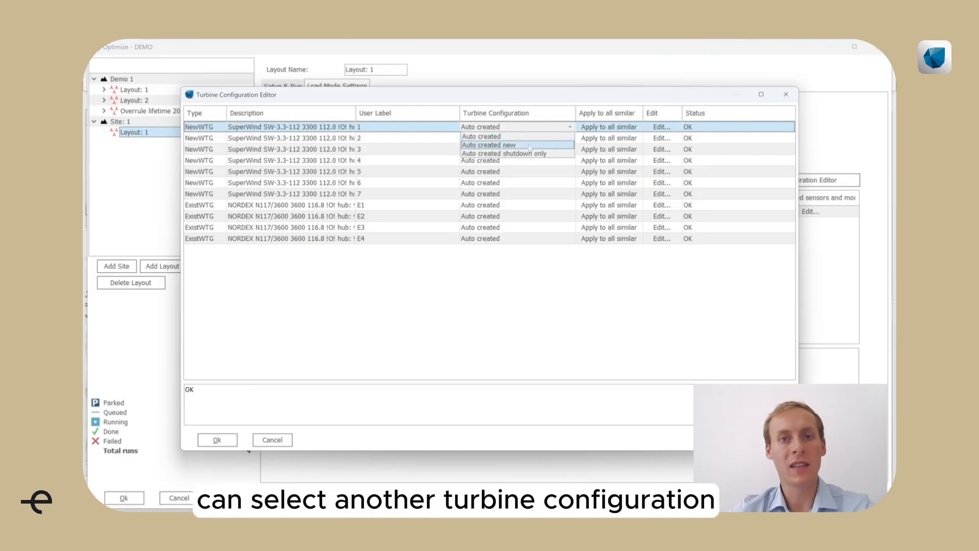
click(488, 145)
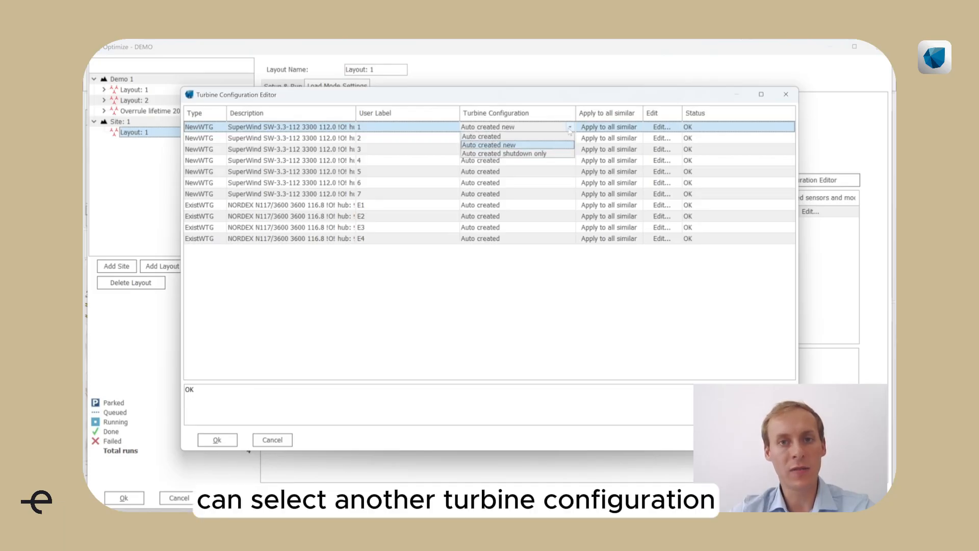
click(502, 154)
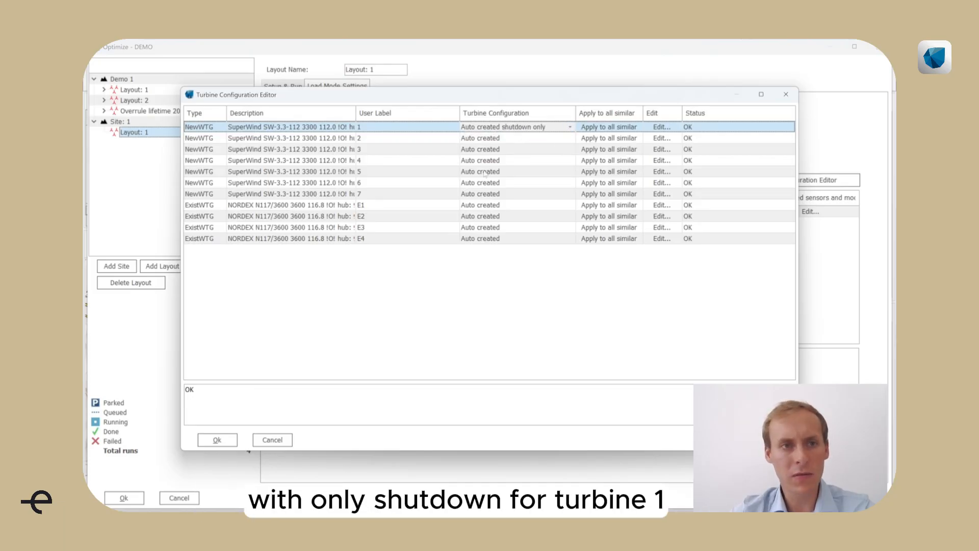
click(216, 439)
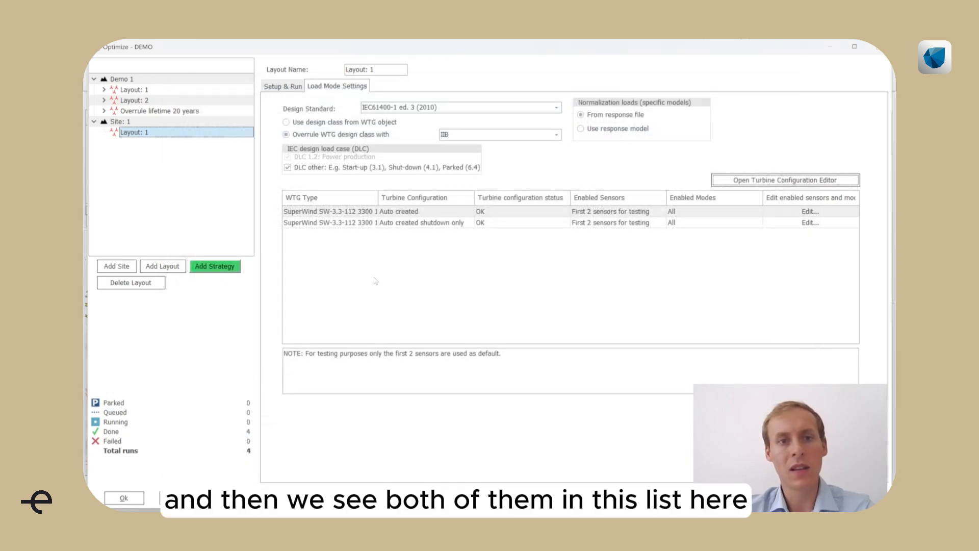
mouse_move(385, 226)
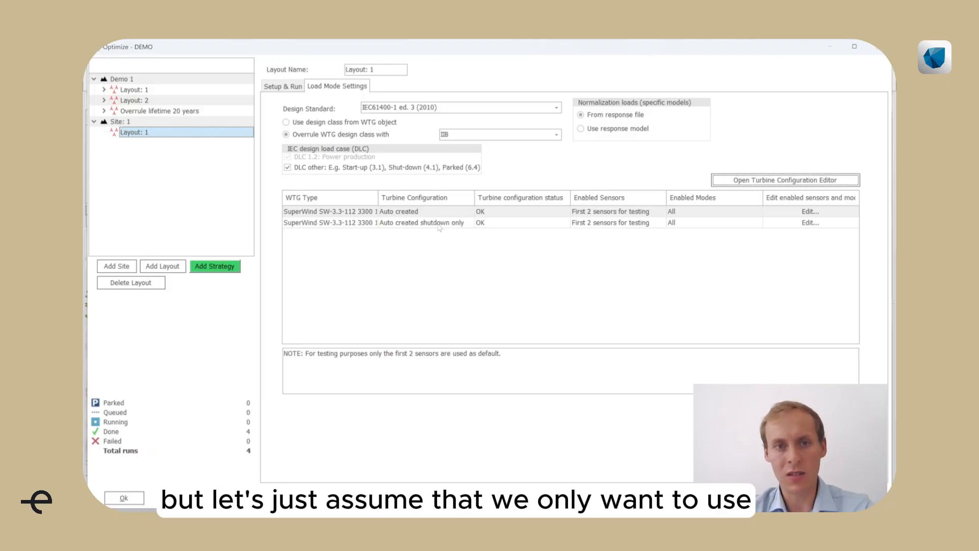
mouse_move(771, 192)
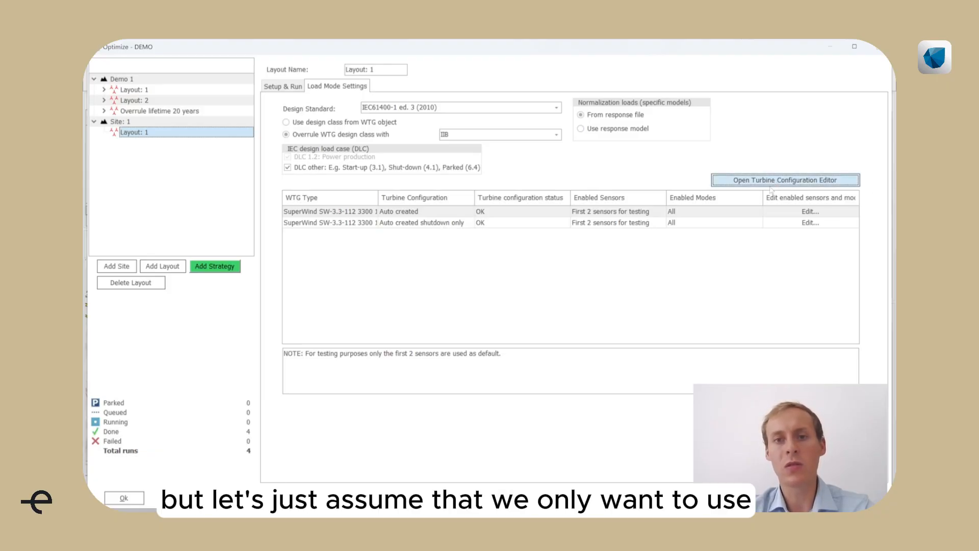
click(783, 180)
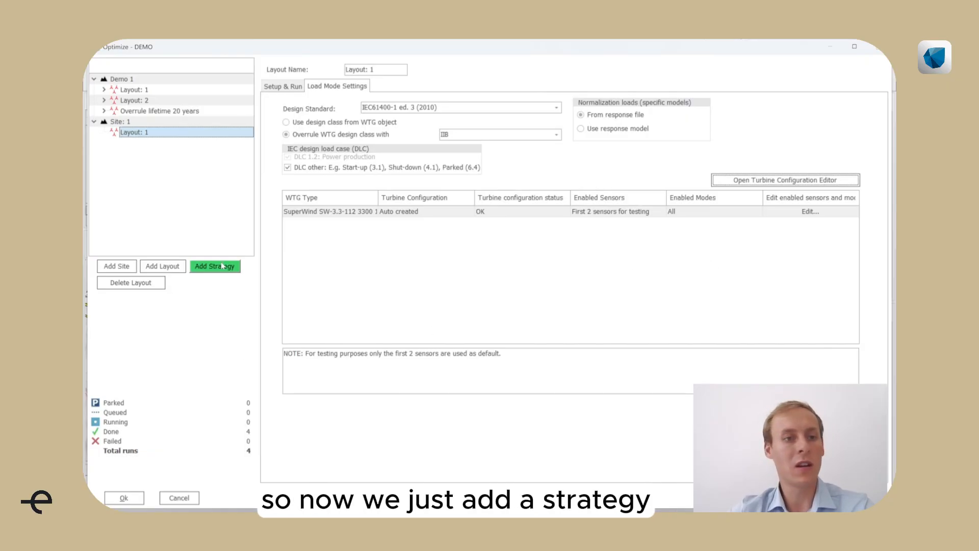
- Create and queue Strategy 1 with 7×3 m/s speed bins, 12×30° direction bins, contiguity 100
click(215, 266)
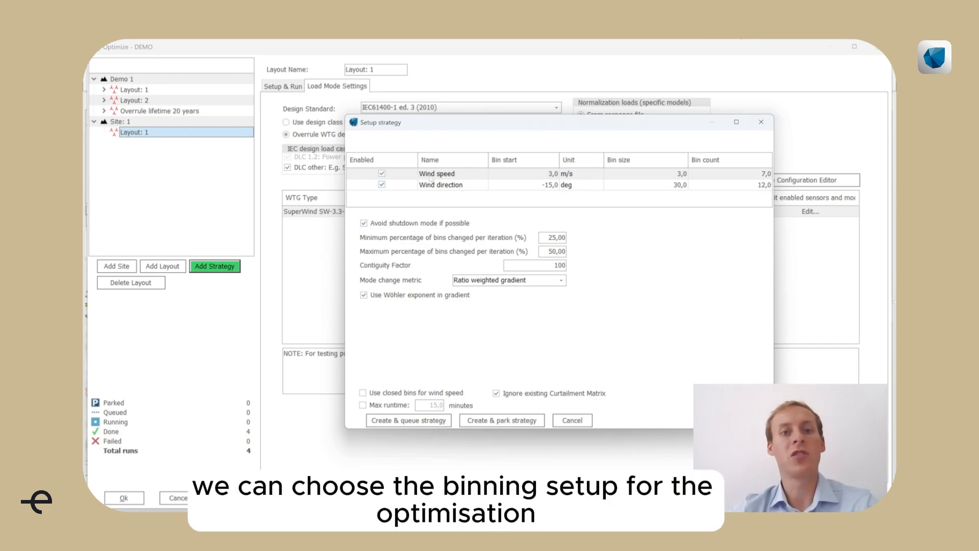
mouse_move(465, 179)
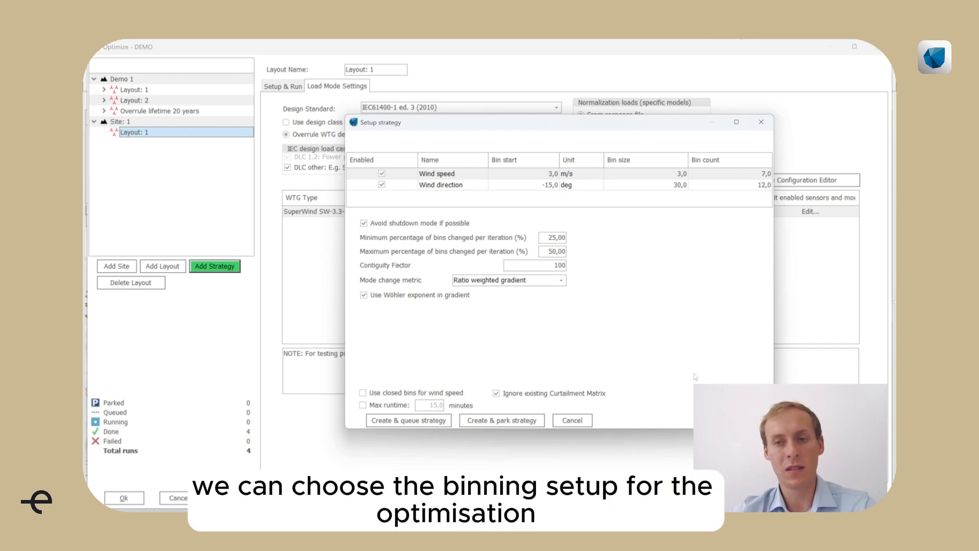
mouse_move(629, 361)
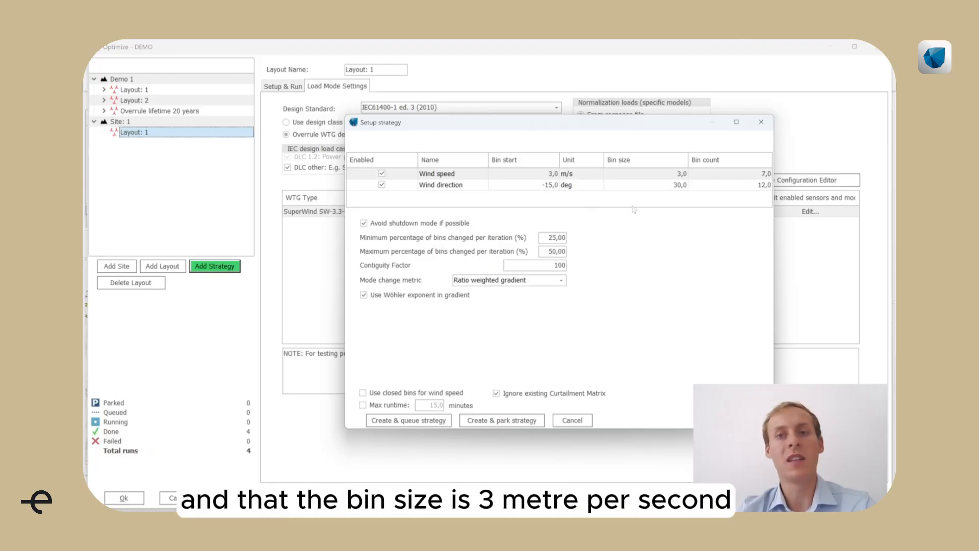
mouse_move(661, 191)
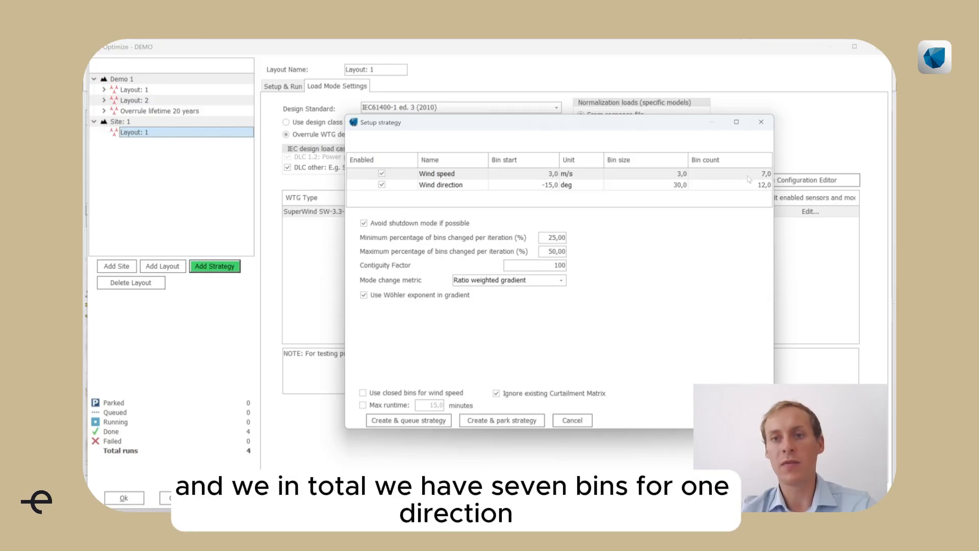
mouse_move(433, 190)
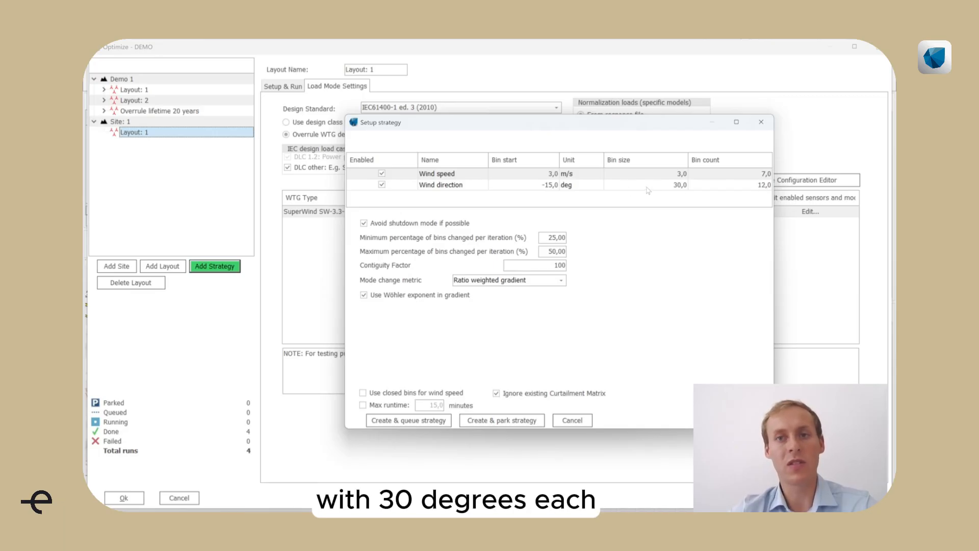
mouse_move(532, 201)
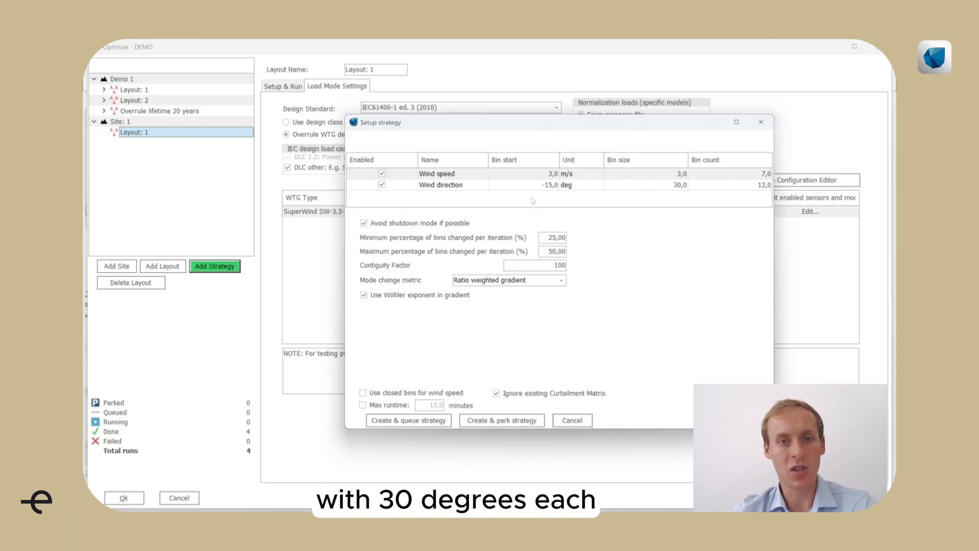
mouse_move(519, 243)
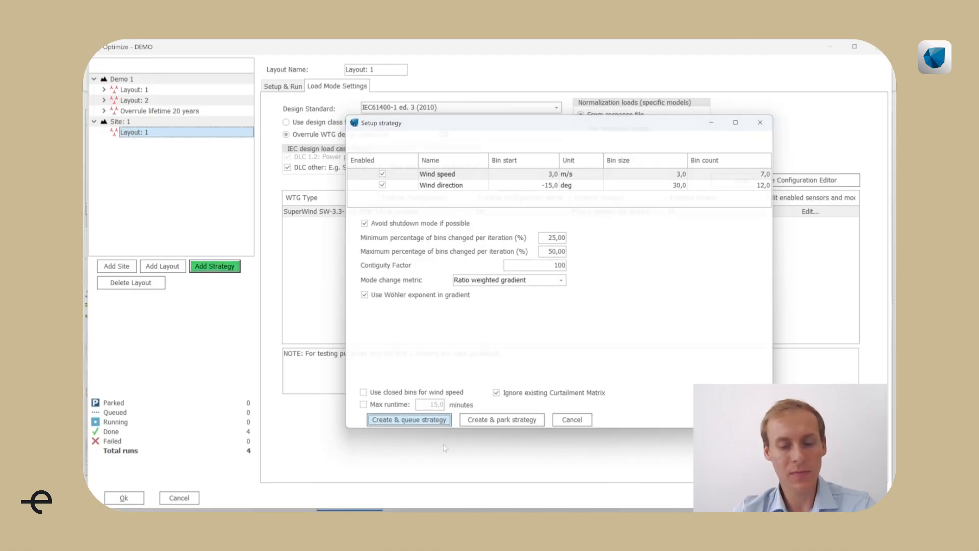
click(409, 419)
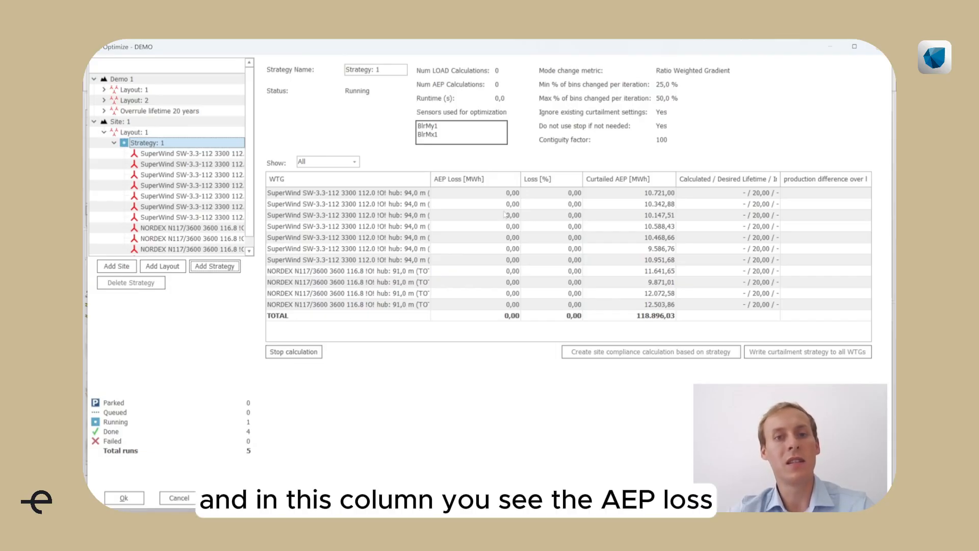
mouse_move(482, 200)
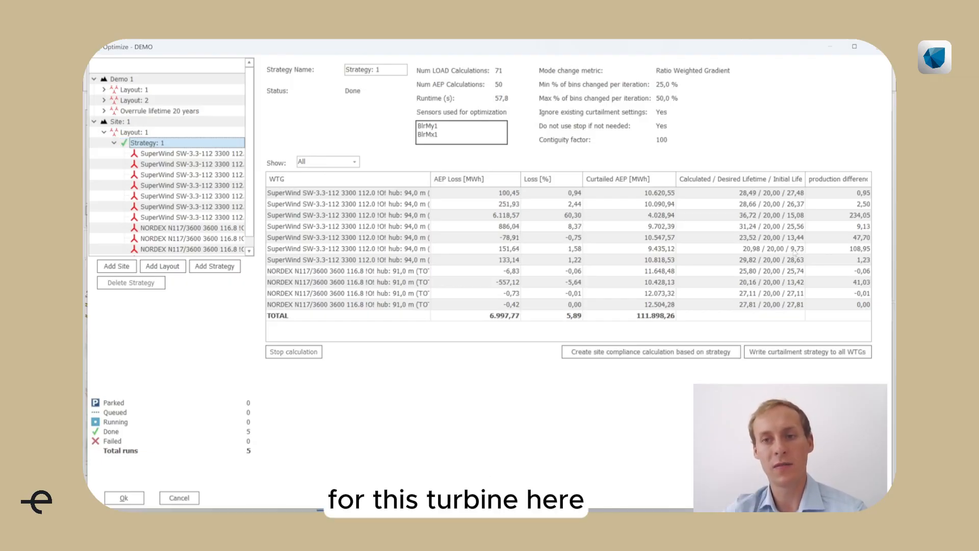
- Select the turbine showing -78,91 MWh AEP loss in the finished Strategy 1 results
click(406, 248)
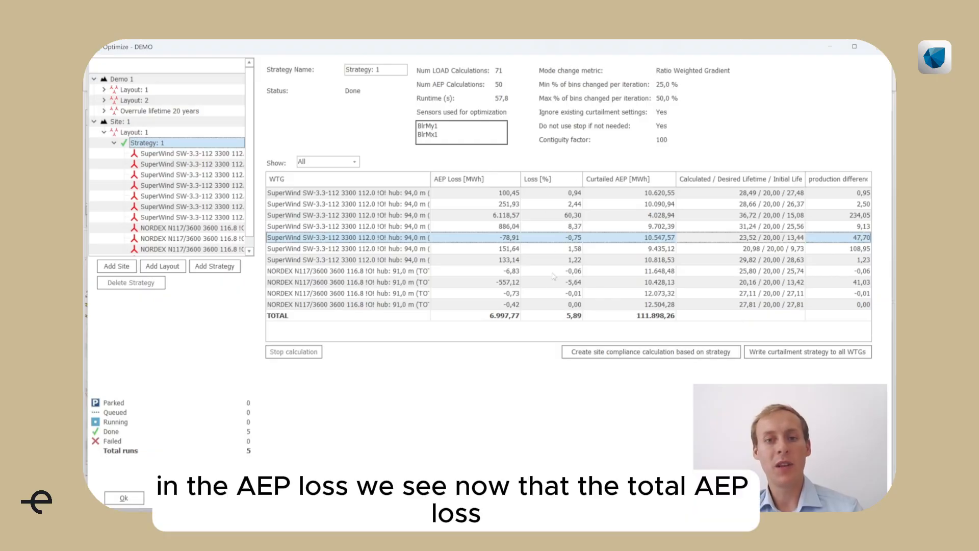
mouse_move(330, 325)
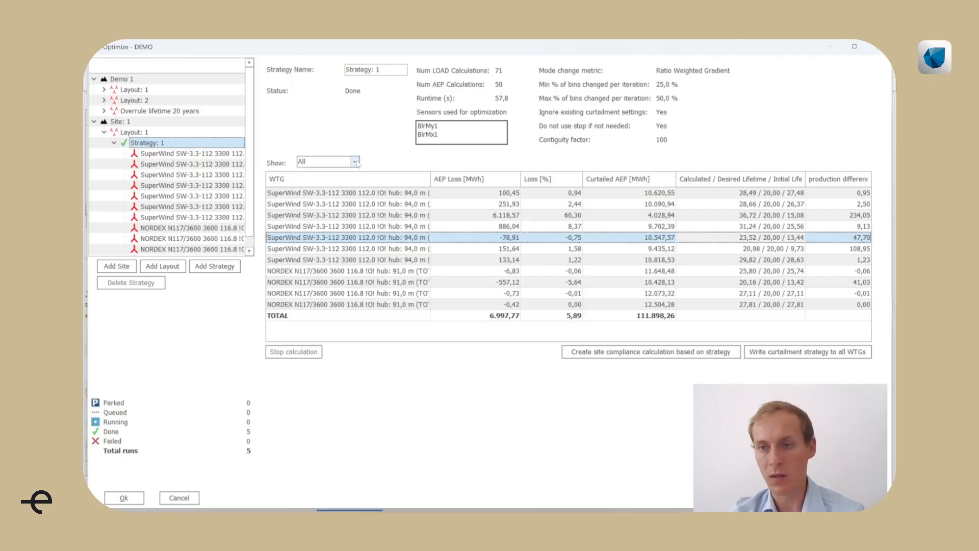
- Filter results to new WTGs only and show the first SuperWind turbine's mode matrix
click(323, 161)
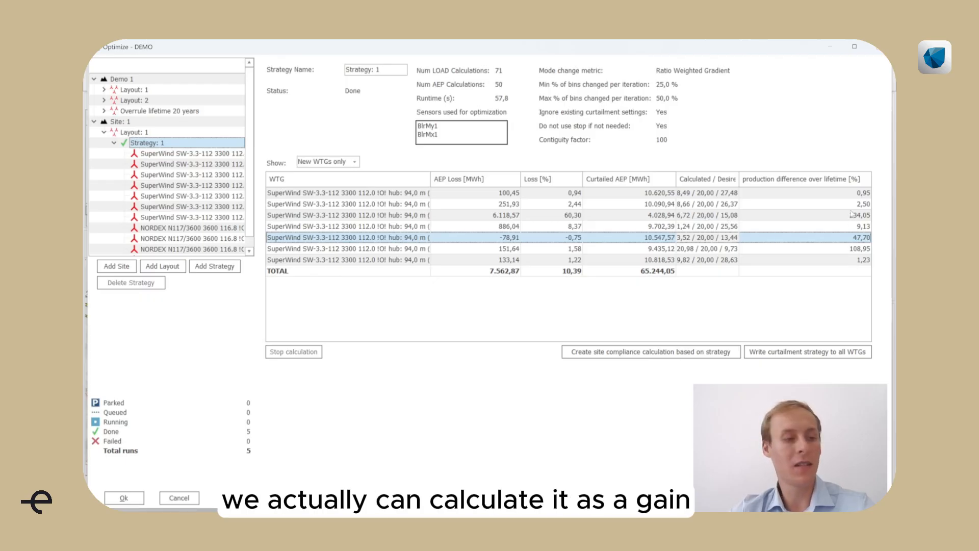
mouse_move(847, 279)
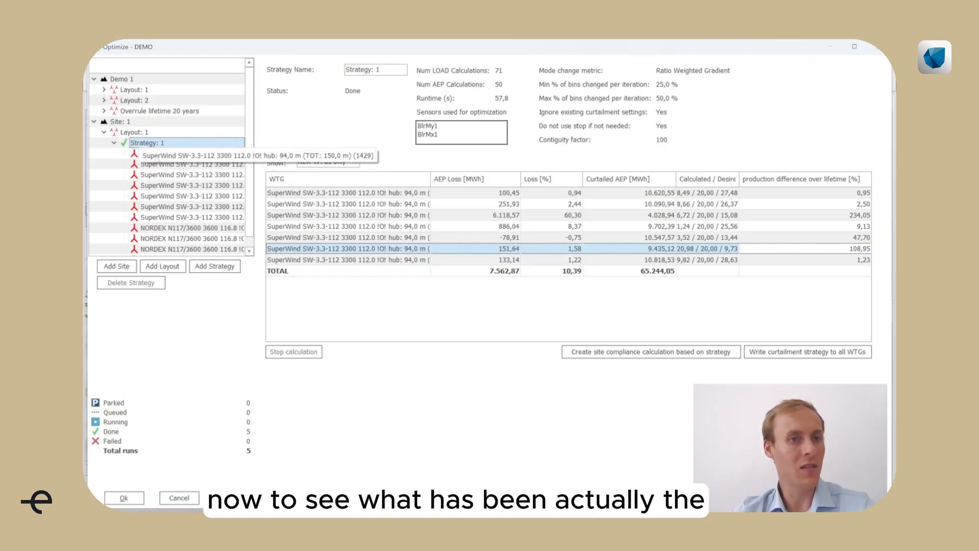
click(191, 154)
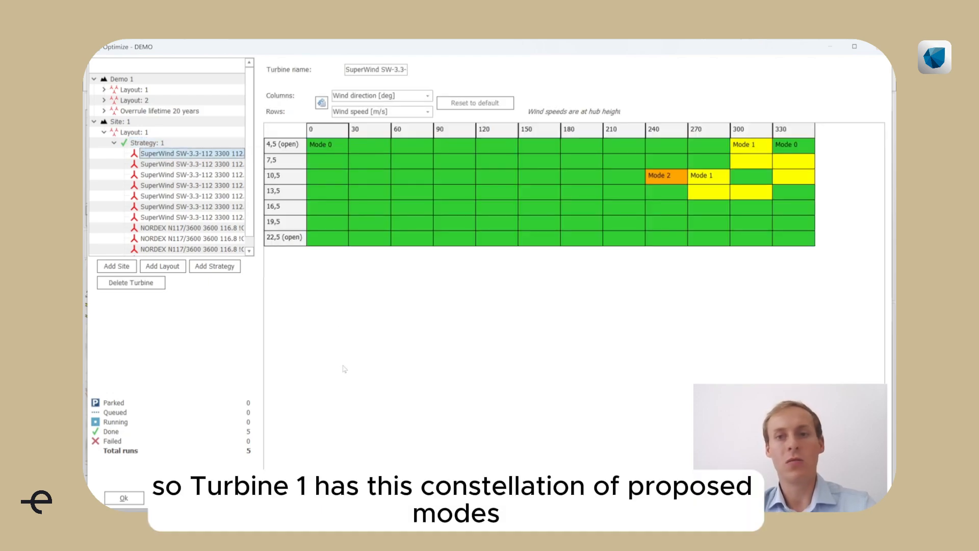
mouse_move(705, 162)
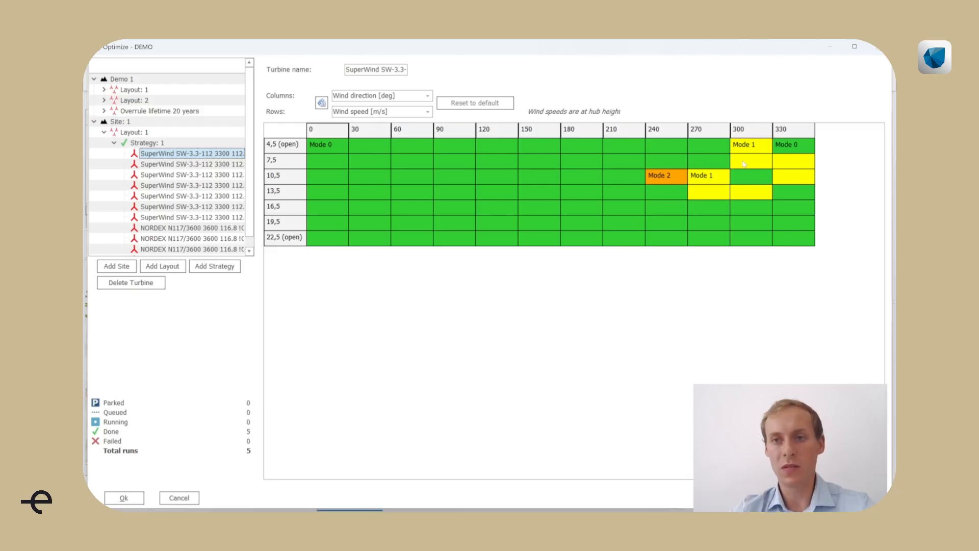
mouse_move(653, 227)
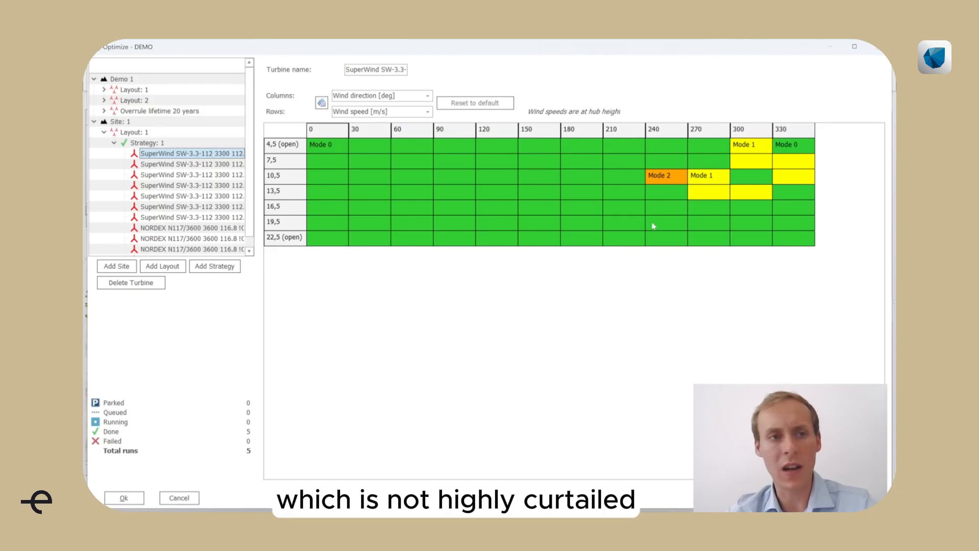
mouse_move(191, 185)
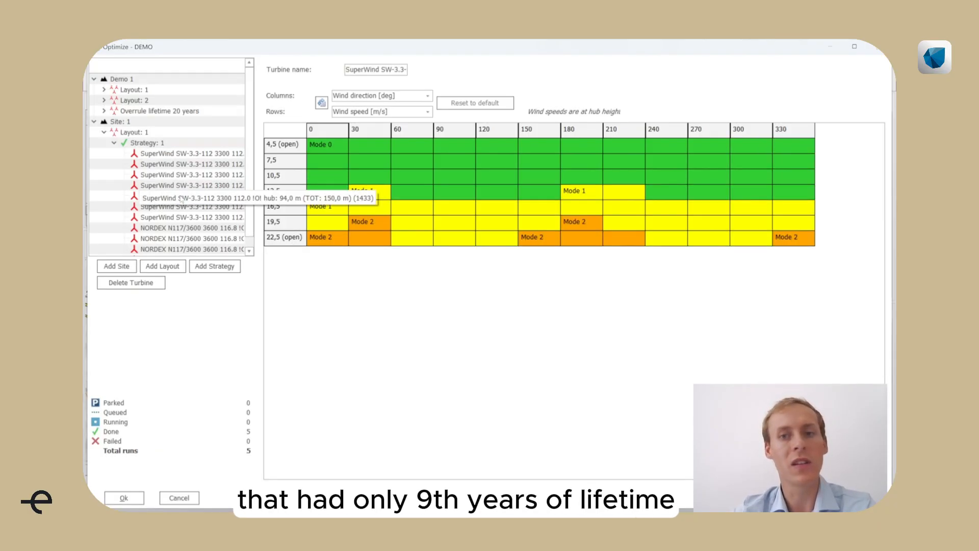
- Review the Strategy 1 mode matrices of several SuperWind turbines, ending on the shutdown-heavy one
click(191, 195)
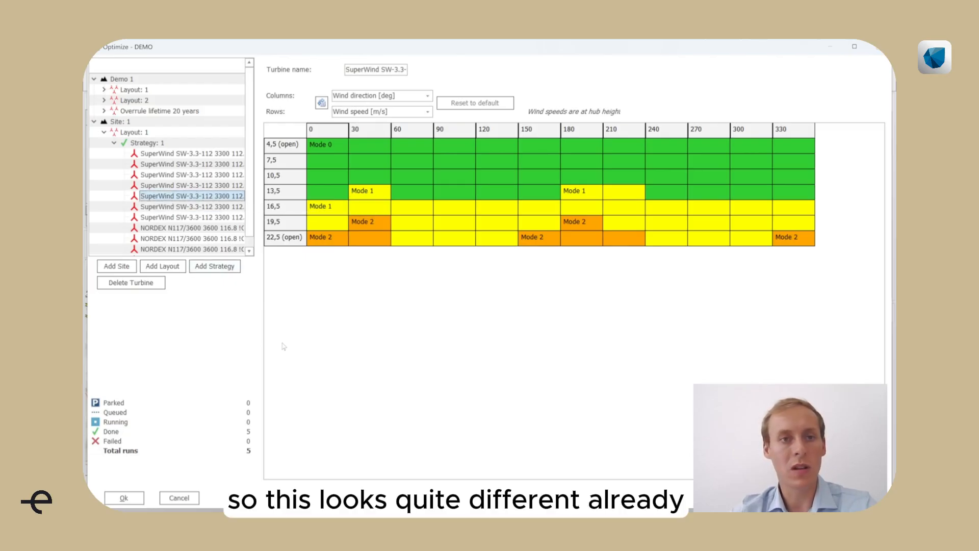
mouse_move(388, 299)
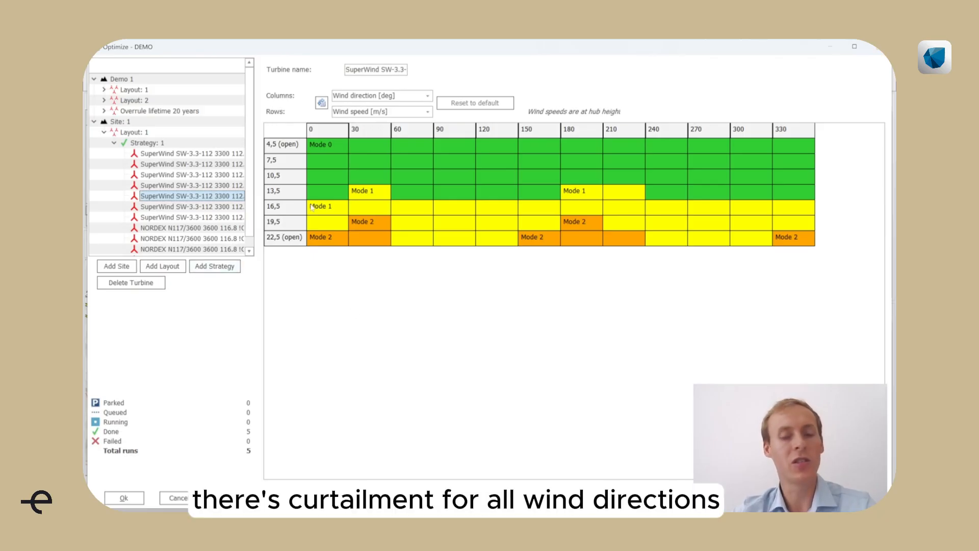
mouse_move(192, 206)
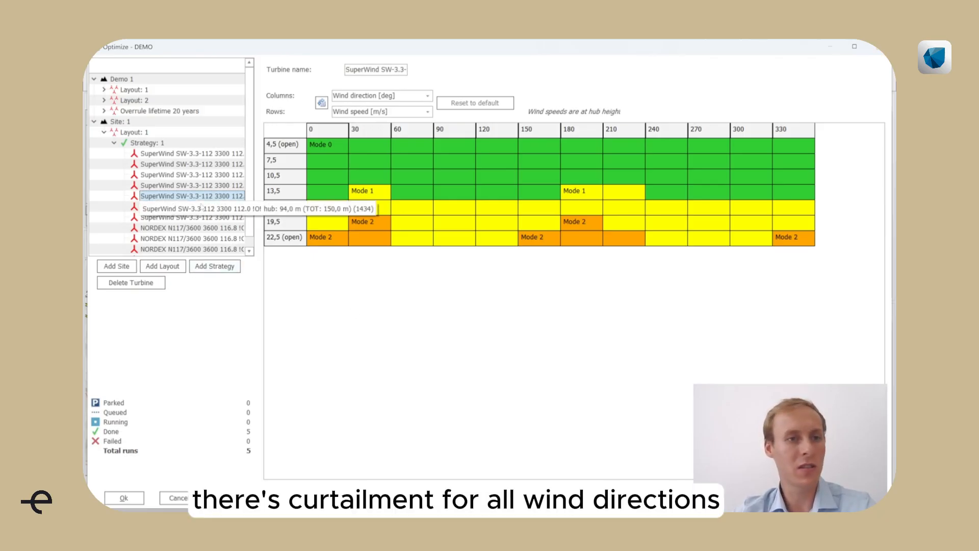
click(192, 207)
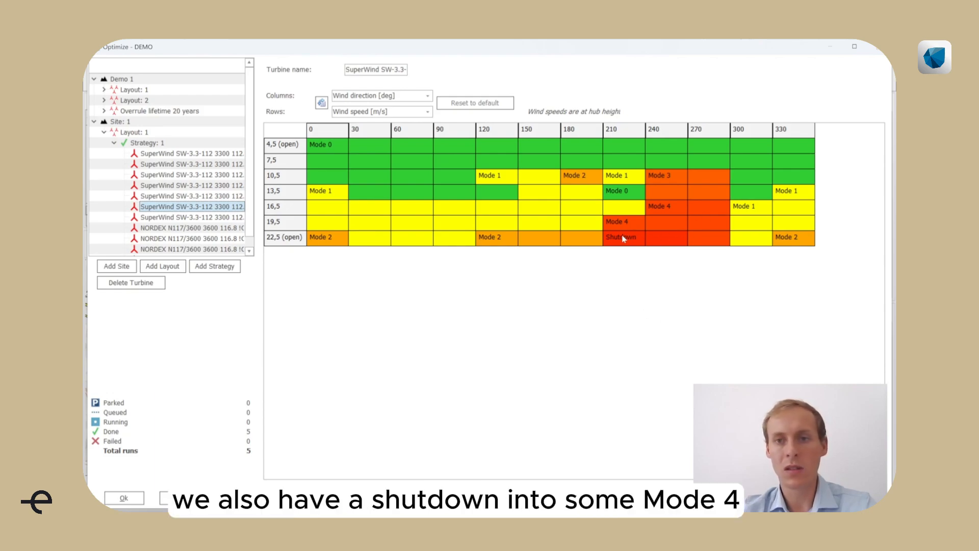
mouse_move(691, 220)
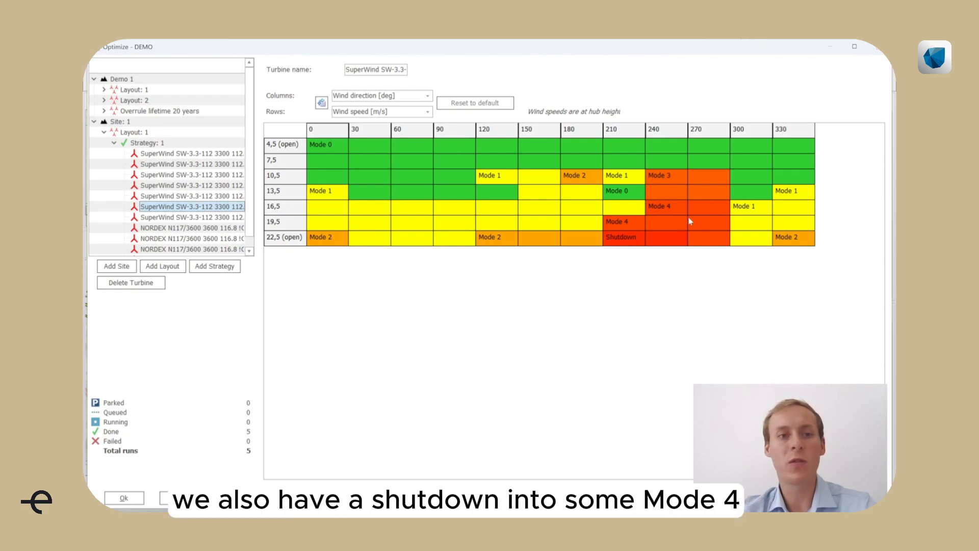
click(192, 217)
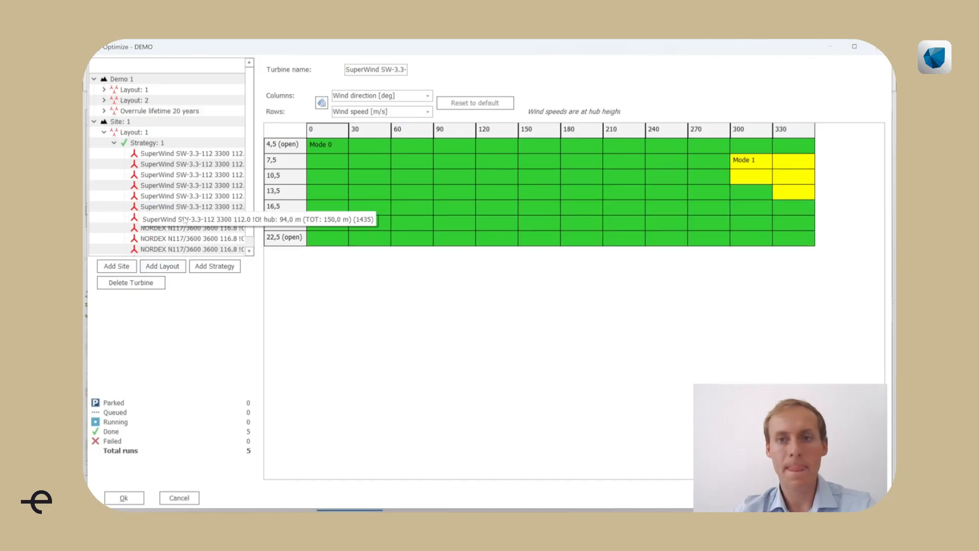
click(192, 216)
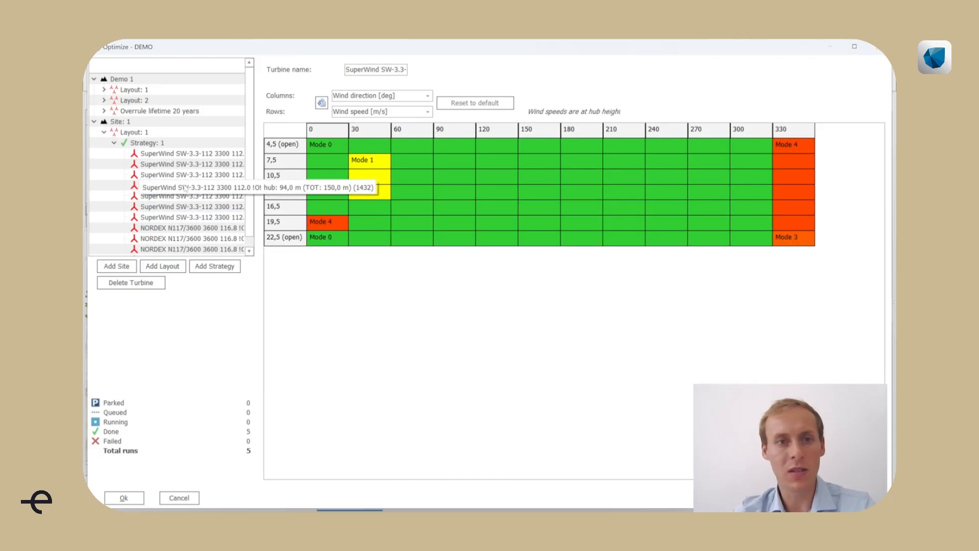
click(191, 185)
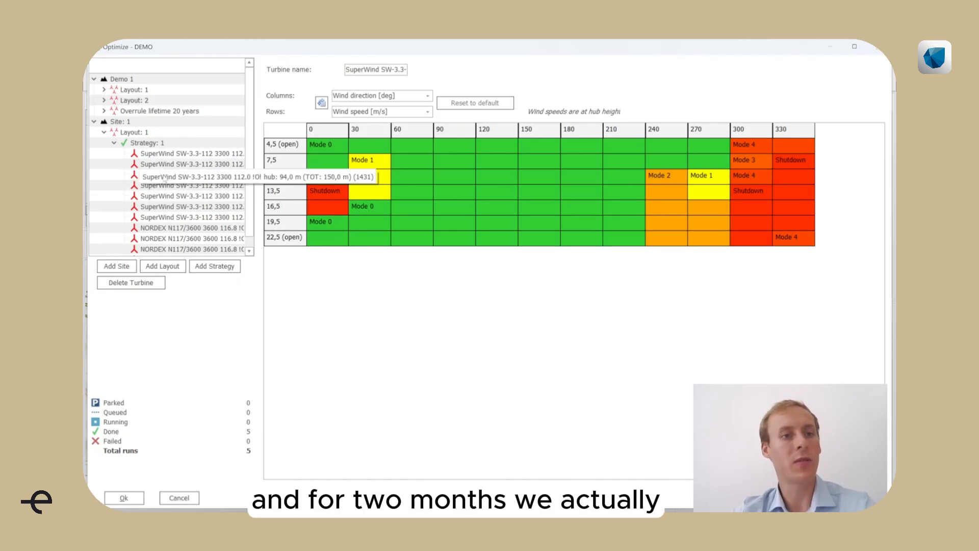
click(191, 174)
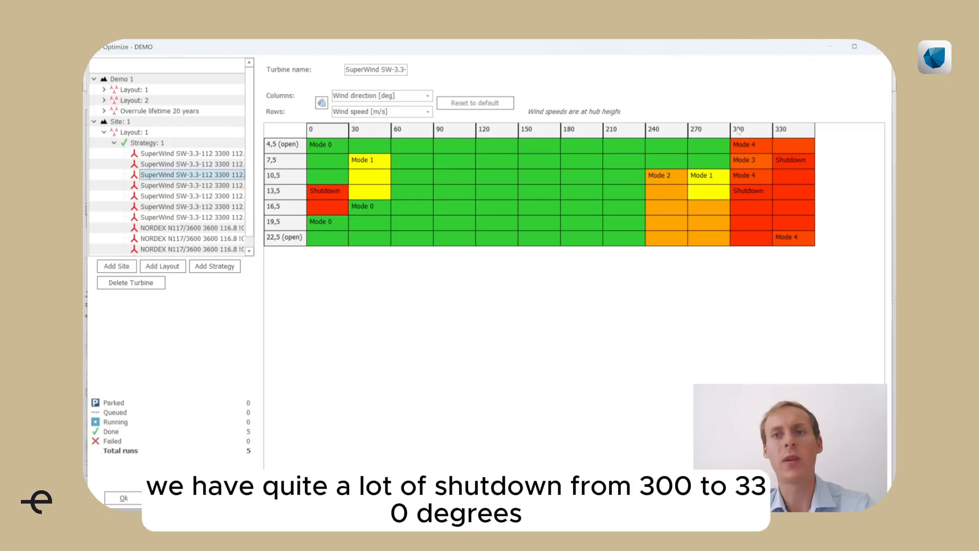
mouse_move(245, 465)
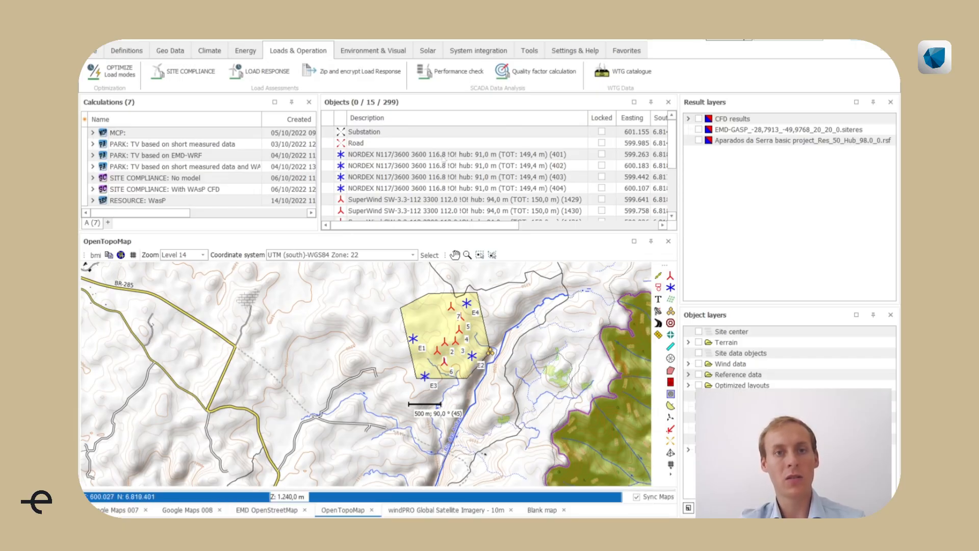
- Review design class and lifetime of NORDEX turbines 401 to 404 via their properties
double_click(450, 154)
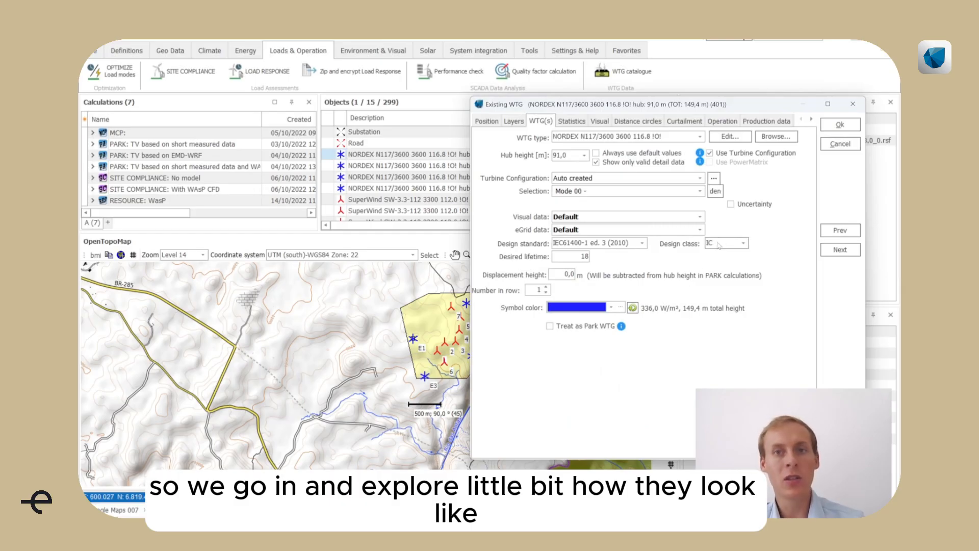
mouse_move(839, 249)
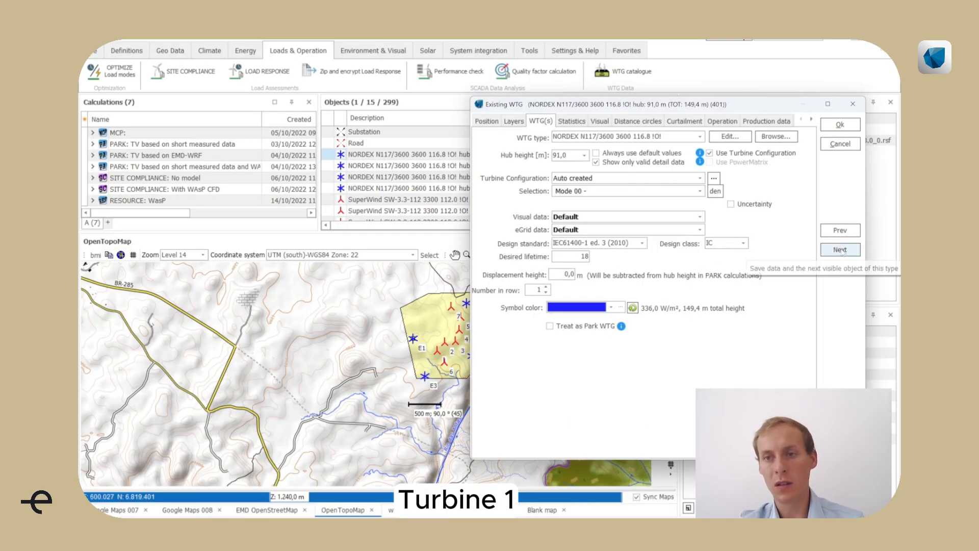
click(839, 249)
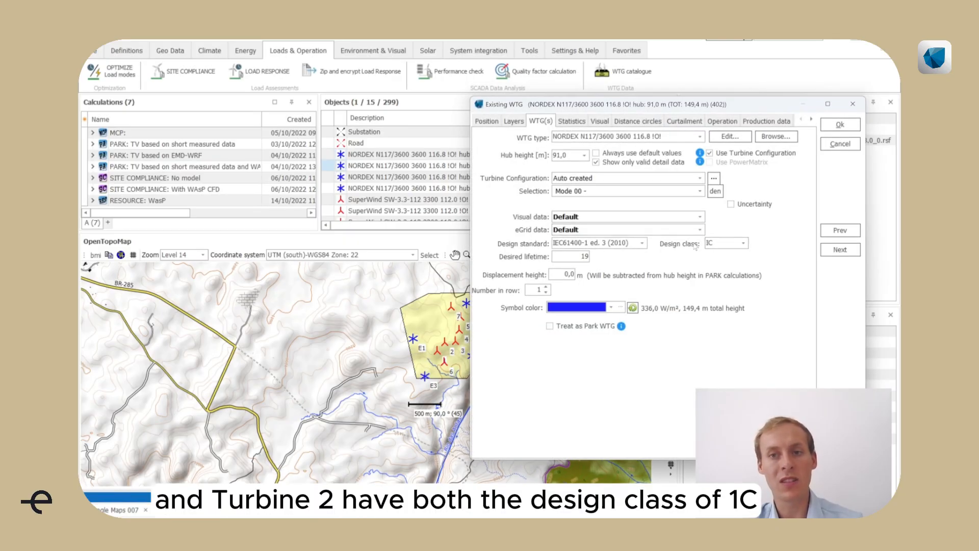
mouse_move(677, 255)
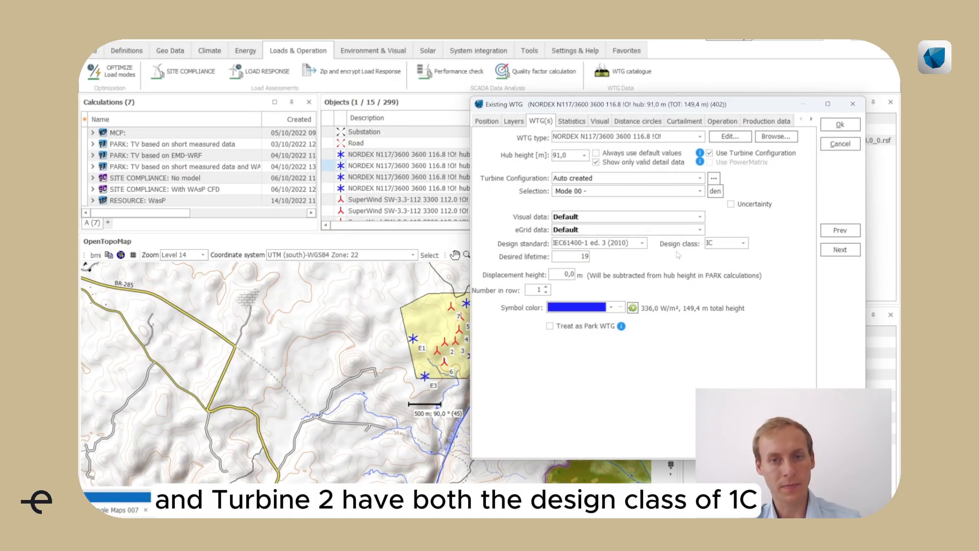
mouse_move(839, 249)
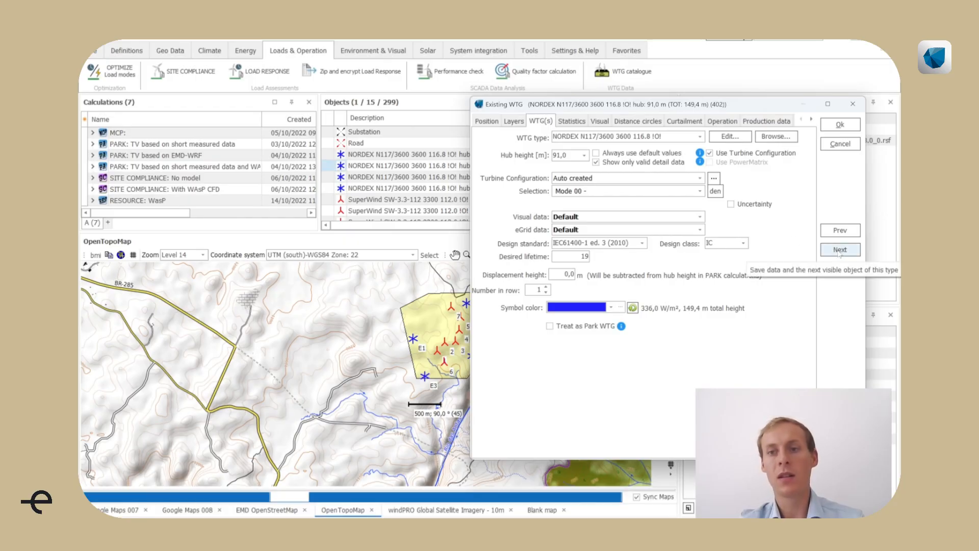
click(840, 249)
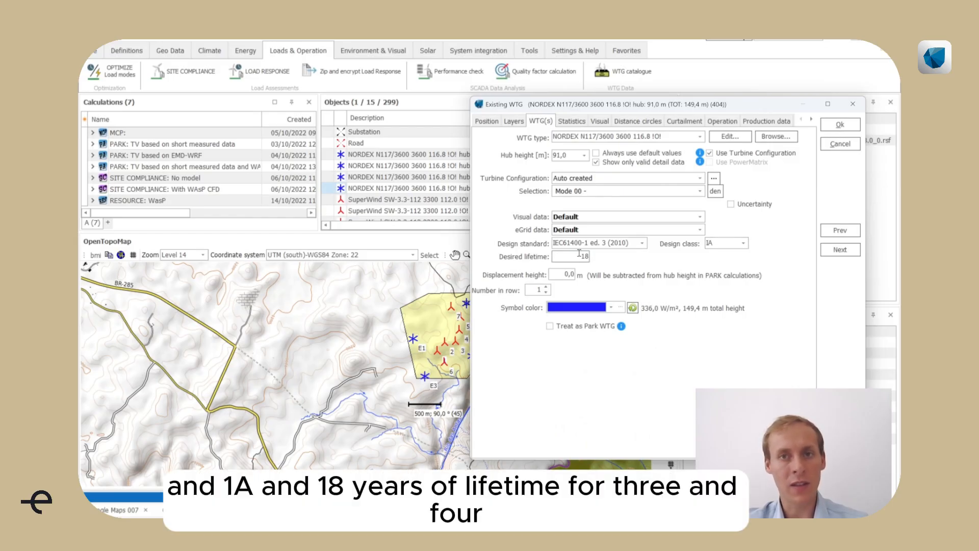
mouse_move(839, 249)
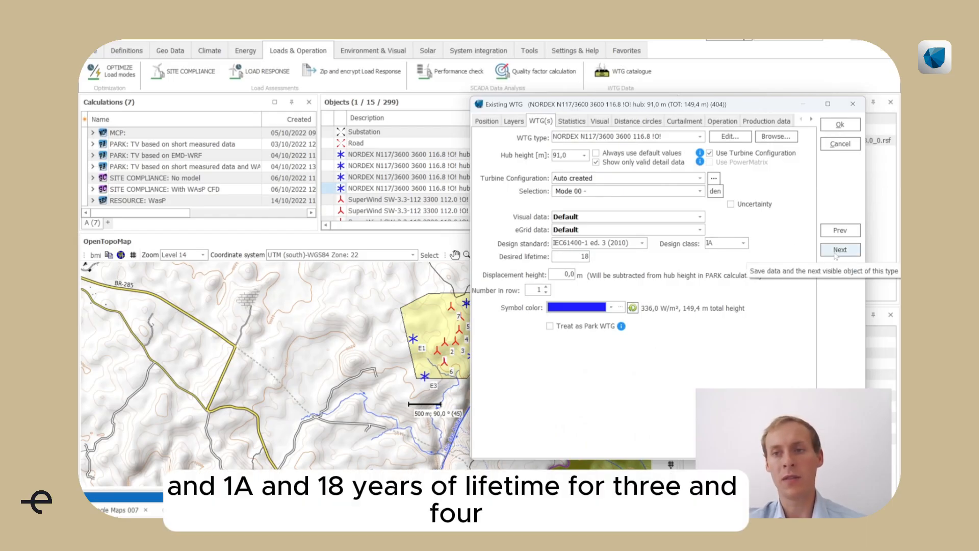
click(839, 249)
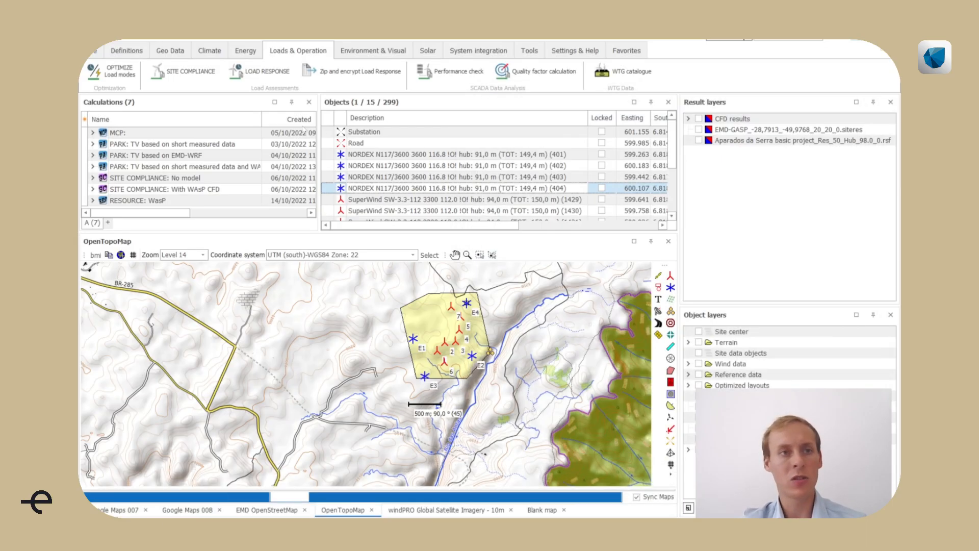
- Reopen the DEMO optimization session and add a second layout under Site 1
click(110, 70)
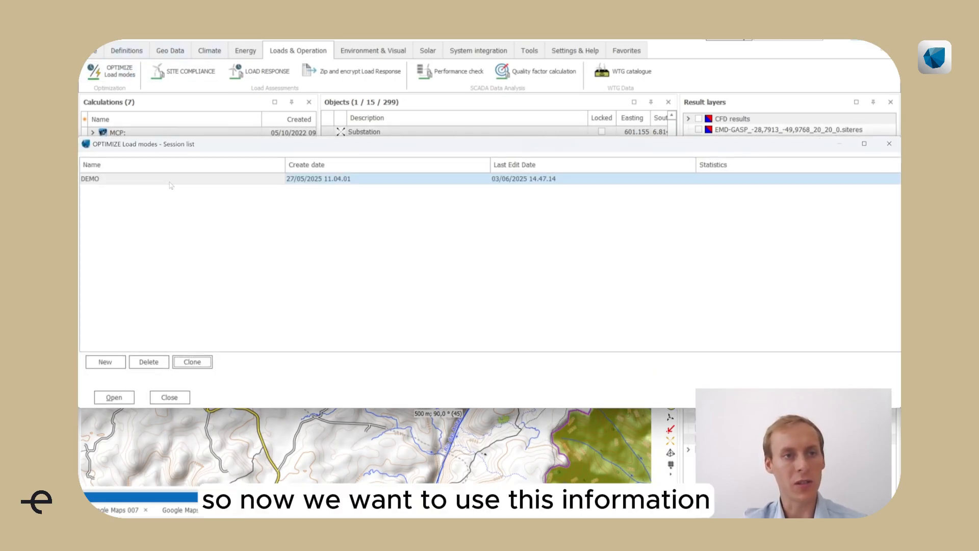
click(113, 397)
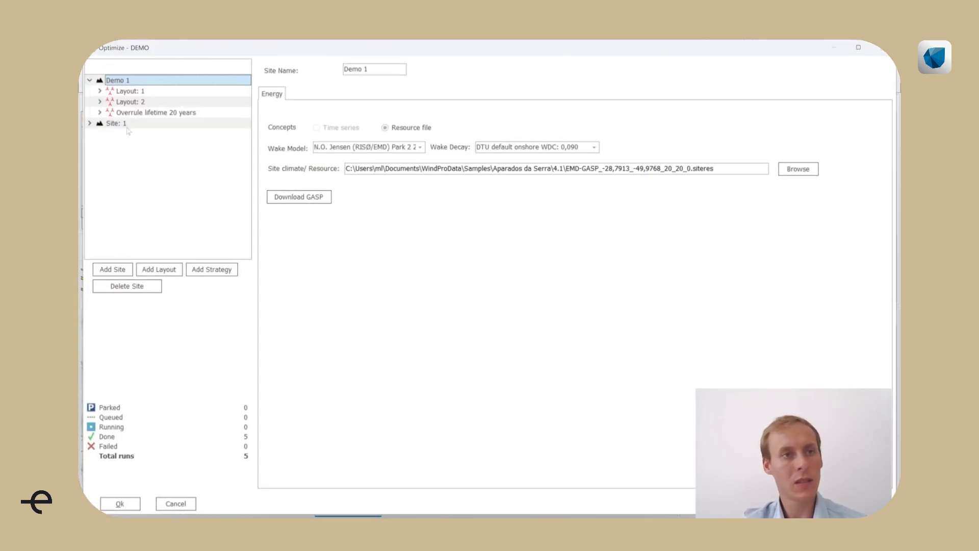
click(116, 123)
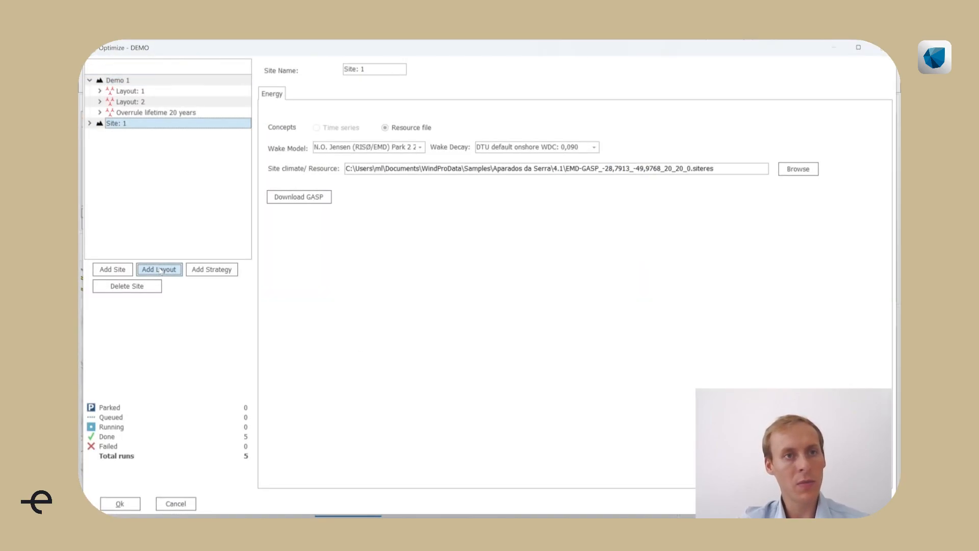
click(160, 269)
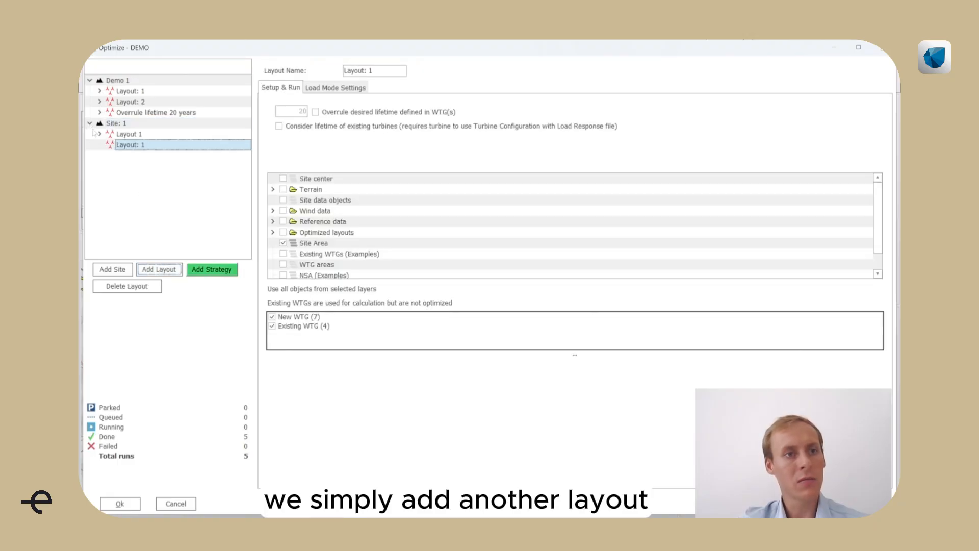
- Rename the layouts 'Default settings, overrule' and 'Use from WTG objects', applying one lifetime to all new turbines
click(130, 133)
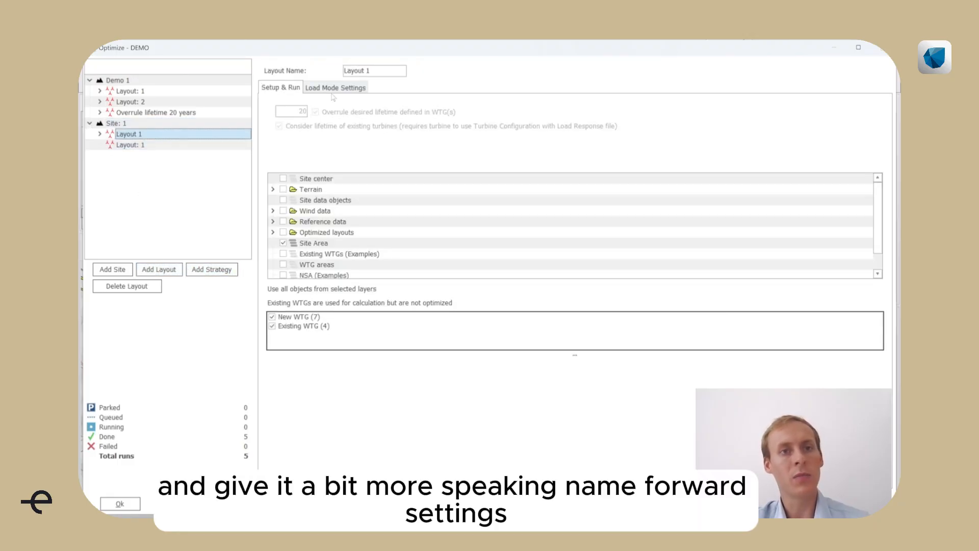
text(Defaul)
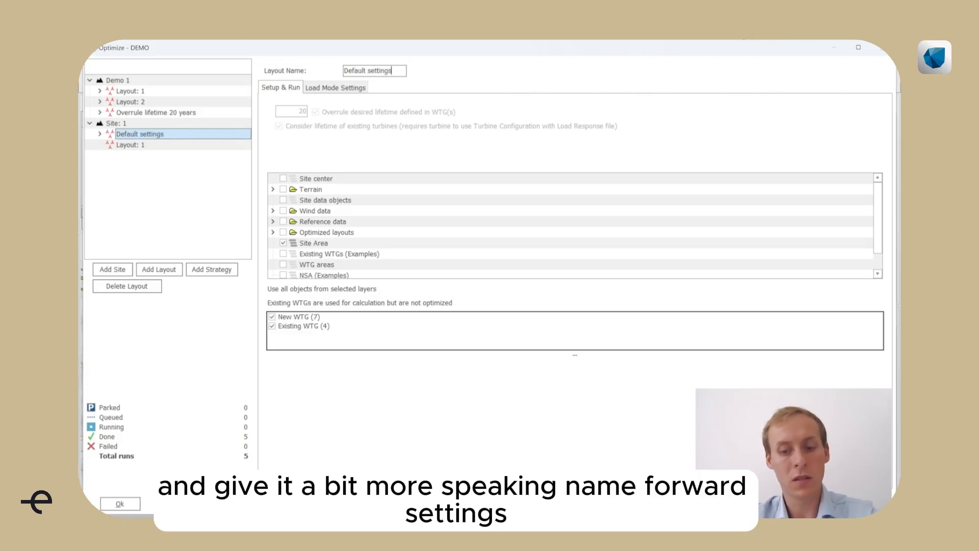
text(, overrule)
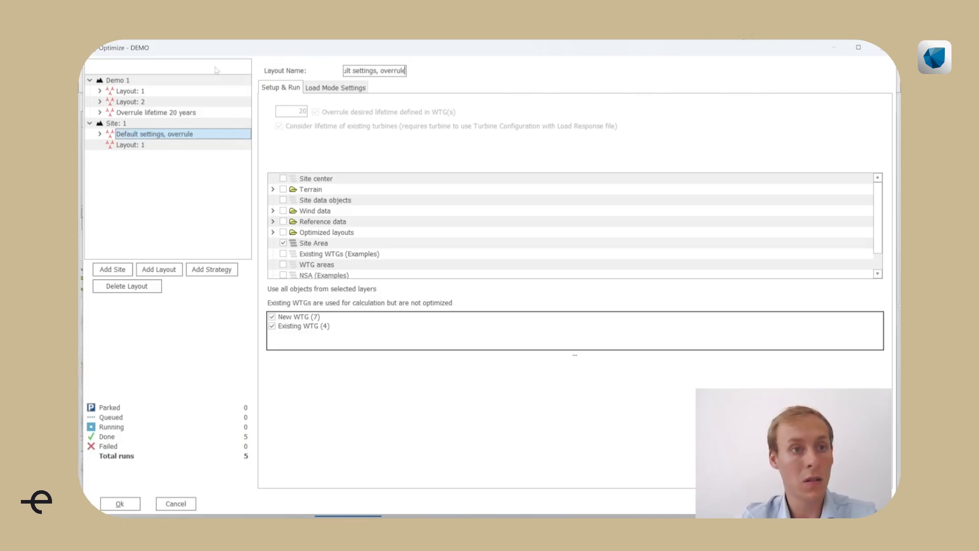
click(130, 144)
text(U)
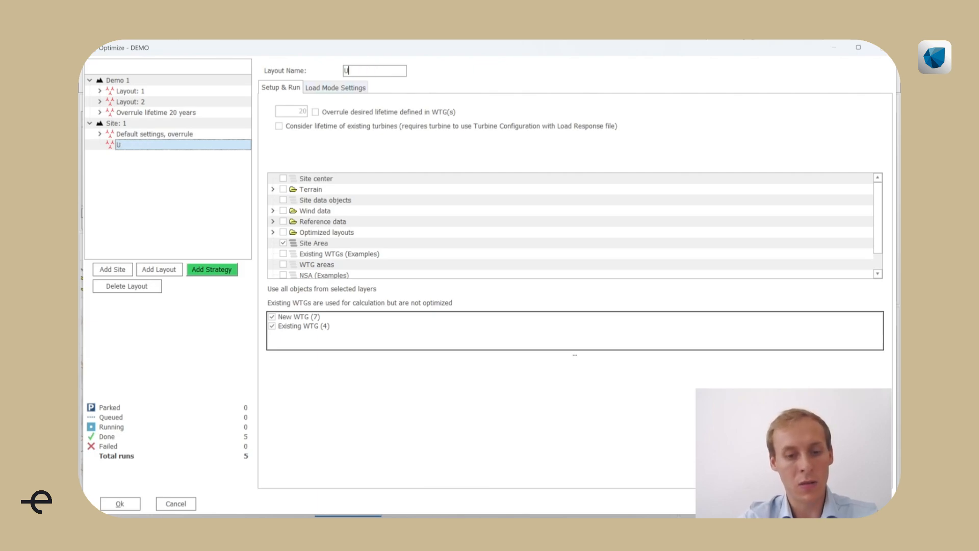
text(se from WTG objects)
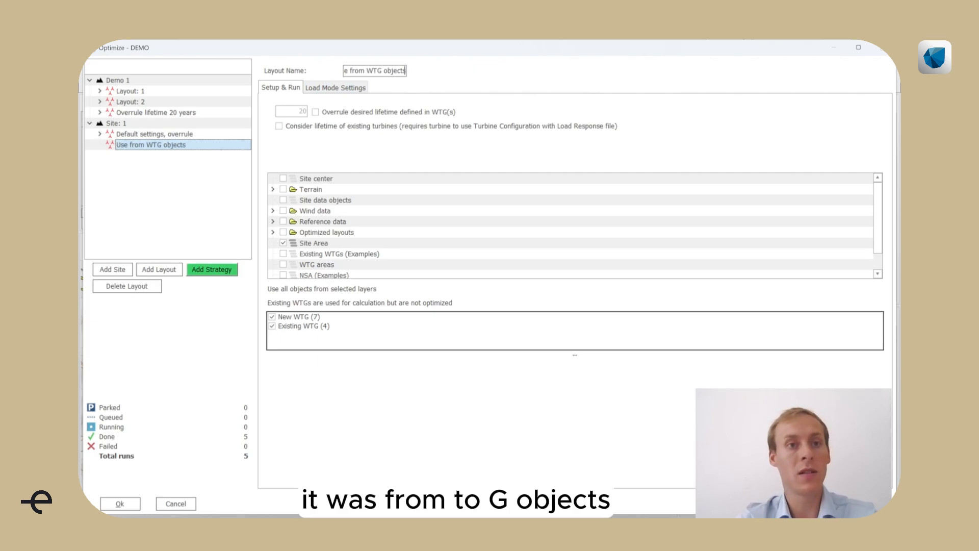
click(315, 112)
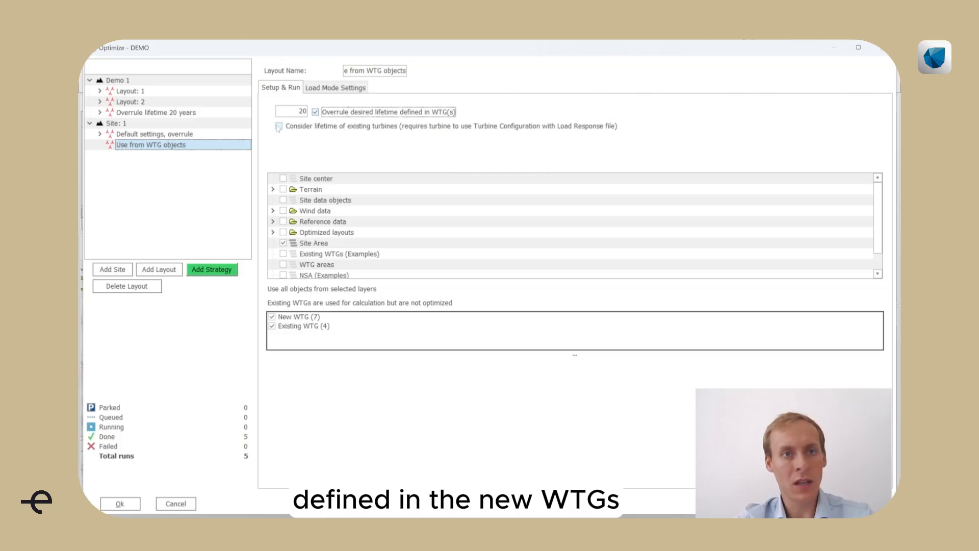
- Account for existing turbines' lifetime and include other design load cases for this layout
click(278, 126)
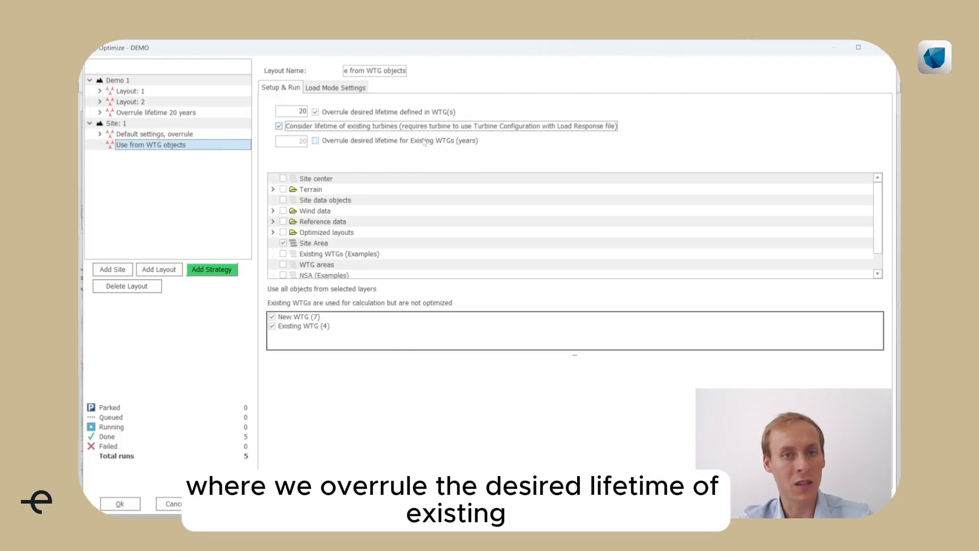
click(335, 87)
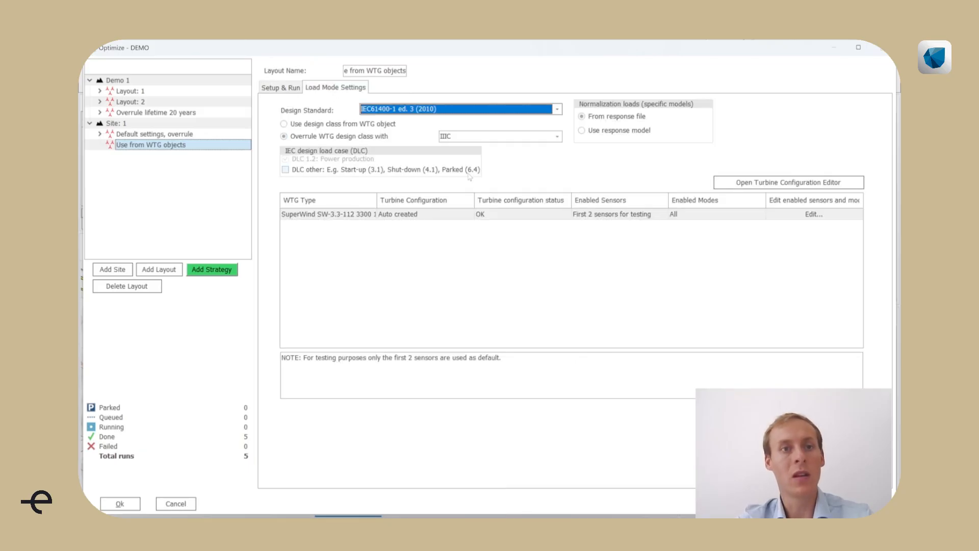
click(284, 123)
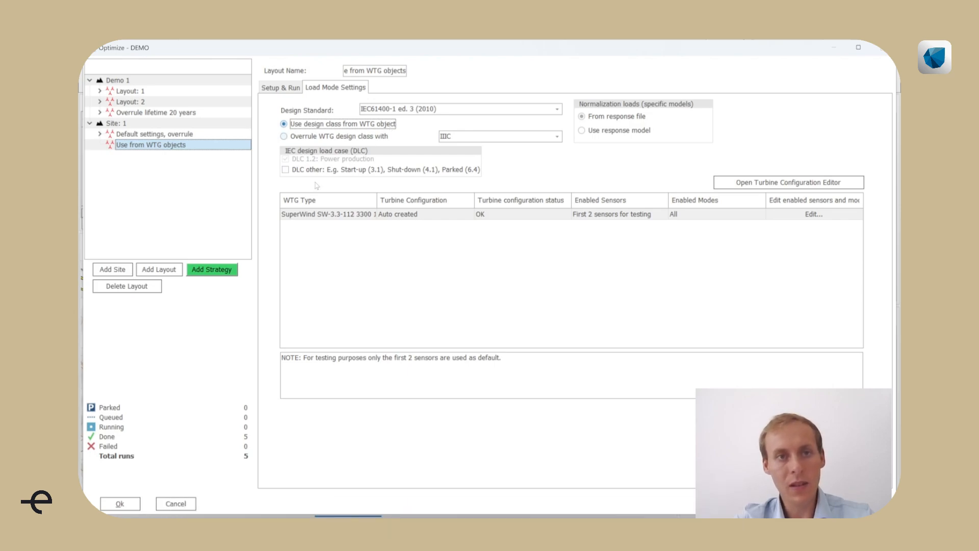
click(286, 169)
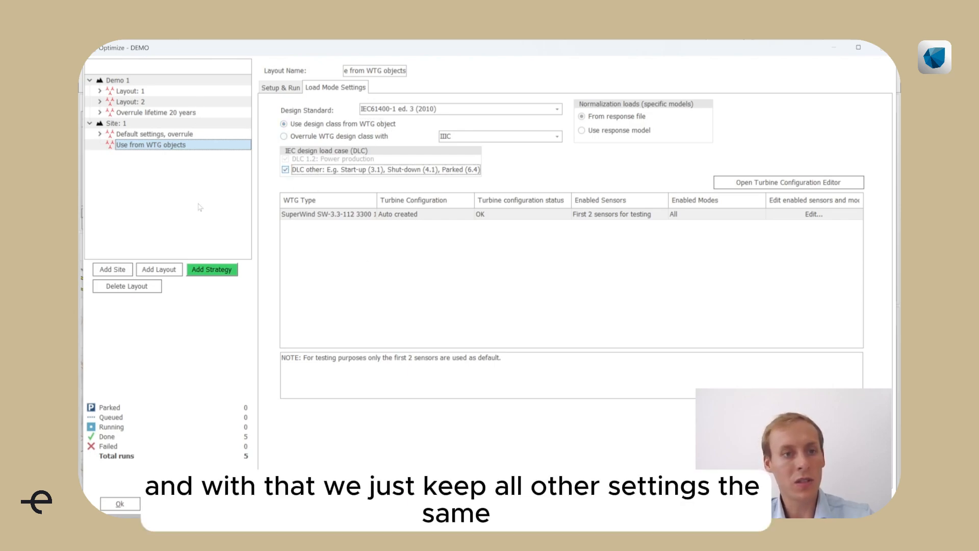
- Create and queue a new Strategy 1 with contiguity factor 100 for the Use from WTG objects layout
click(213, 269)
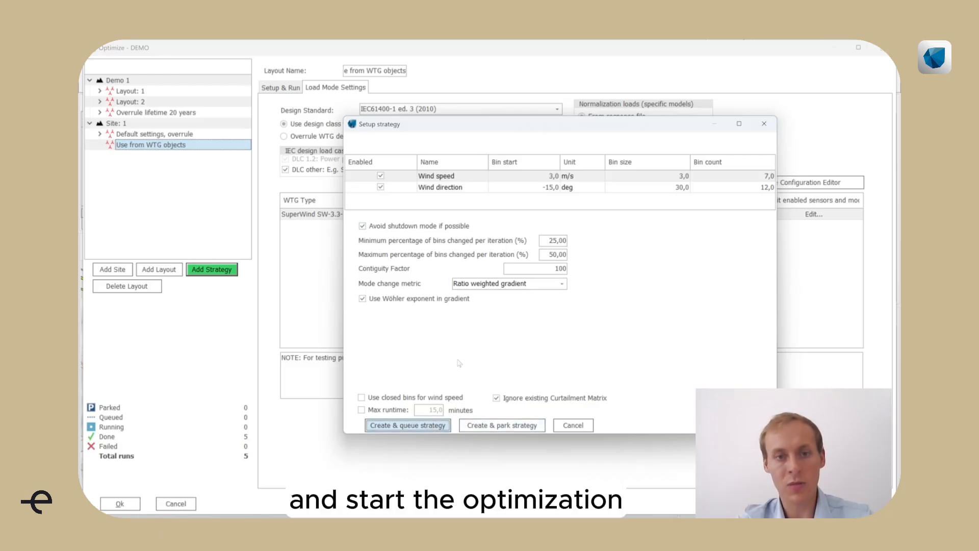
click(407, 424)
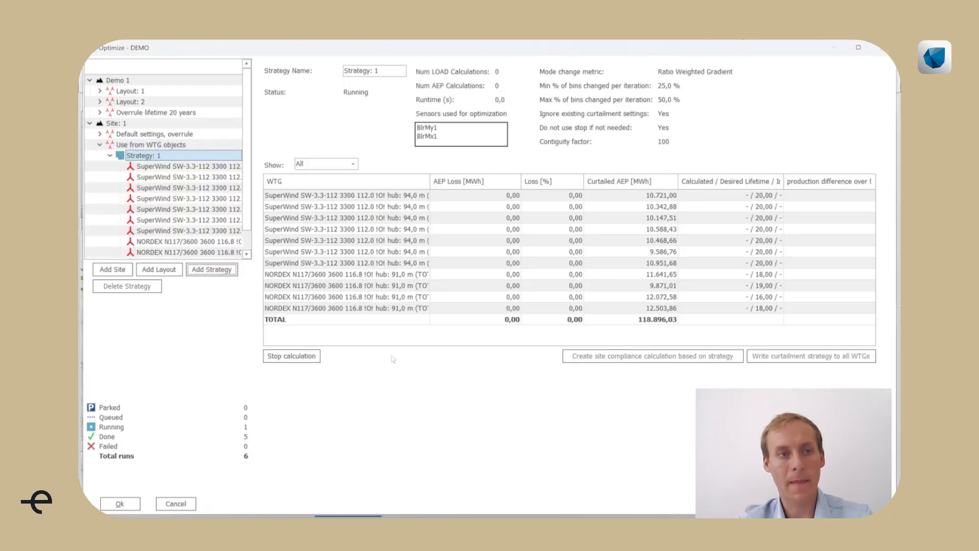
- Scroll the running Strategy 1 results listing all eleven turbines' curtailed AEP
scroll(down, 3)
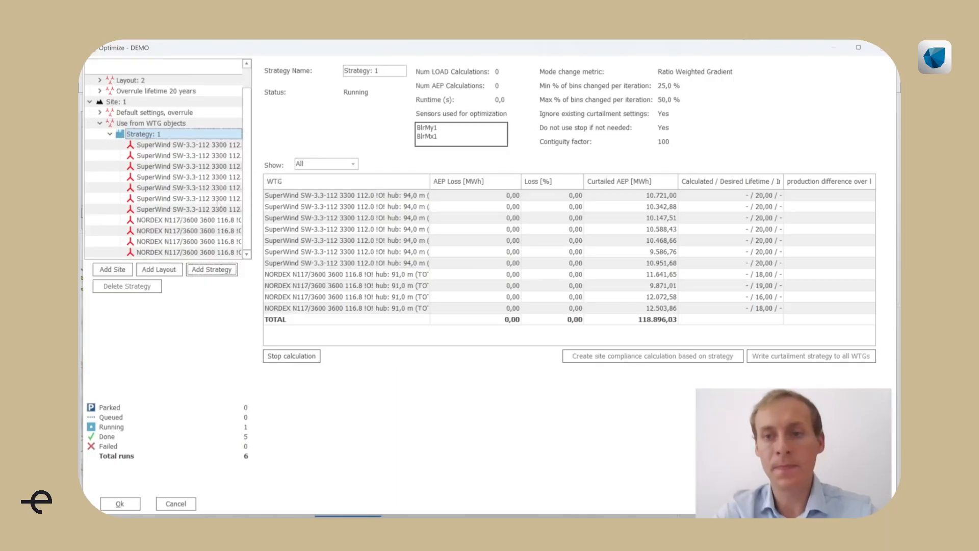
mouse_move(820, 326)
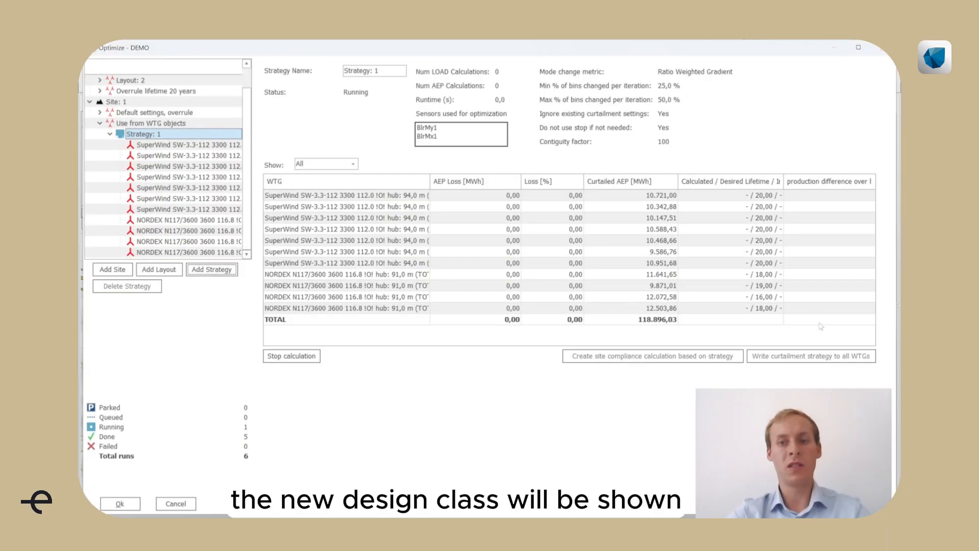
mouse_move(762, 321)
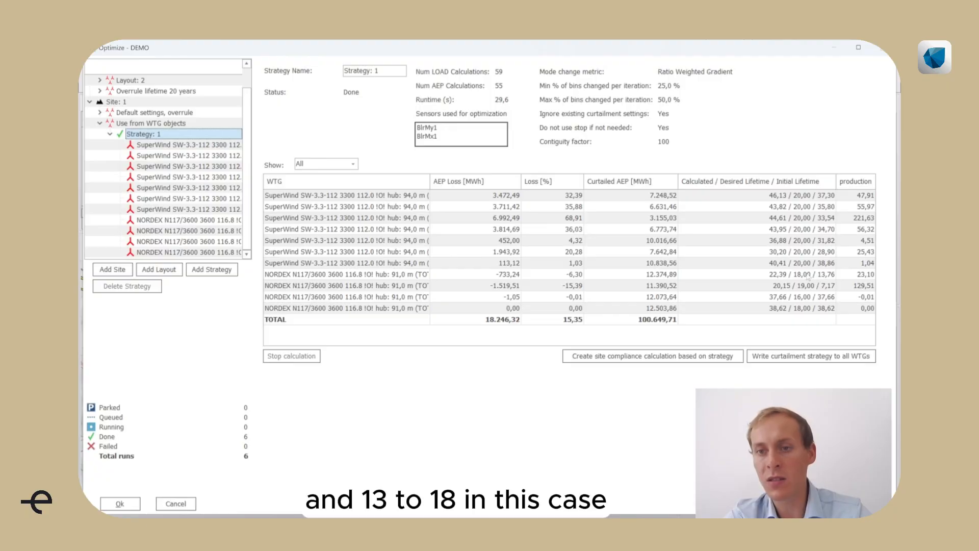
mouse_move(461, 336)
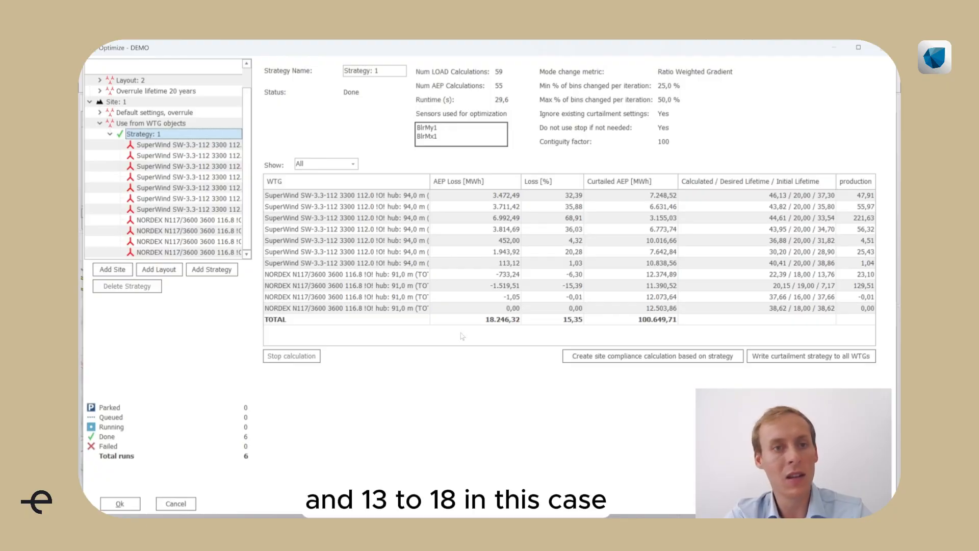
mouse_move(438, 342)
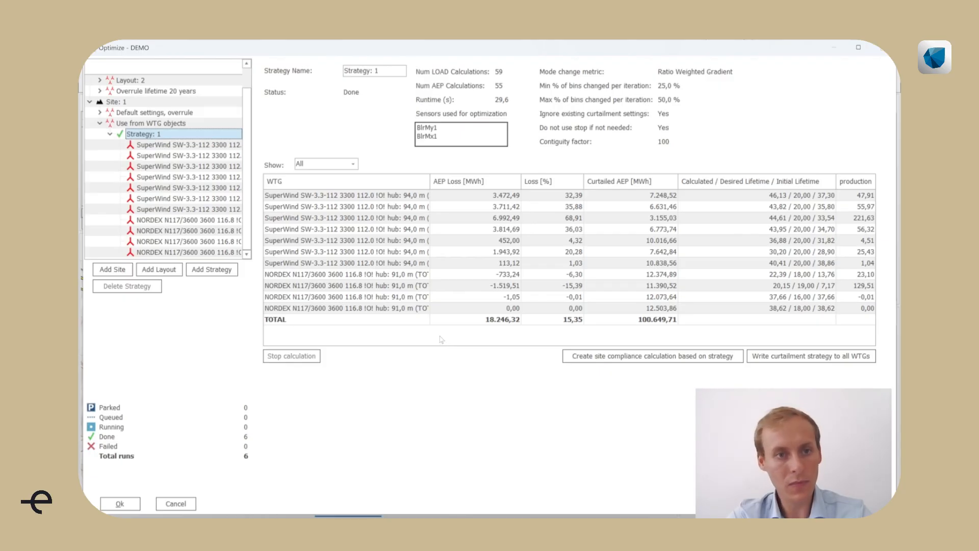
mouse_move(182, 144)
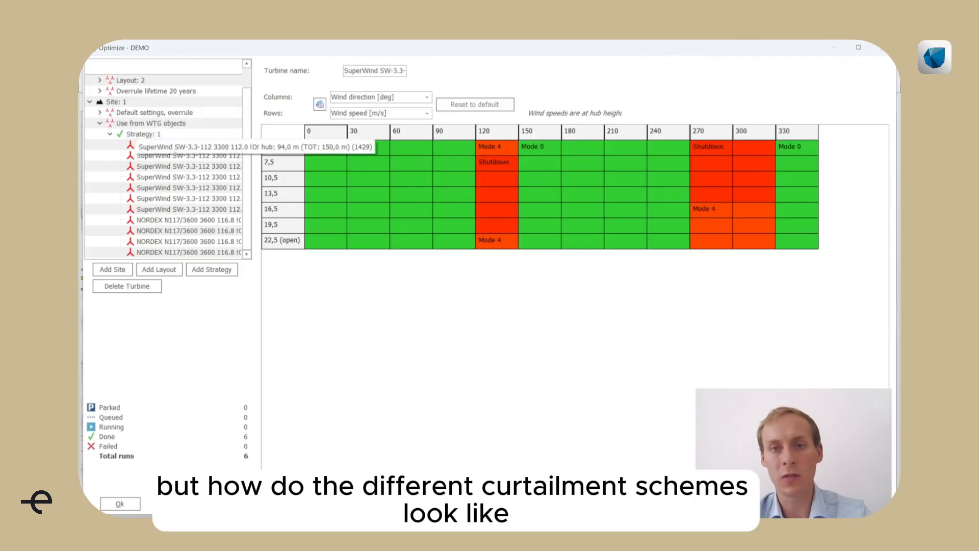
click(188, 144)
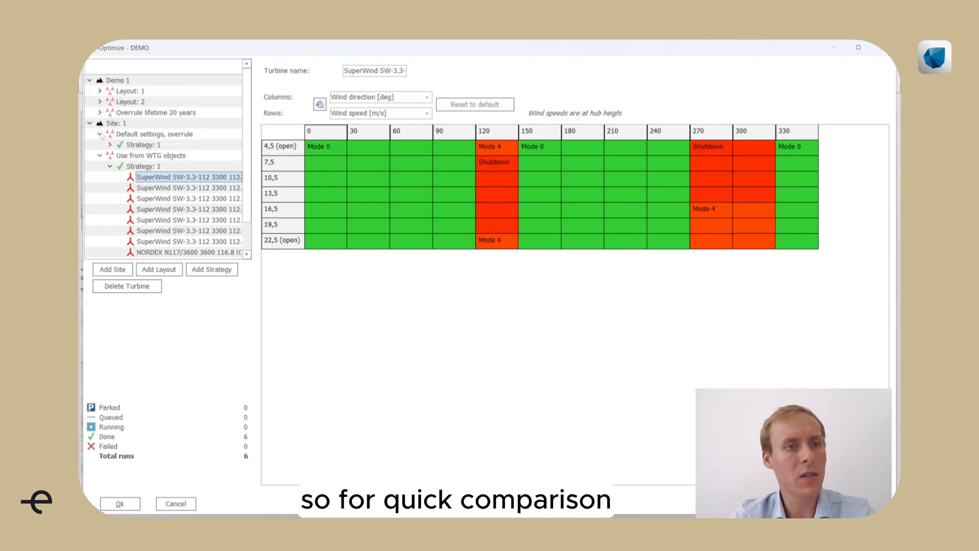
click(187, 188)
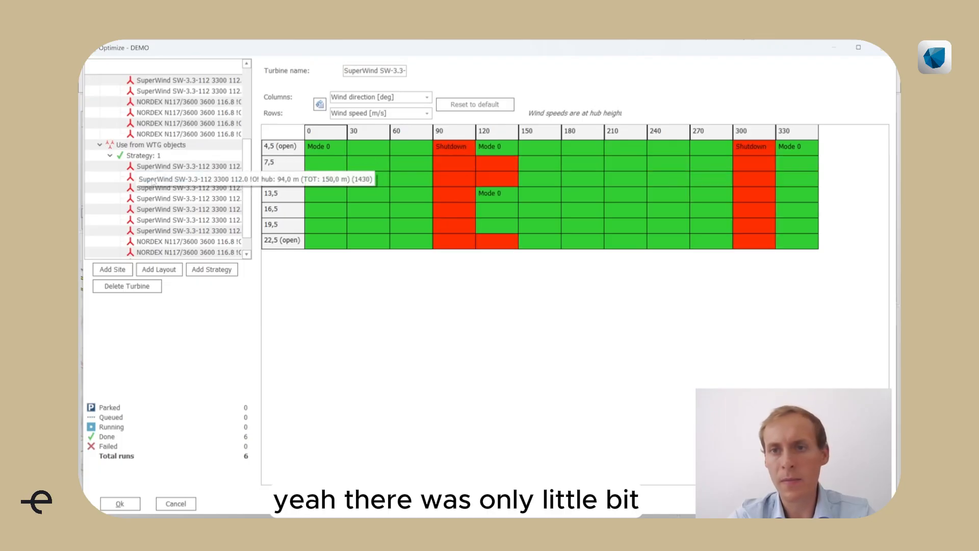
click(188, 166)
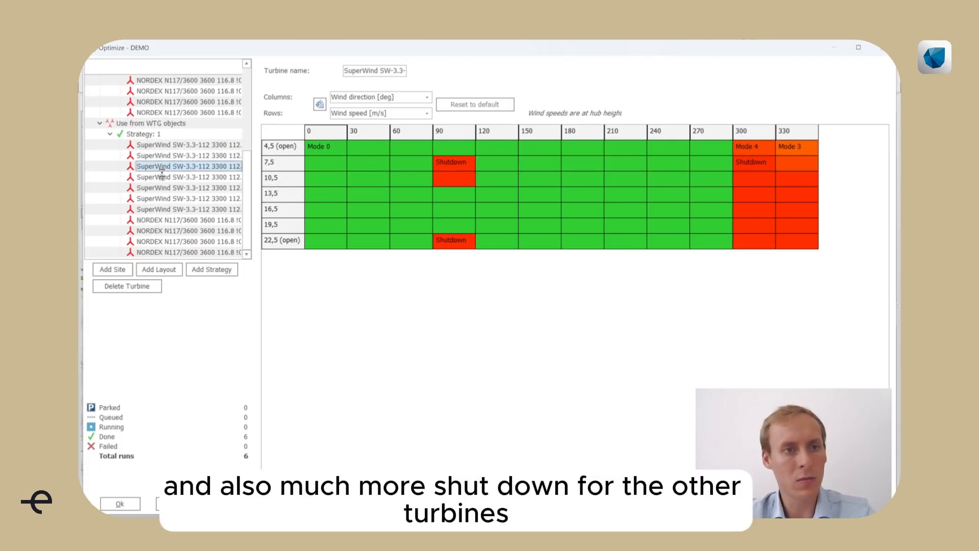
click(187, 177)
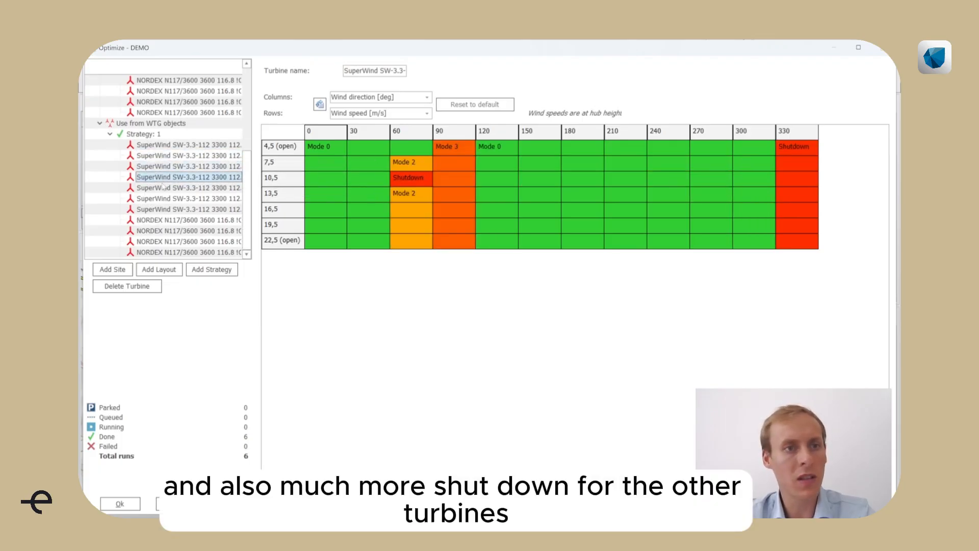
click(188, 199)
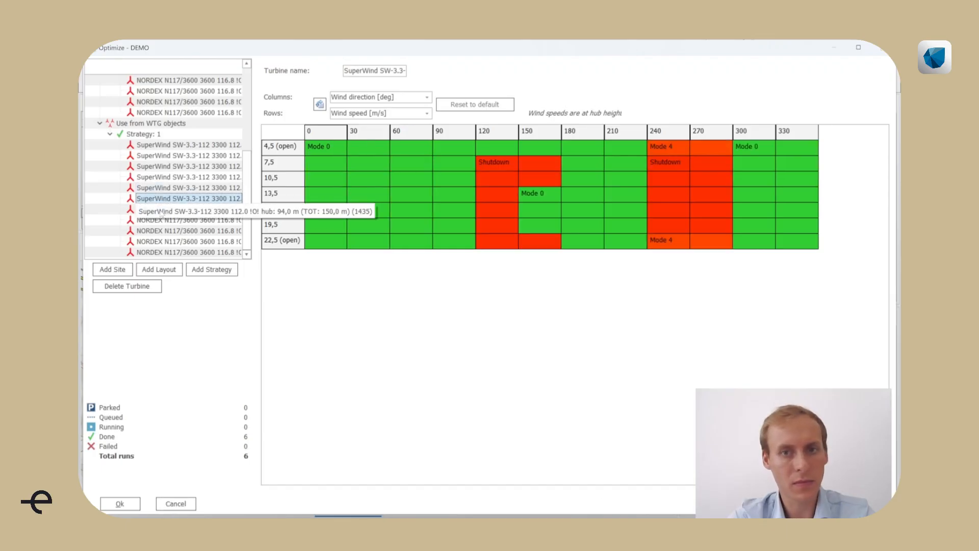
click(187, 208)
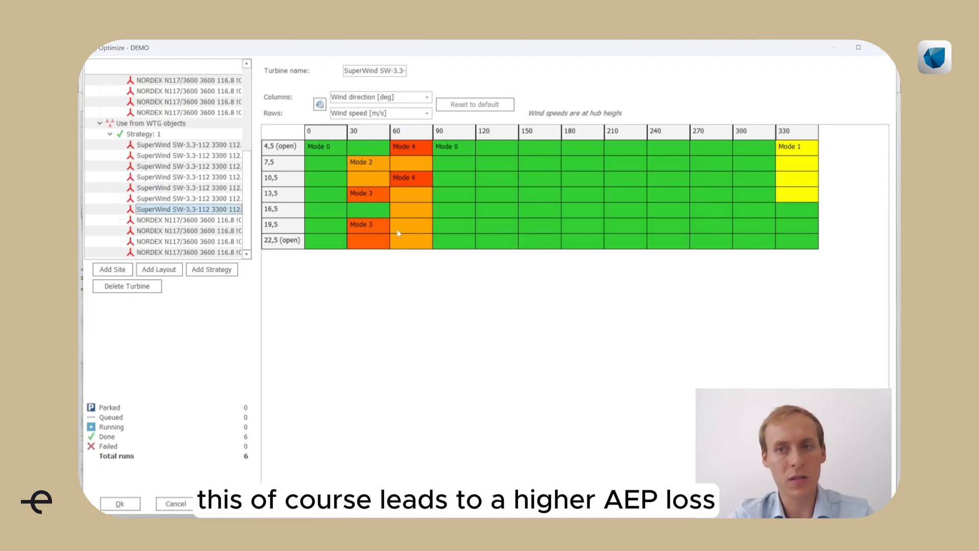
mouse_move(399, 236)
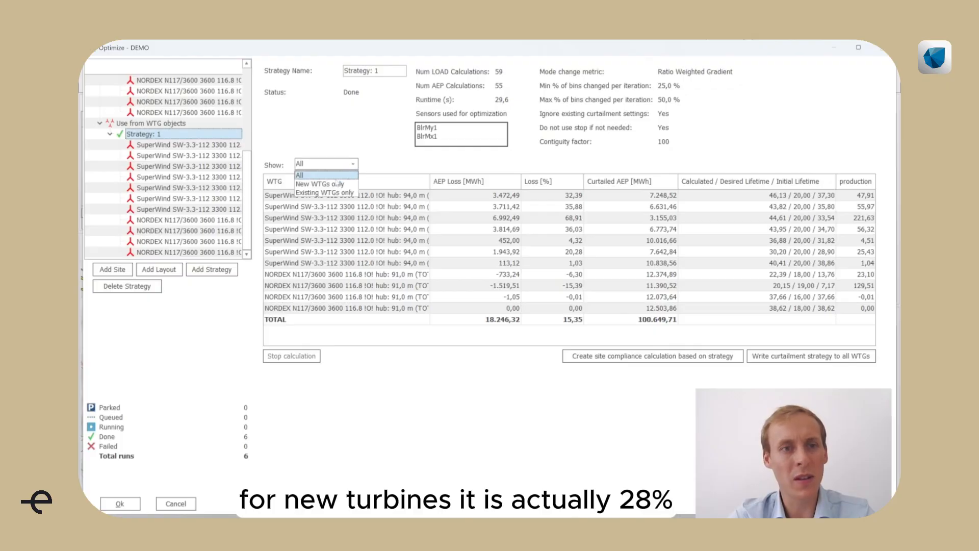
- Filter the Strategy 1 results to new WTGs only, totalling 20.500,12 MWh AEP loss
click(319, 183)
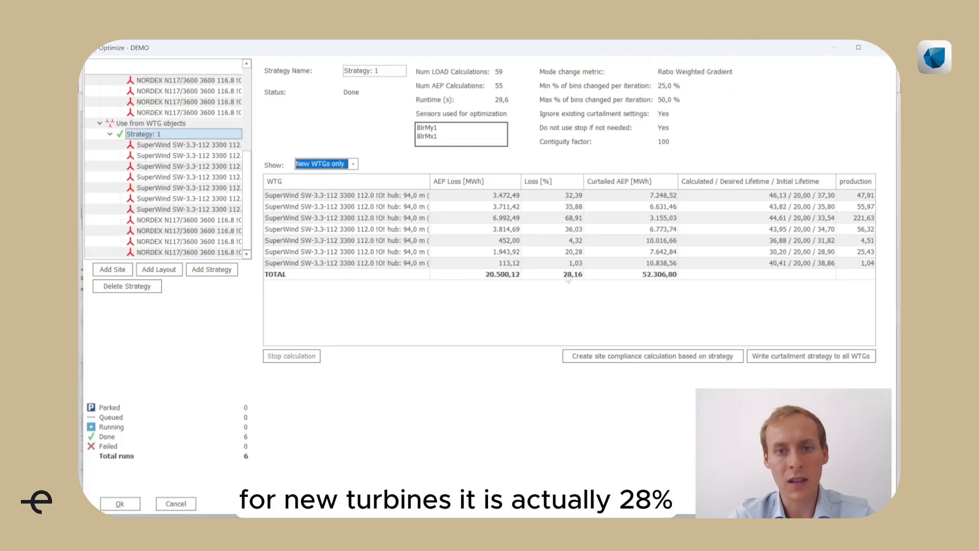
mouse_move(386, 361)
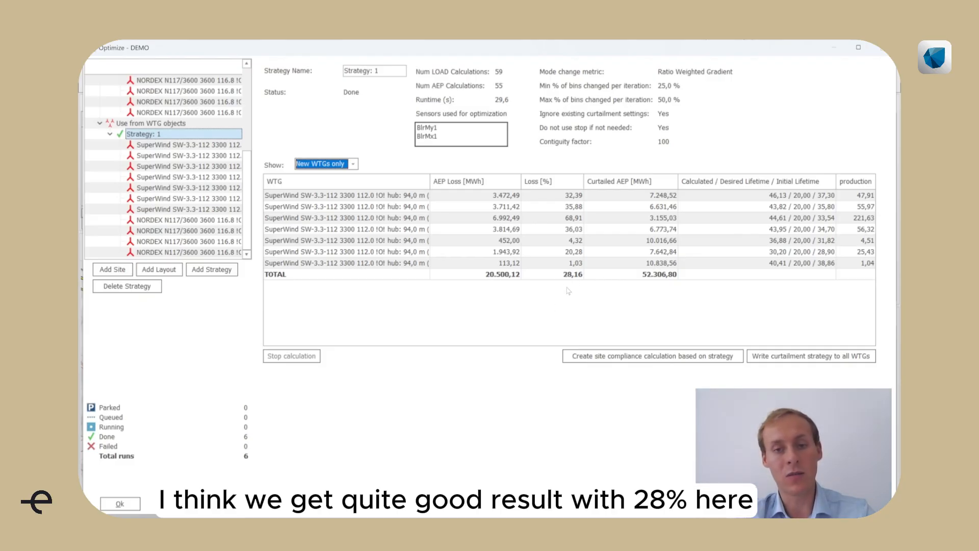
mouse_move(477, 337)
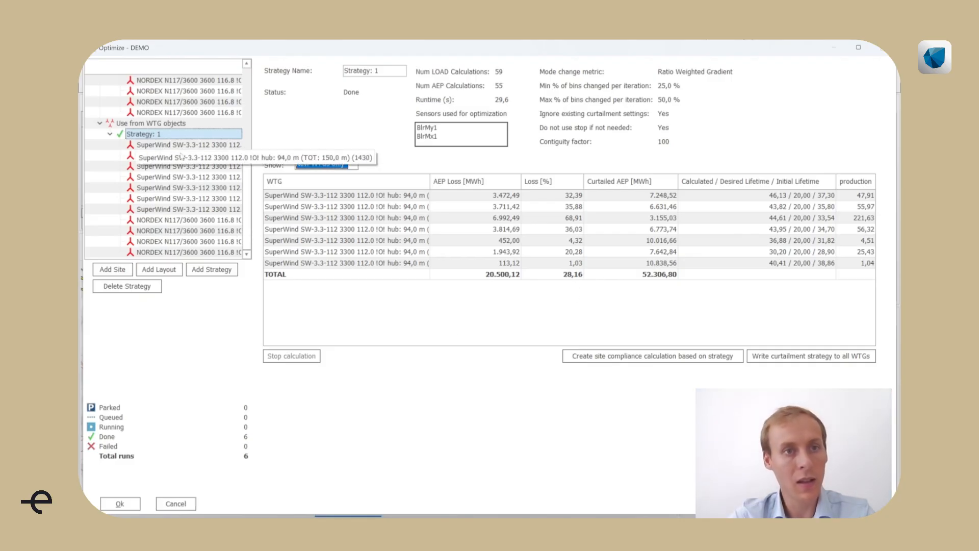
- Step through the SuperWind turbines under Strategy 1 to view each one's mode matrix
click(188, 167)
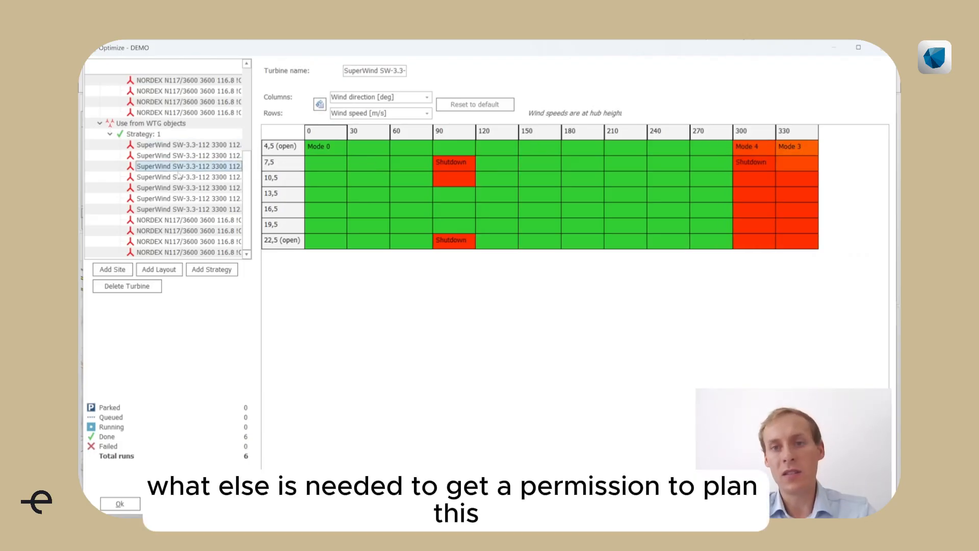
click(188, 176)
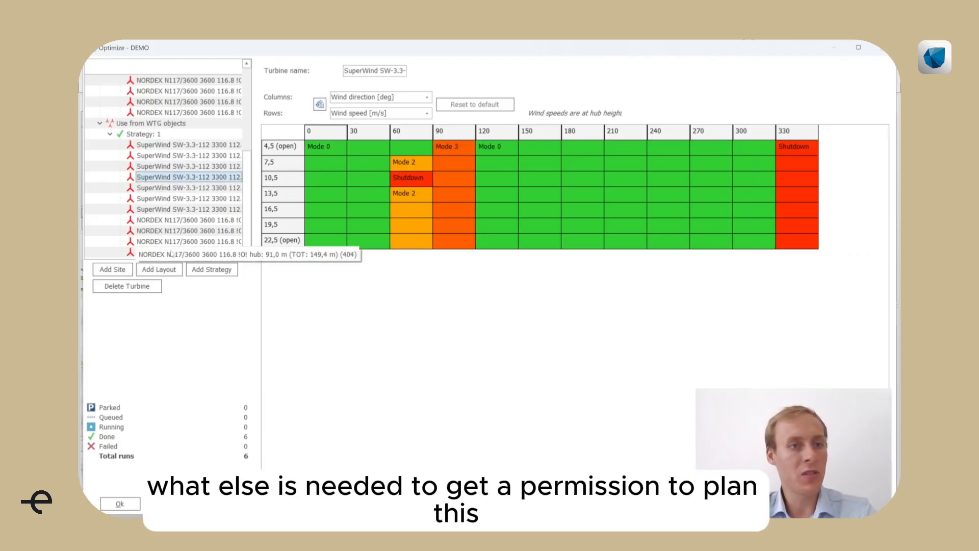
click(187, 188)
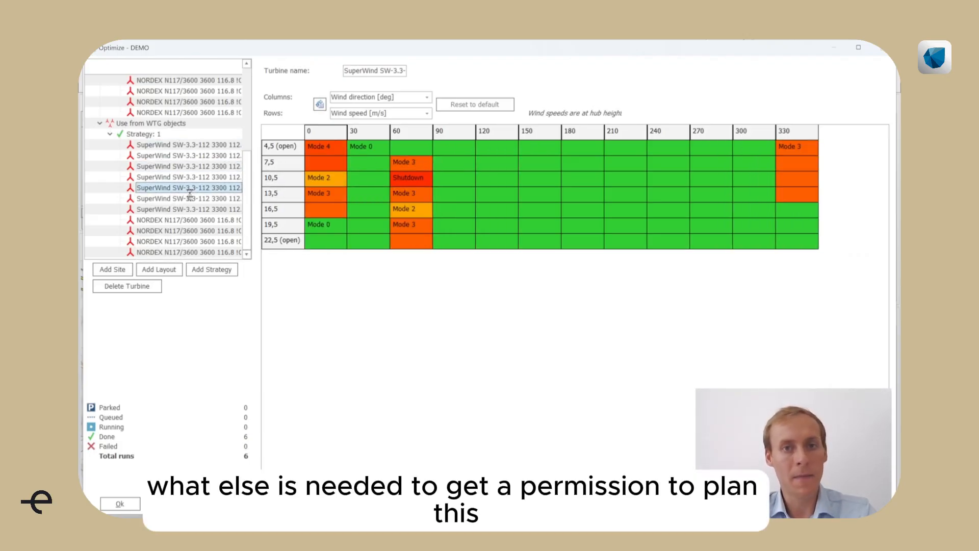
mouse_move(330, 341)
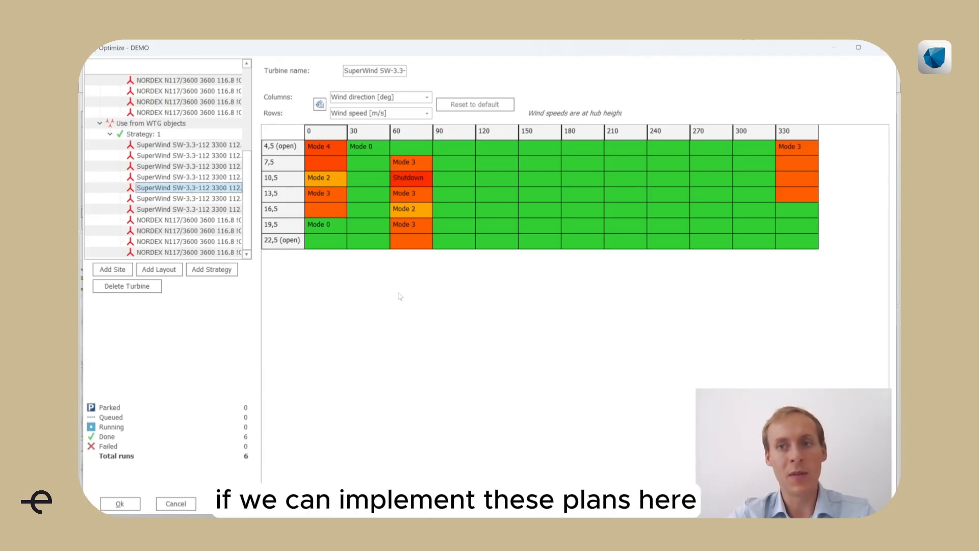
mouse_move(352, 333)
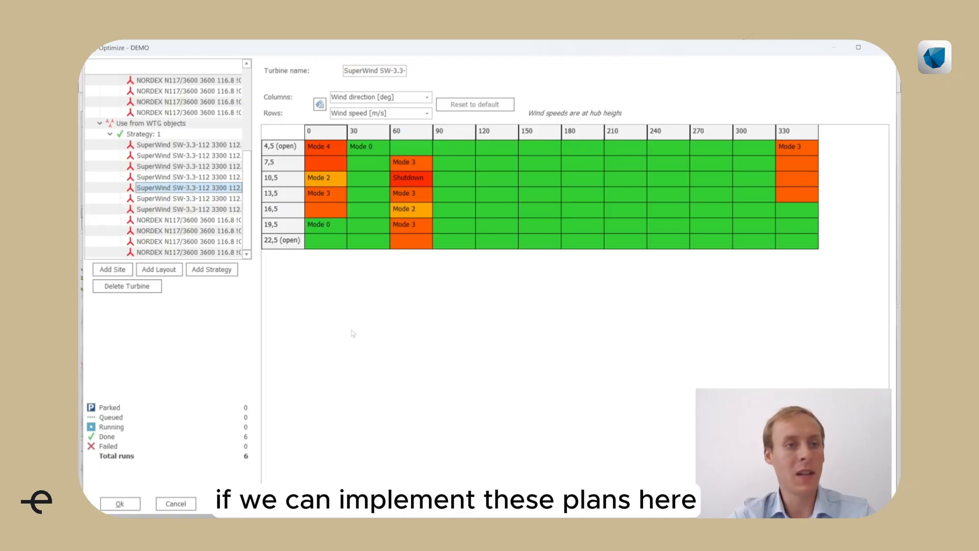
mouse_move(527, 328)
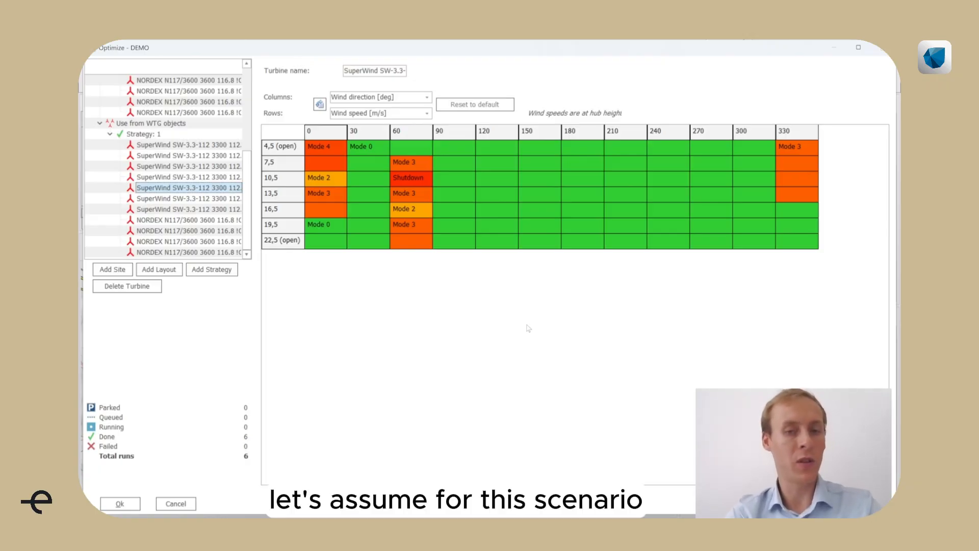
mouse_move(383, 140)
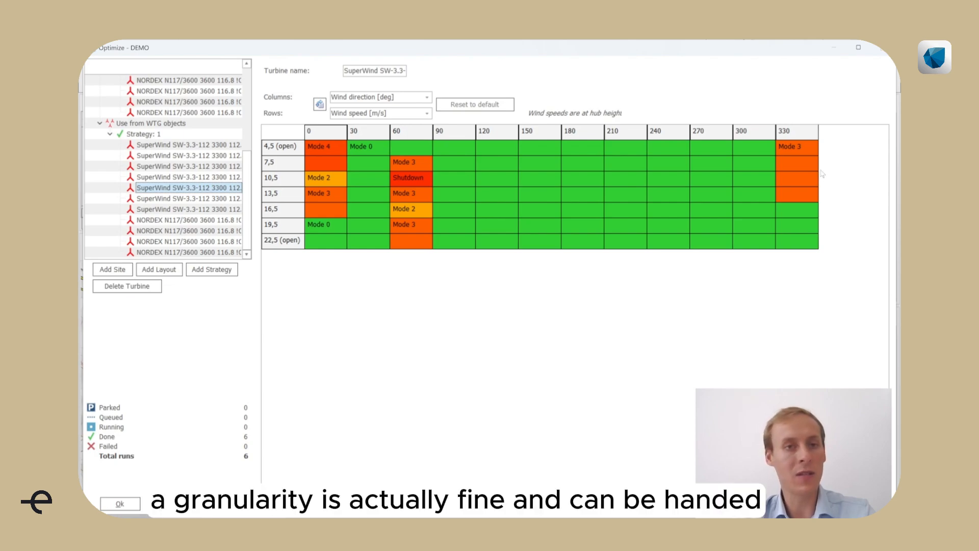
mouse_move(441, 386)
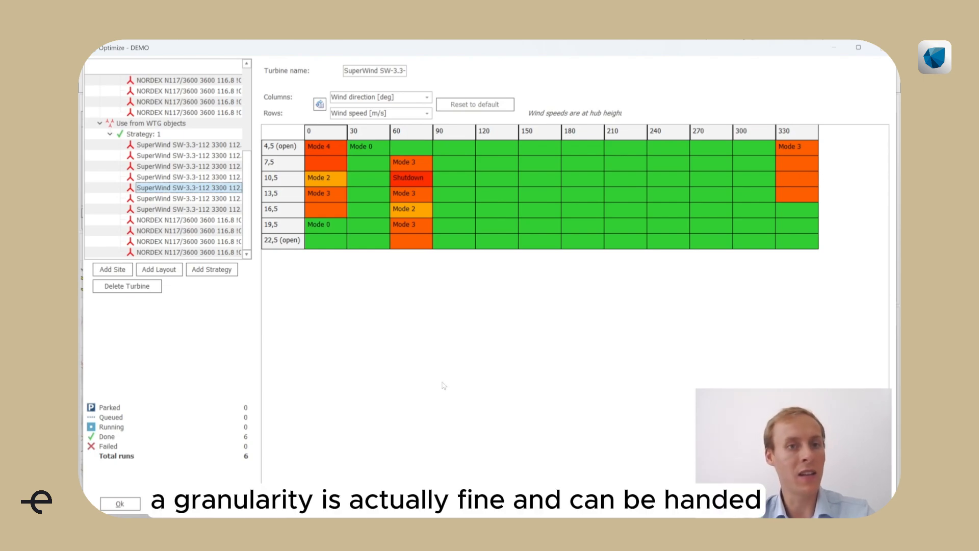
click(187, 199)
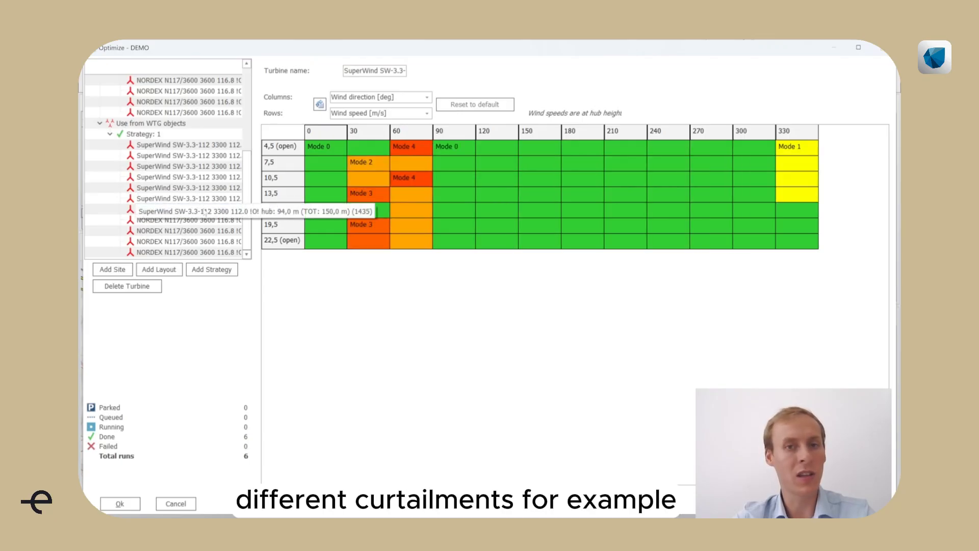
click(188, 208)
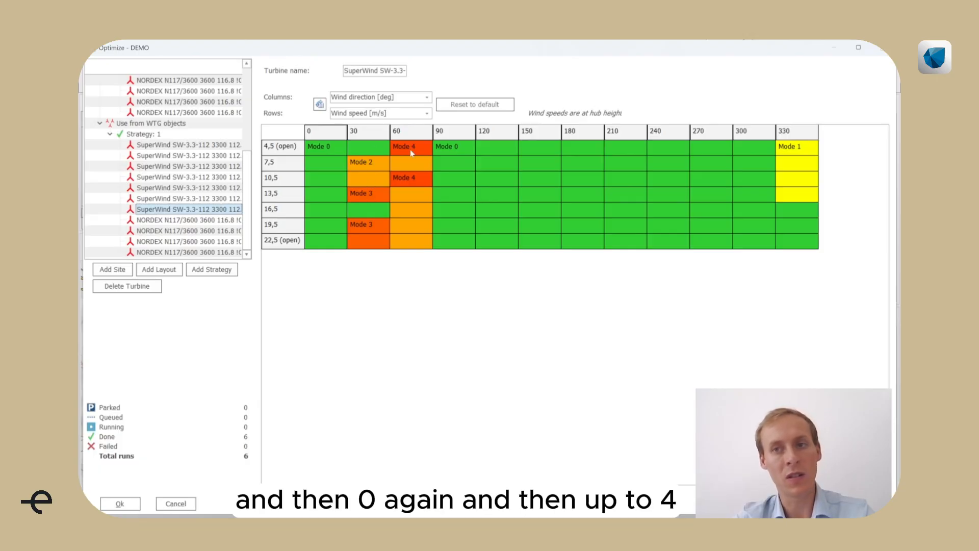
mouse_move(359, 303)
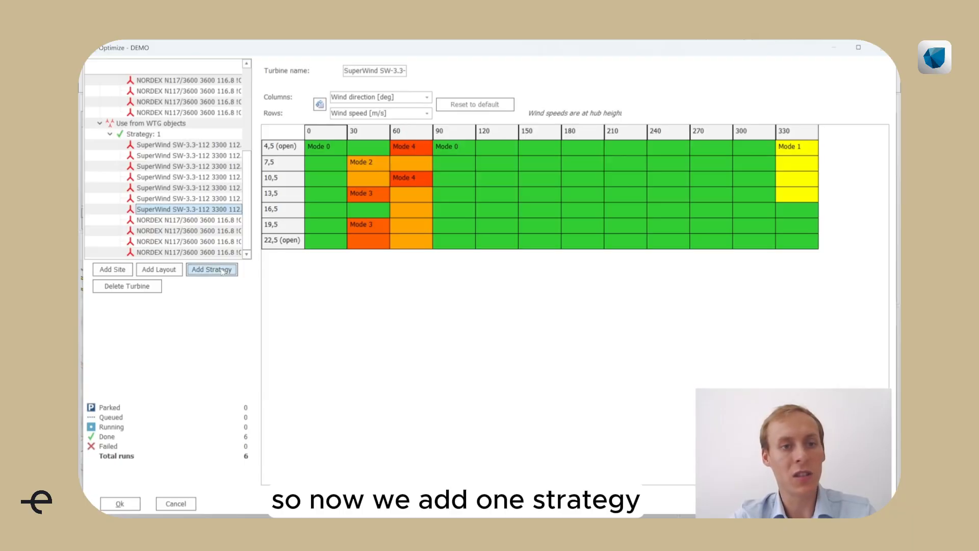
- Create and queue Strategy 2 with 100% maximum bins changed and contiguity factor 200
click(212, 269)
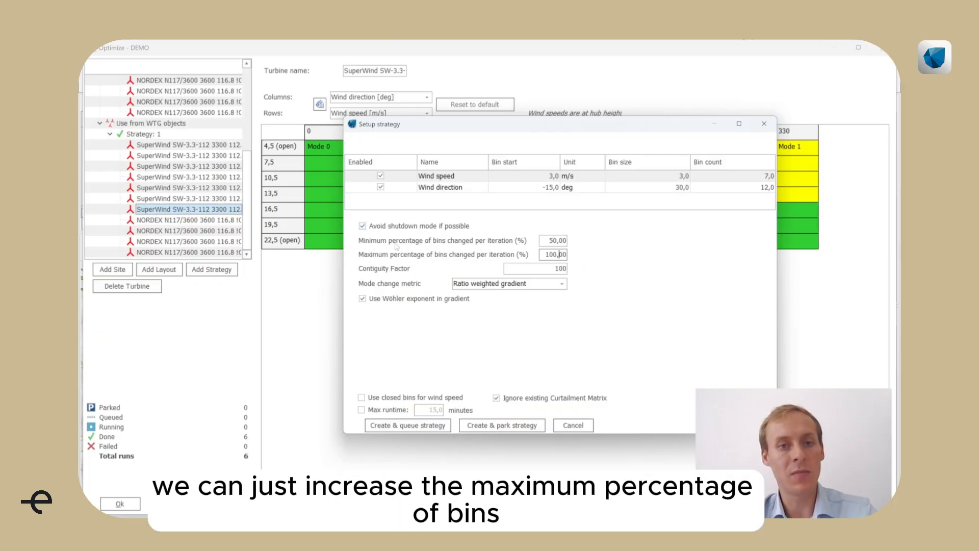
click(552, 241)
text(200)
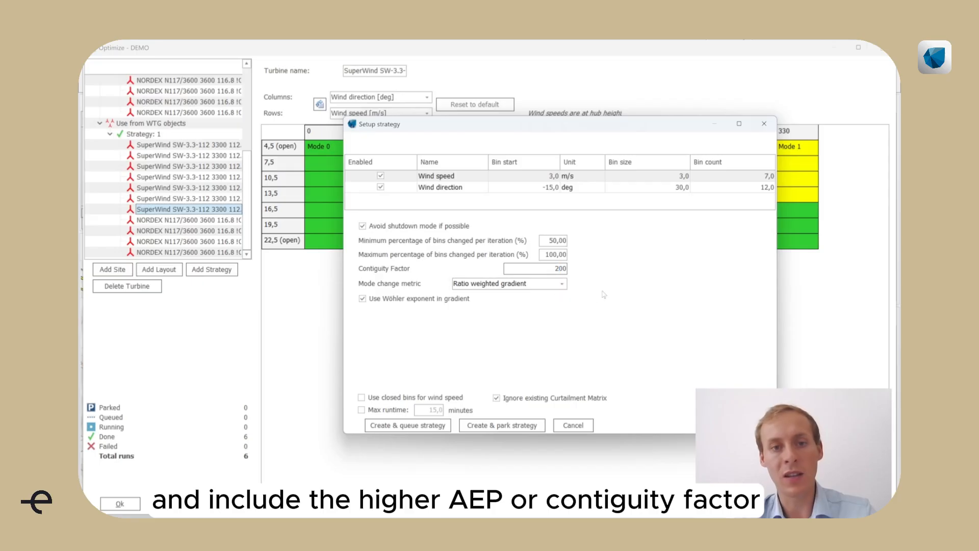
click(535, 268)
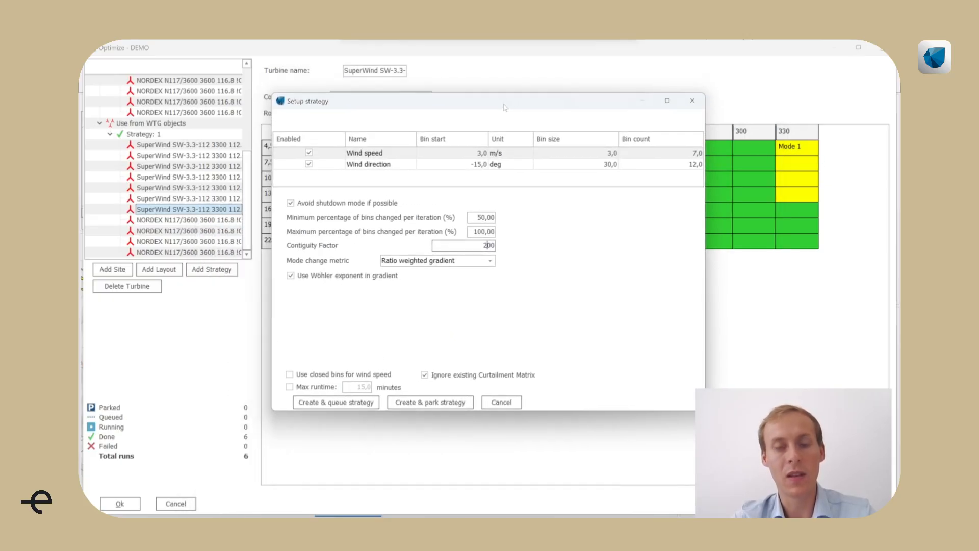
mouse_move(430, 312)
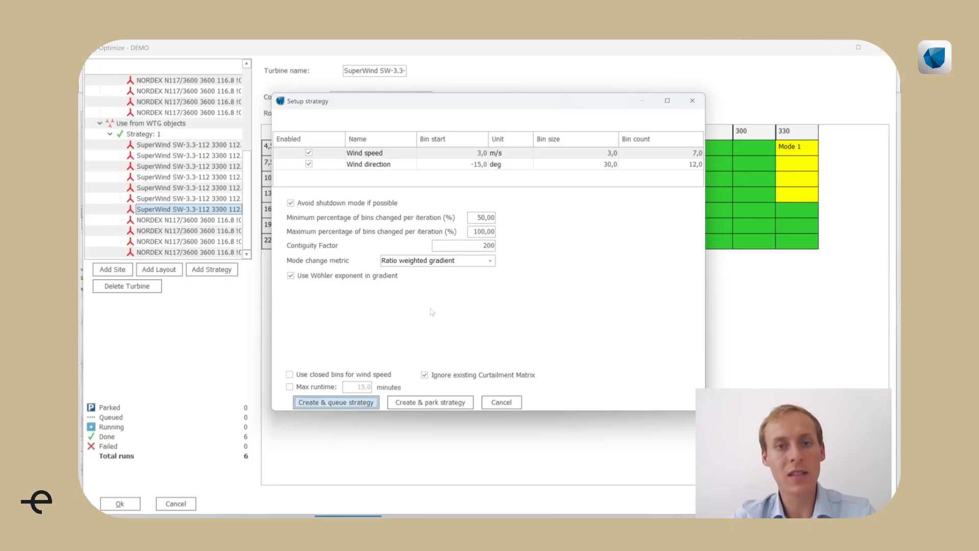
click(336, 402)
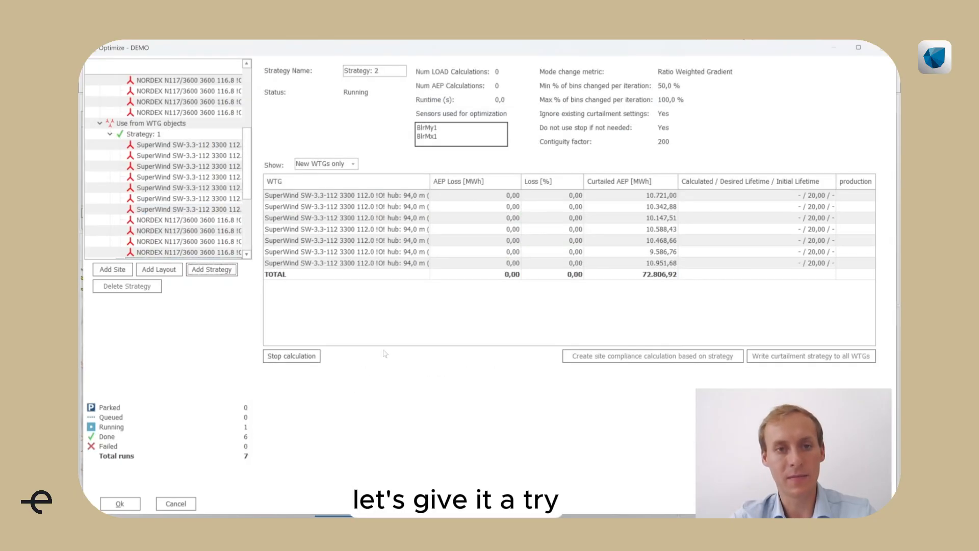
- Show Strategy 2's results for all turbines (18.10% loss), then Strategy 1's 15.35% for comparison
click(143, 134)
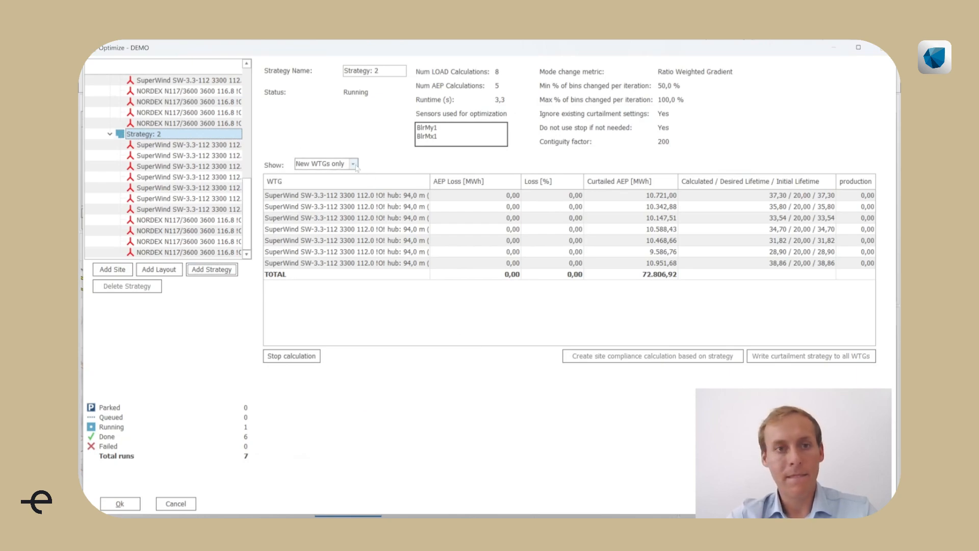
click(352, 163)
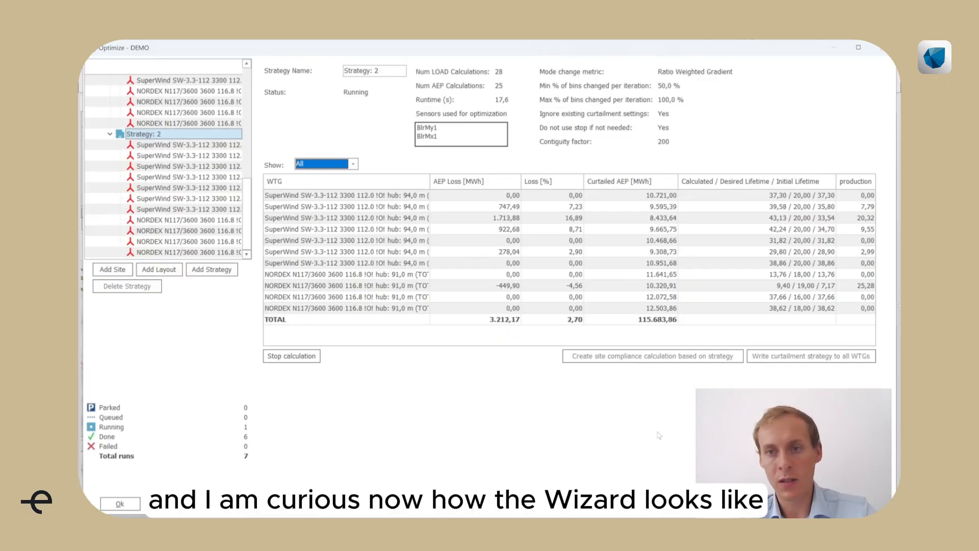
mouse_move(657, 426)
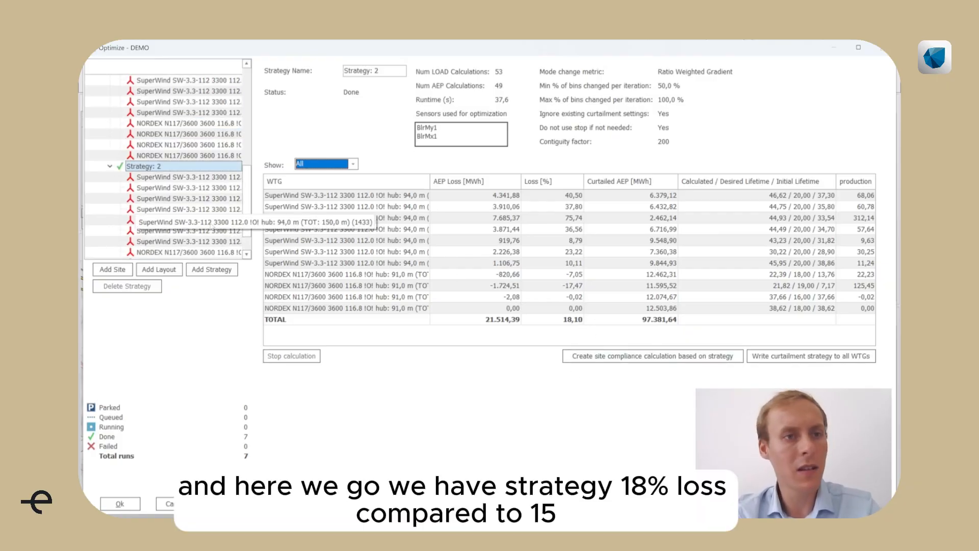
click(145, 133)
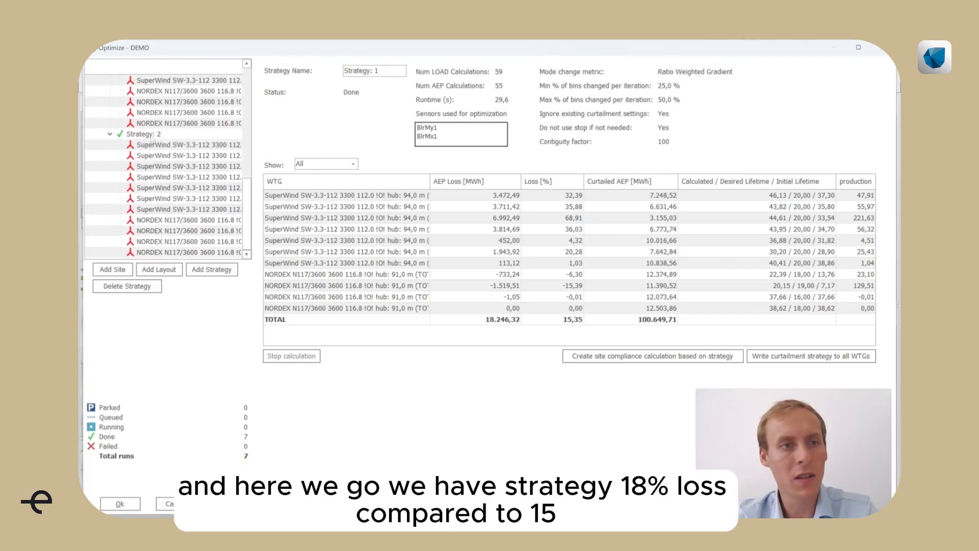
- Review each SuperWind turbine's blockwise mode matrix under Strategy 2
click(187, 144)
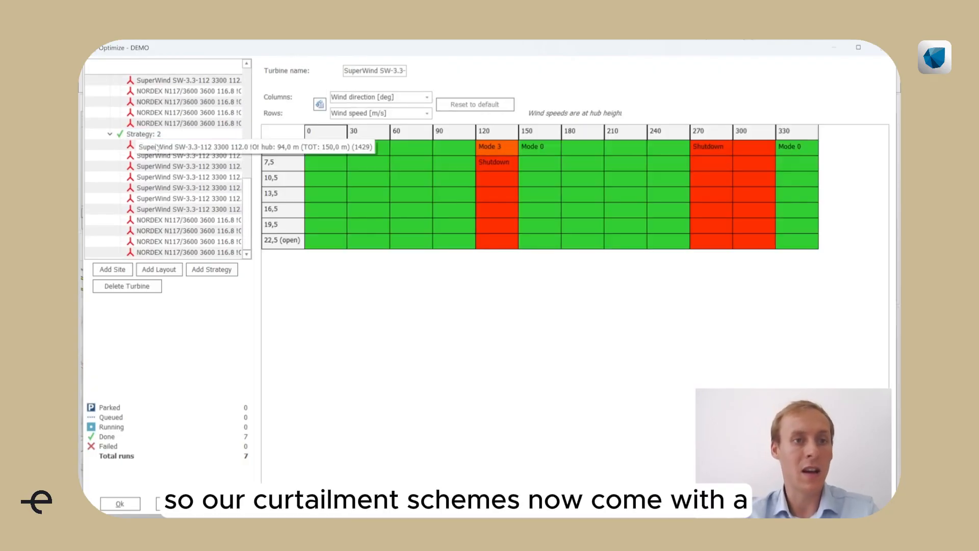
click(187, 144)
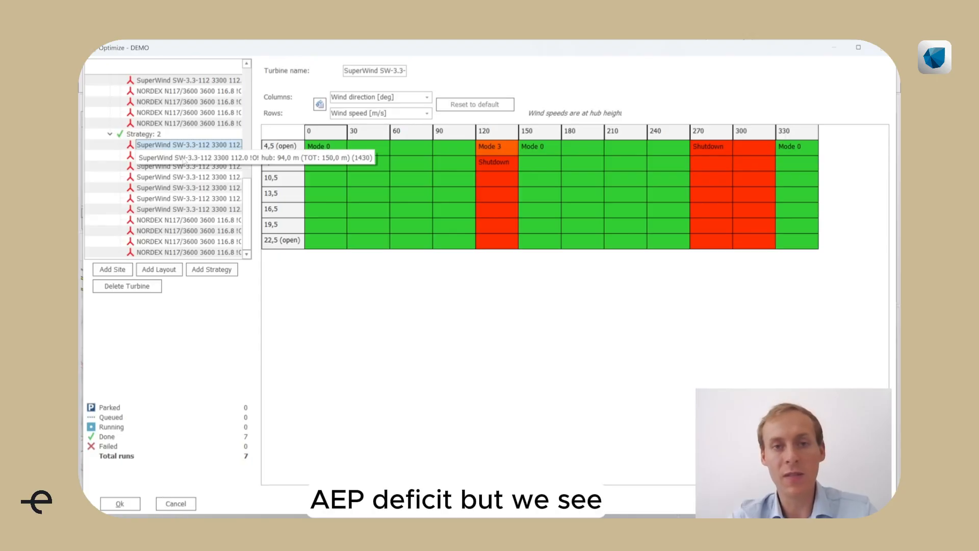
mouse_move(705, 190)
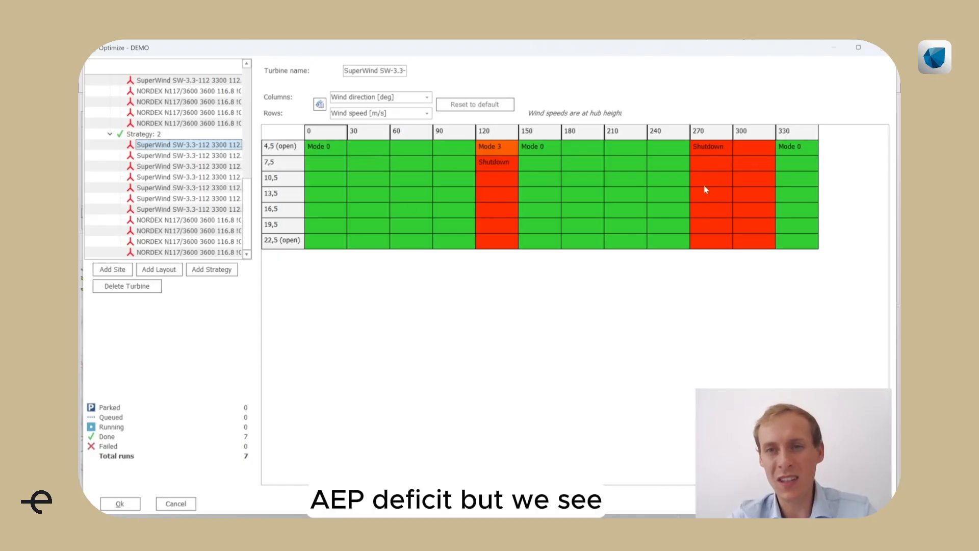
mouse_move(494, 224)
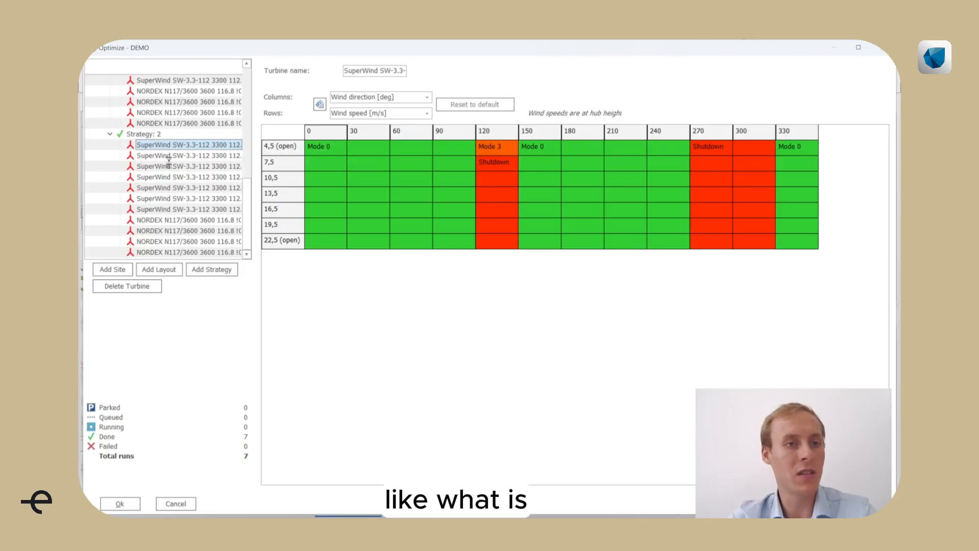
click(187, 155)
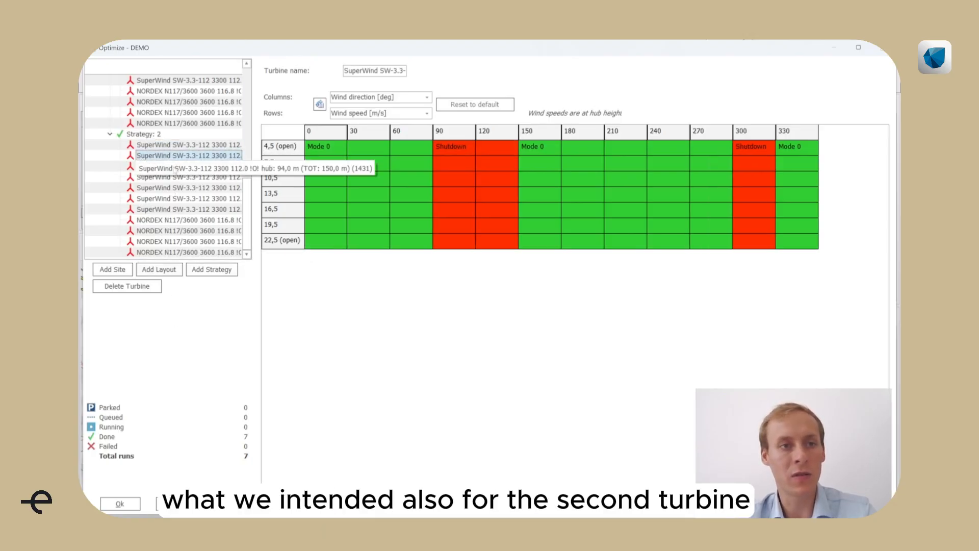
click(188, 166)
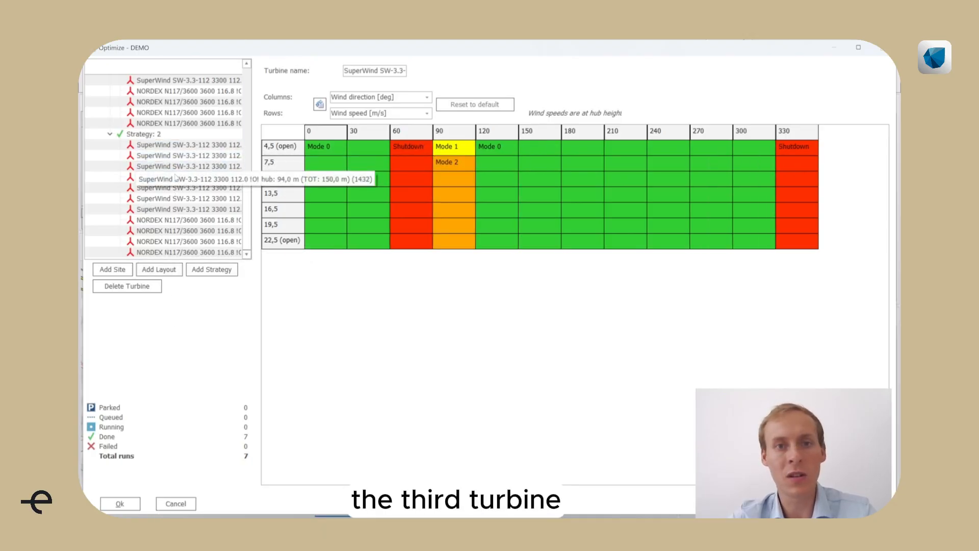
click(186, 177)
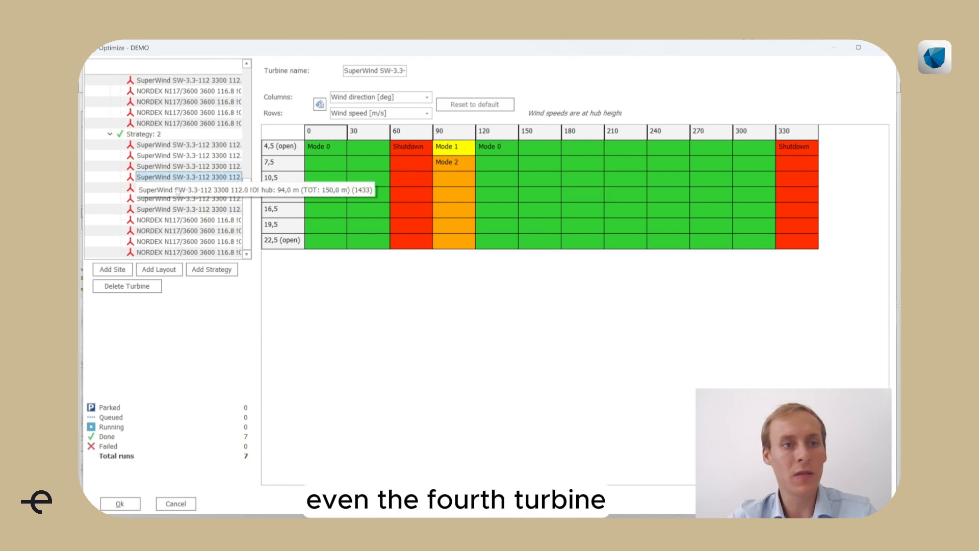
click(185, 198)
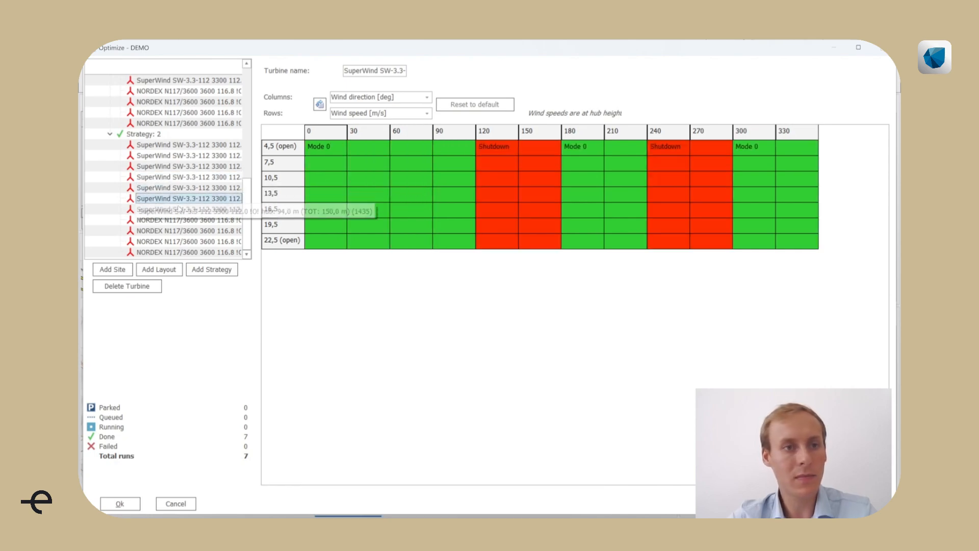
click(187, 208)
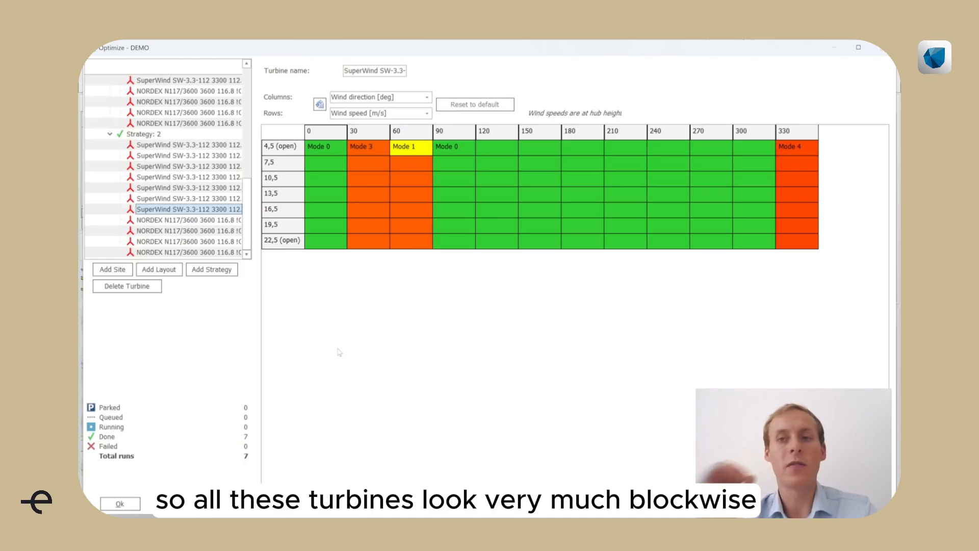
mouse_move(297, 316)
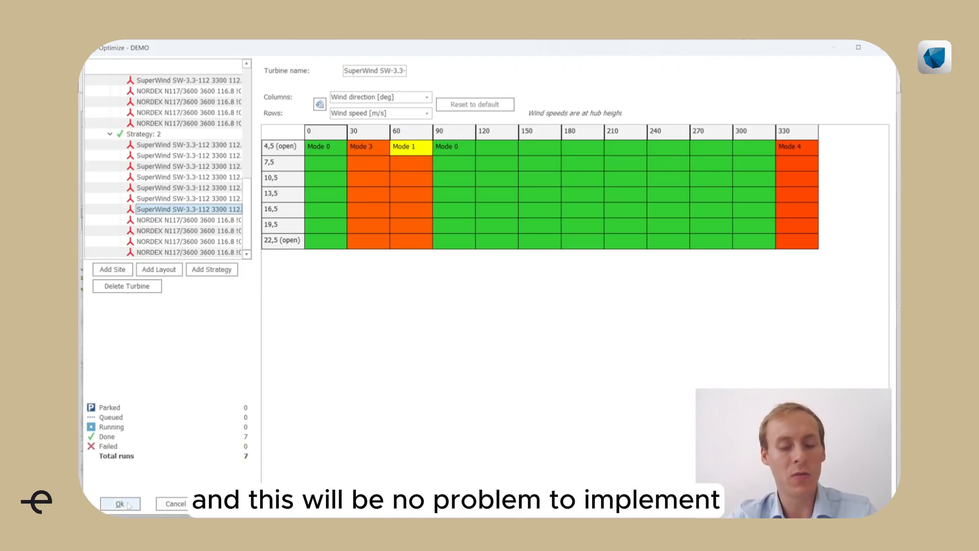
- Close the Optimize window with Ok, returning to the site map
click(121, 504)
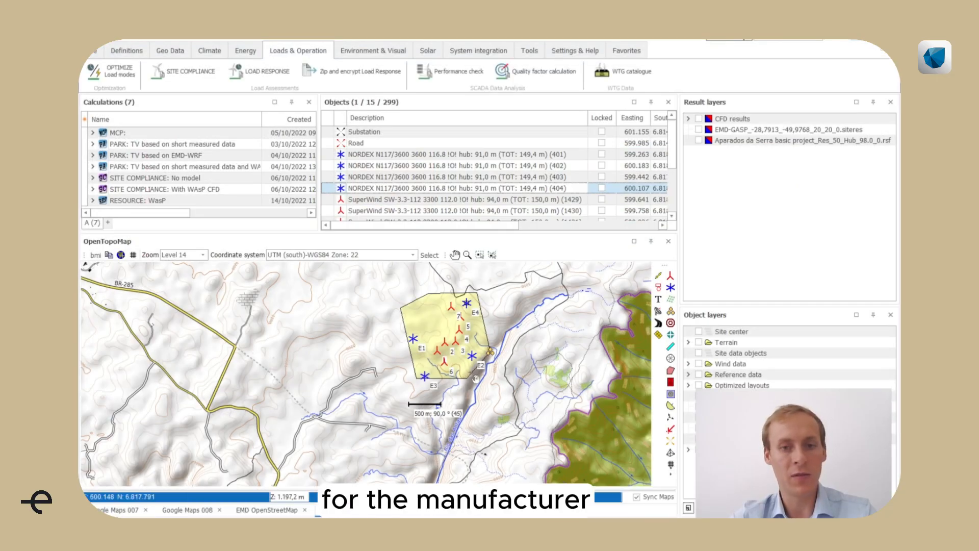